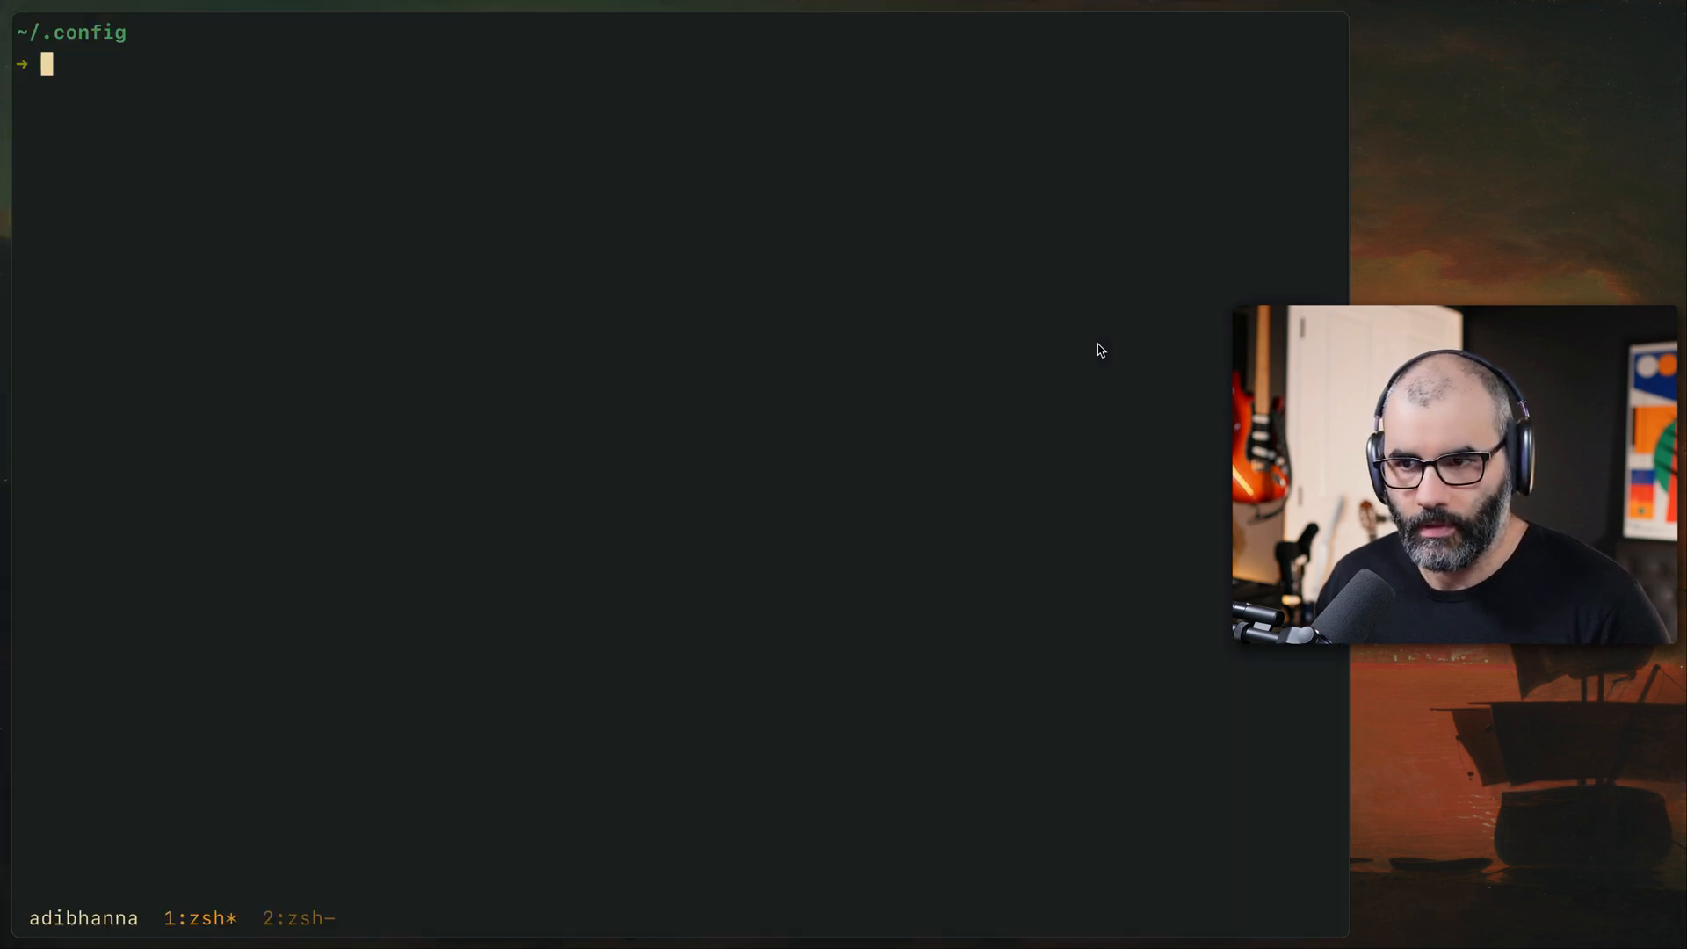
mouse_move(478, 324)
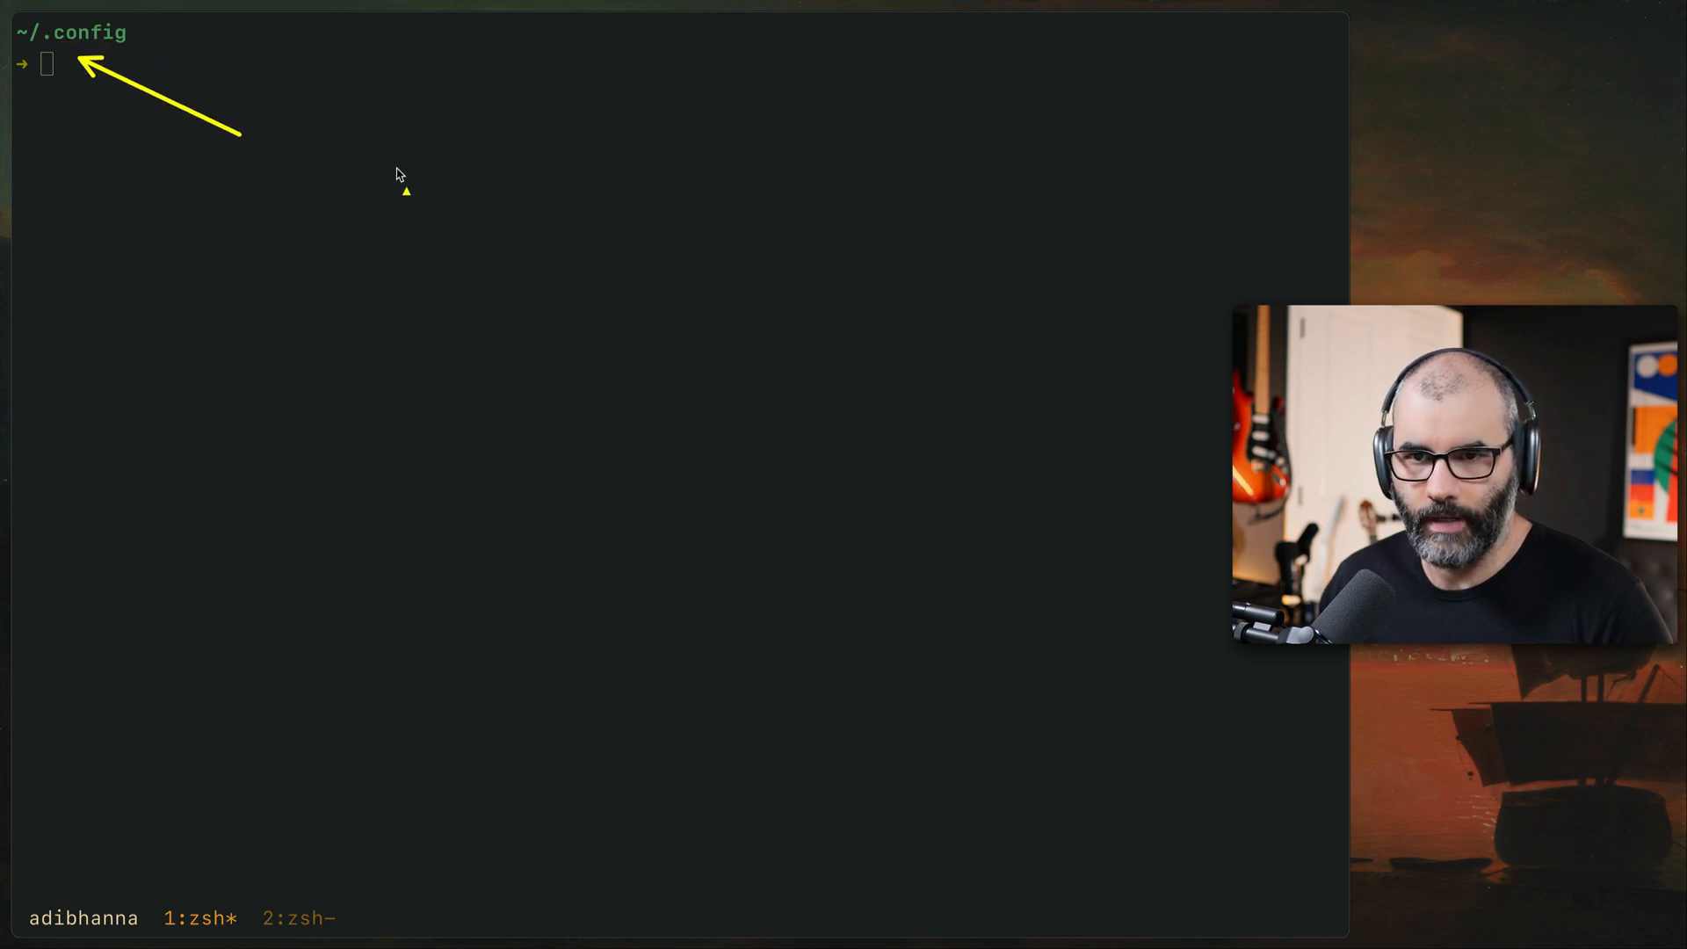
mouse_move(570, 186)
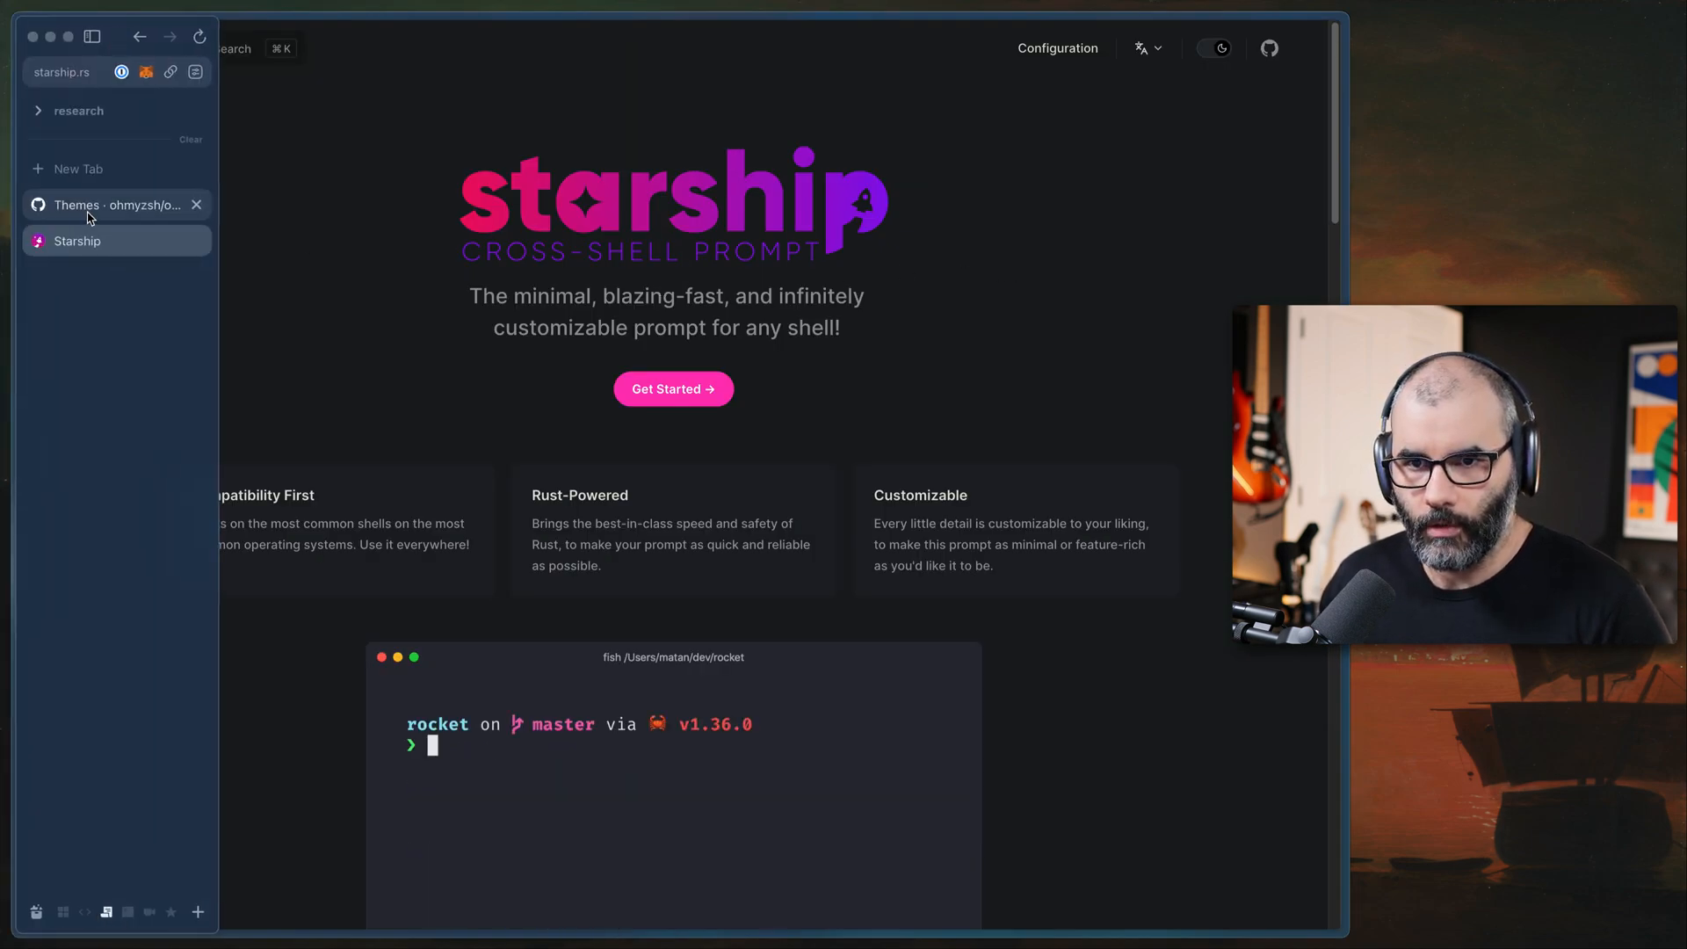
Browse the Oh My Zsh wiki Themes page to the robbyrussell screenshot, then return to the terminal
click(106, 204)
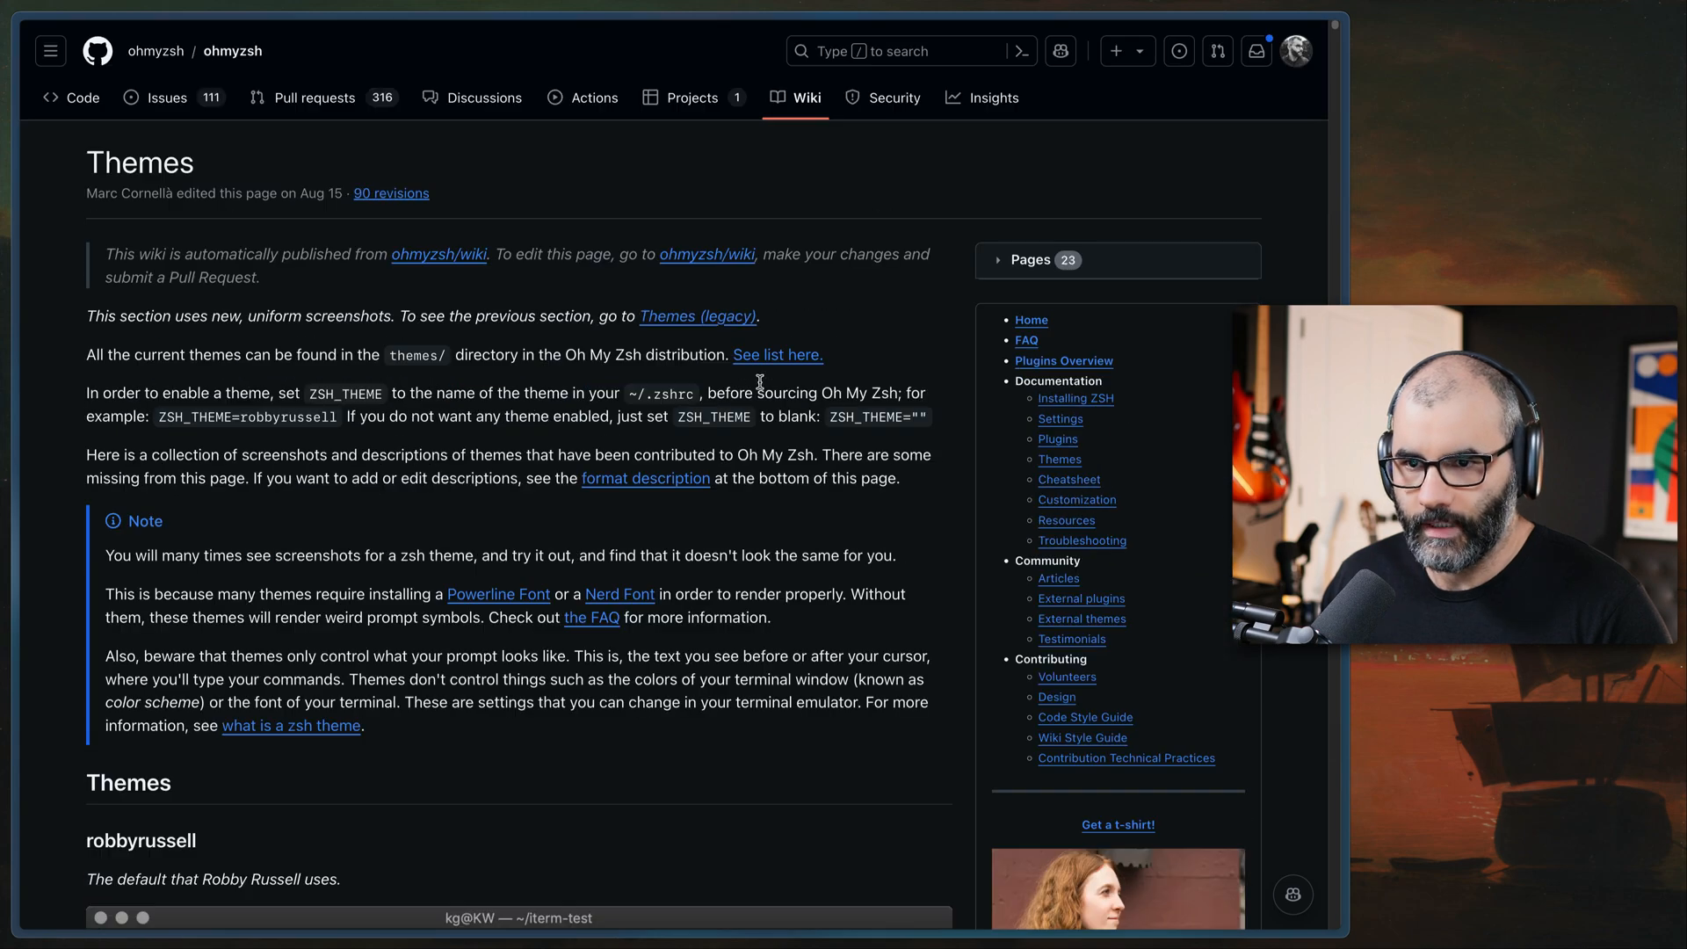
scroll(down, 3)
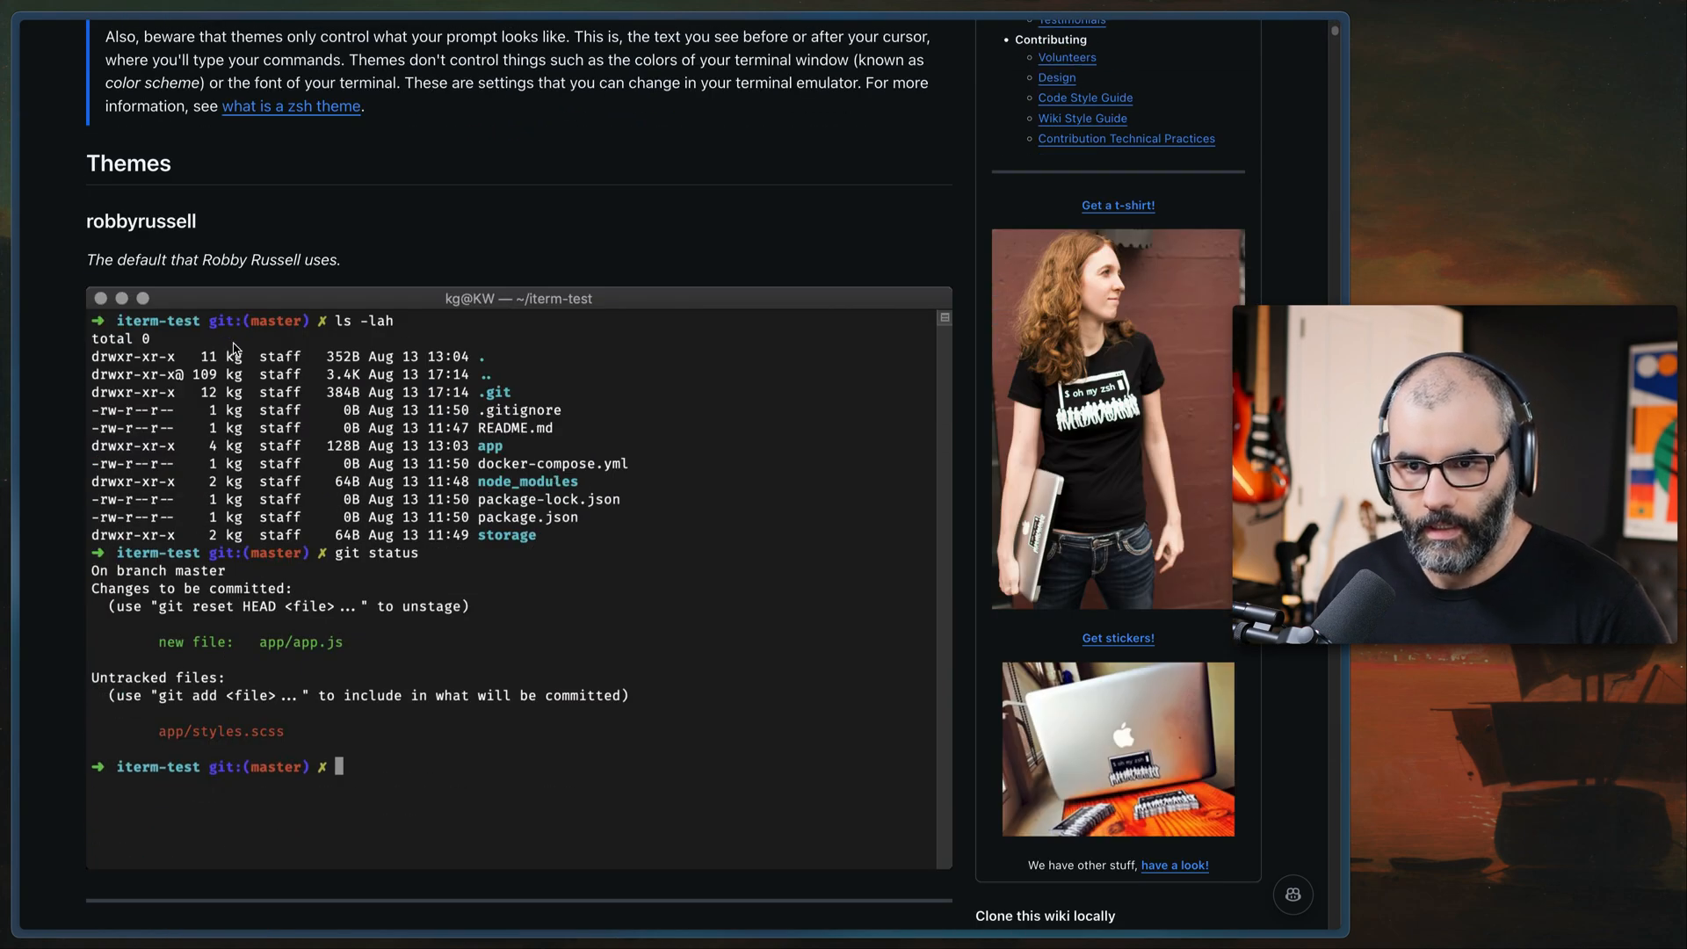
scroll(down, 3)
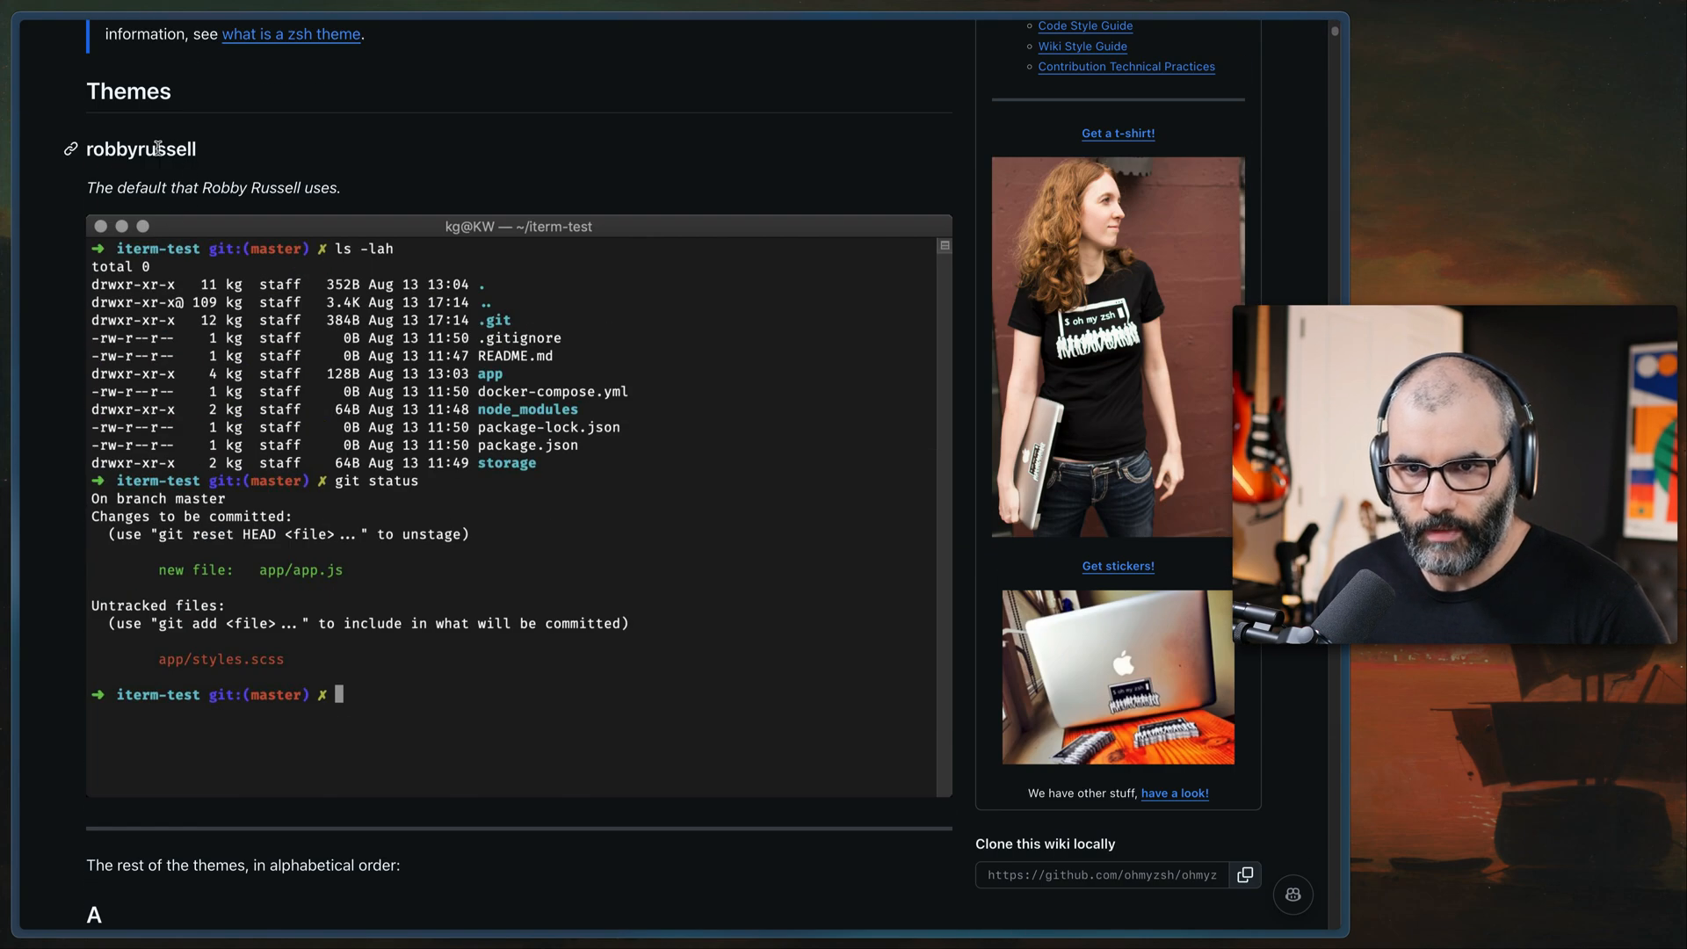
double_click(141, 147)
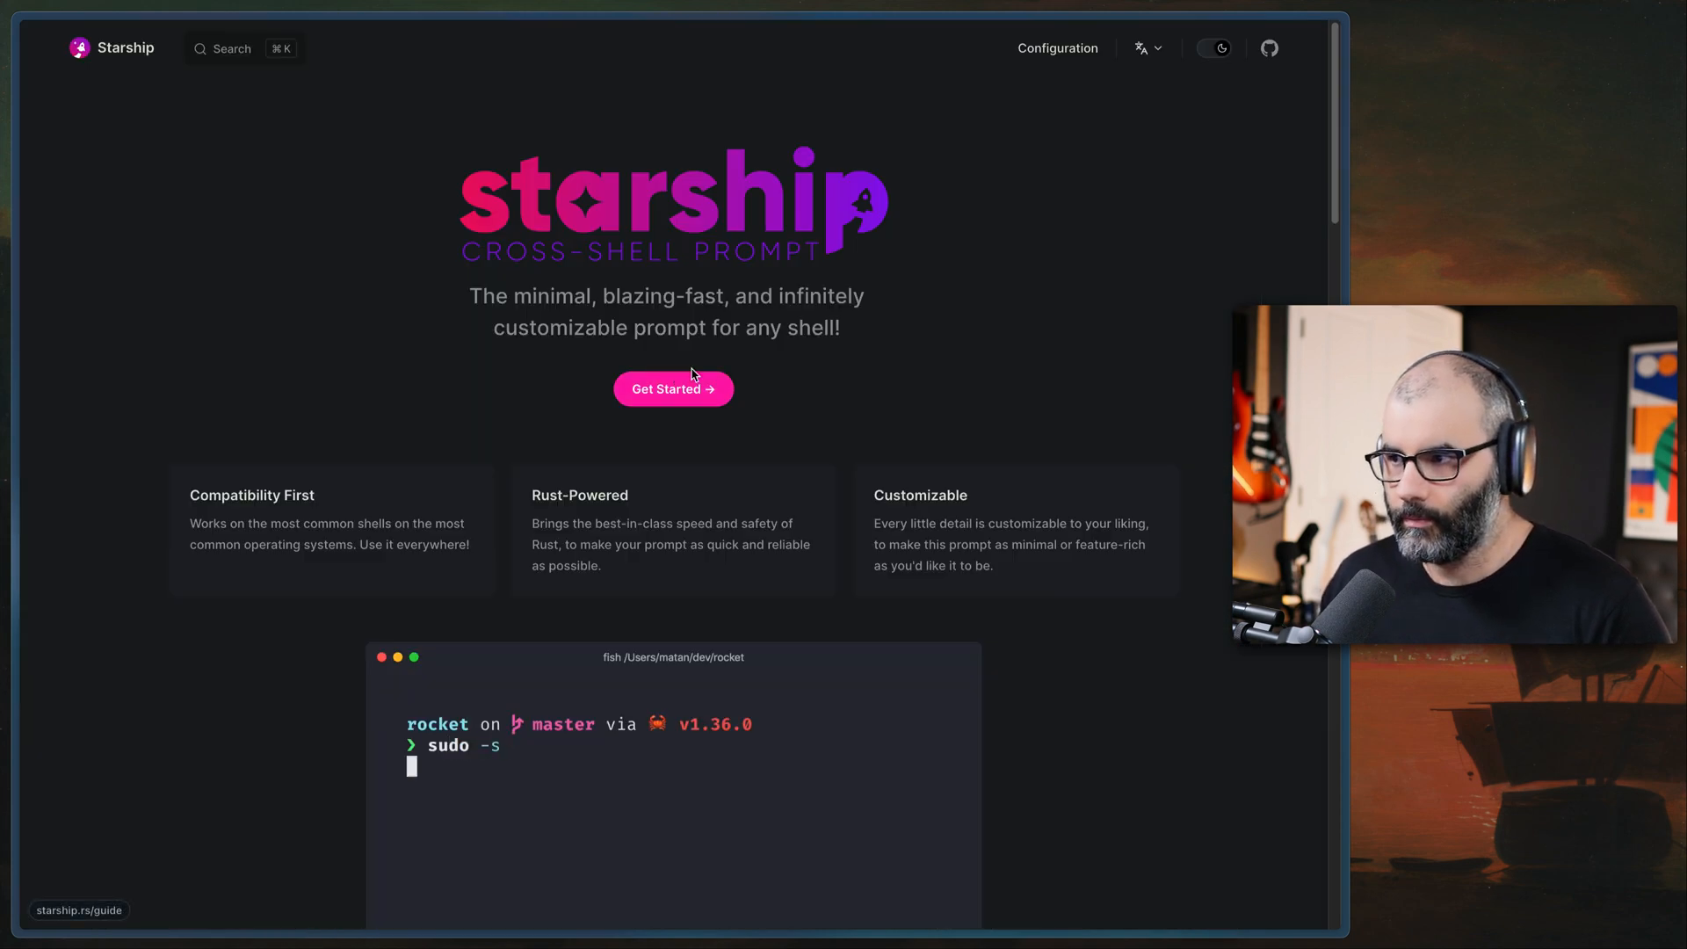
key(Enter)
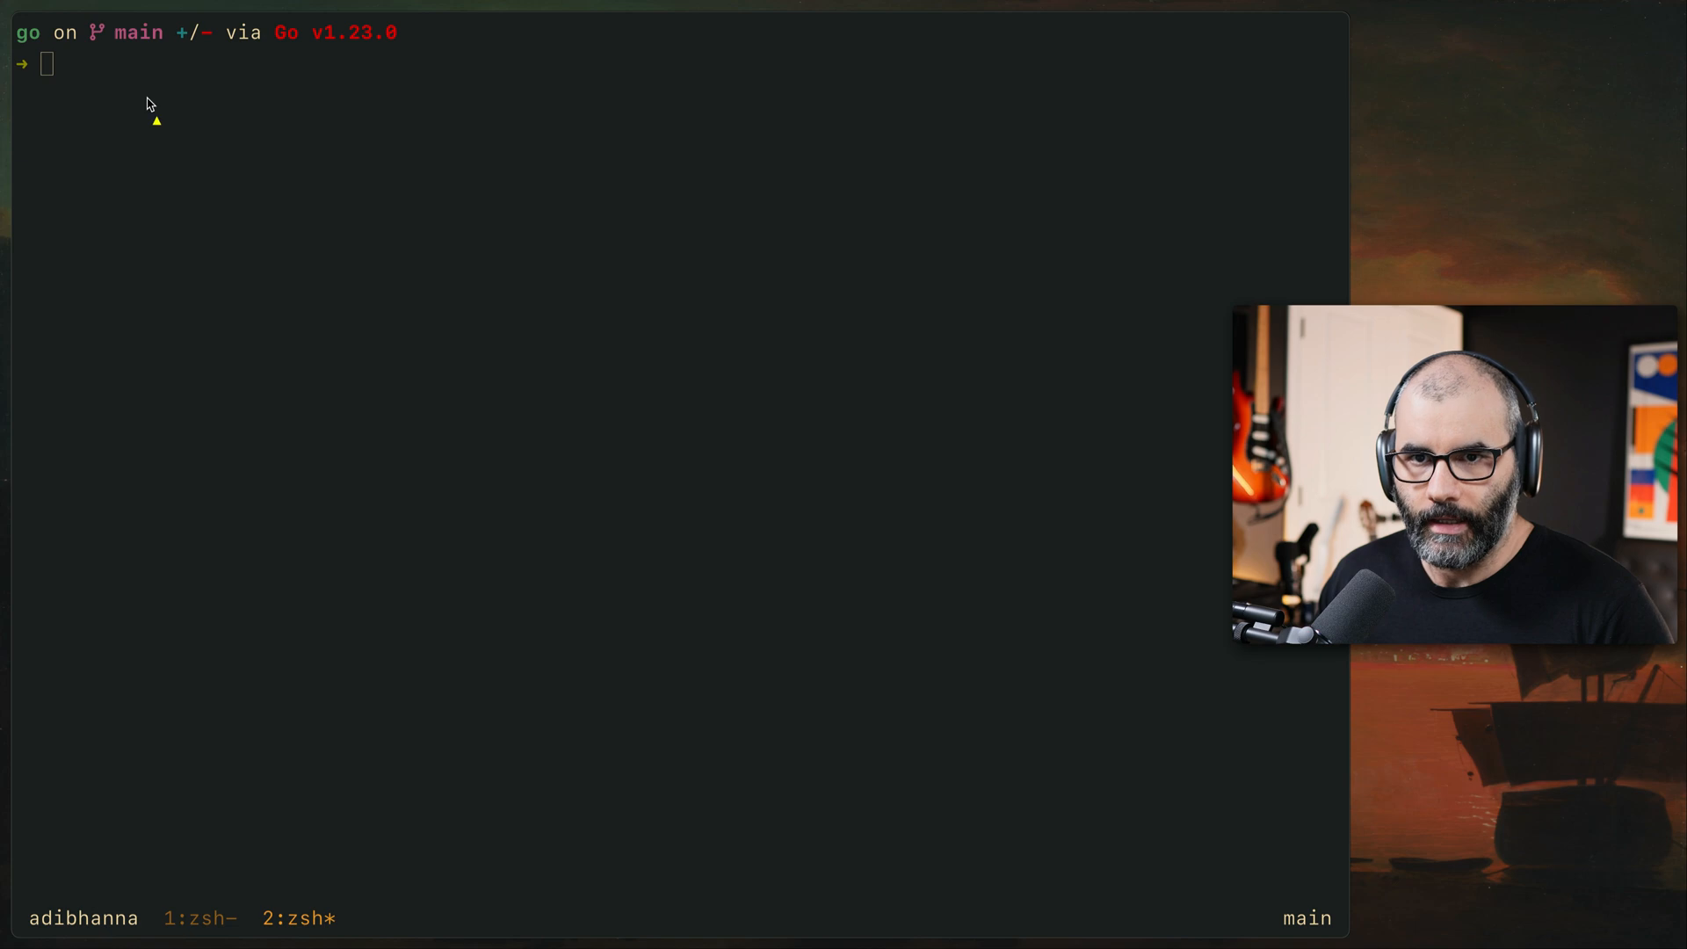
mouse_move(204, 69)
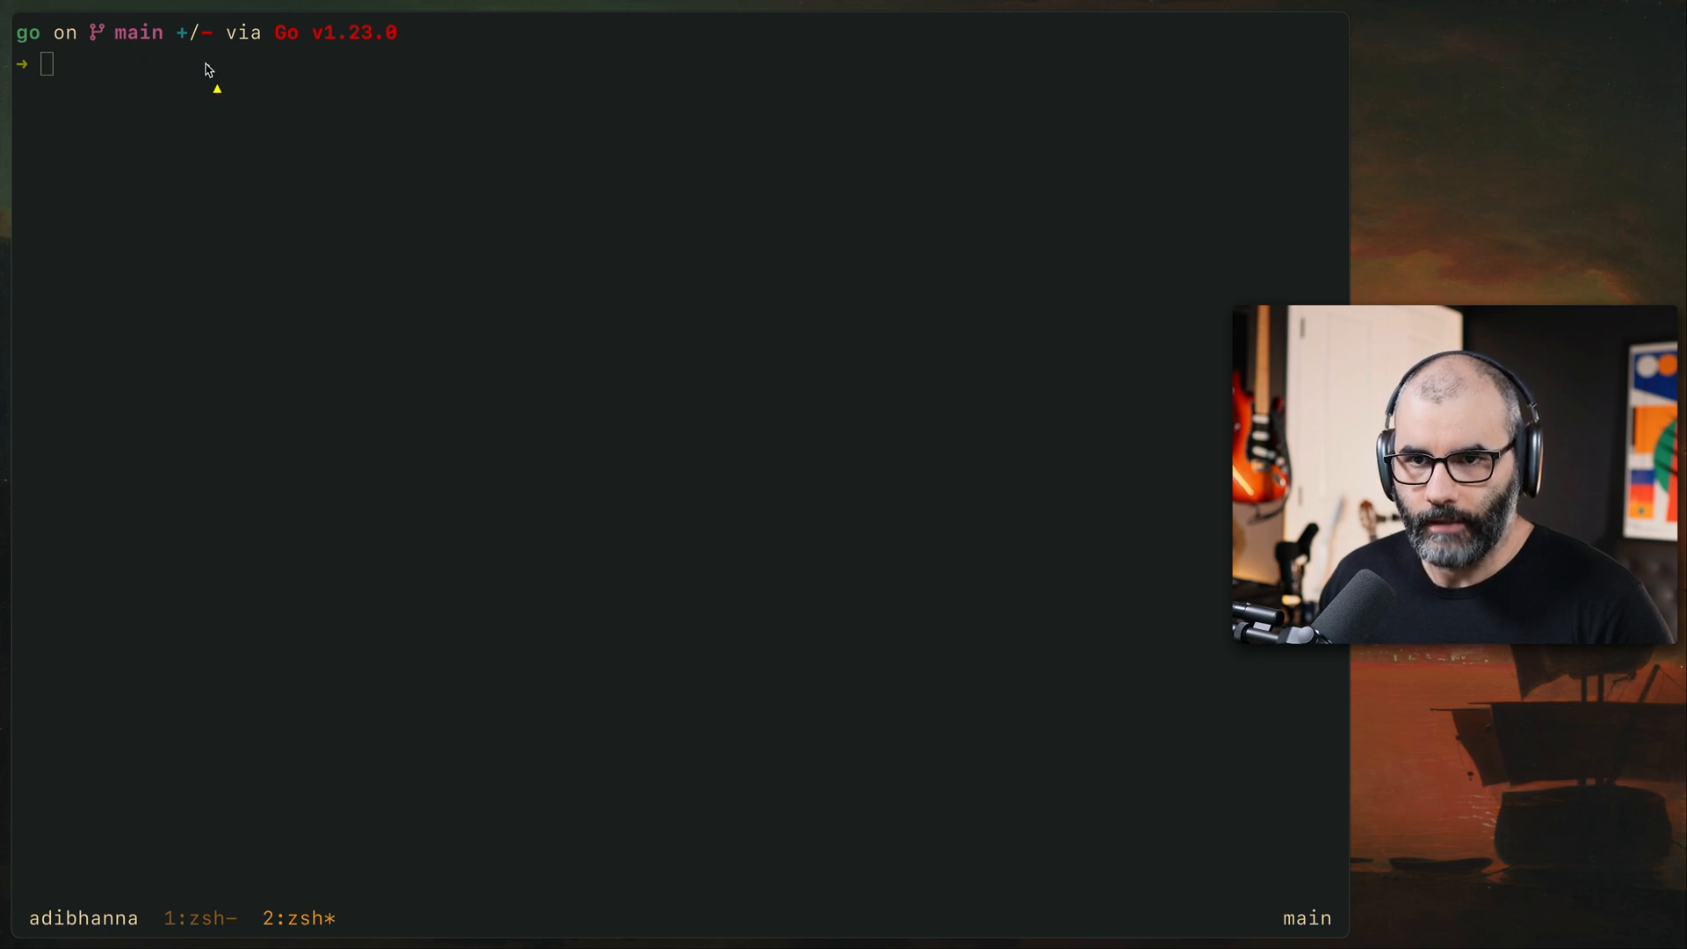
mouse_move(199, 51)
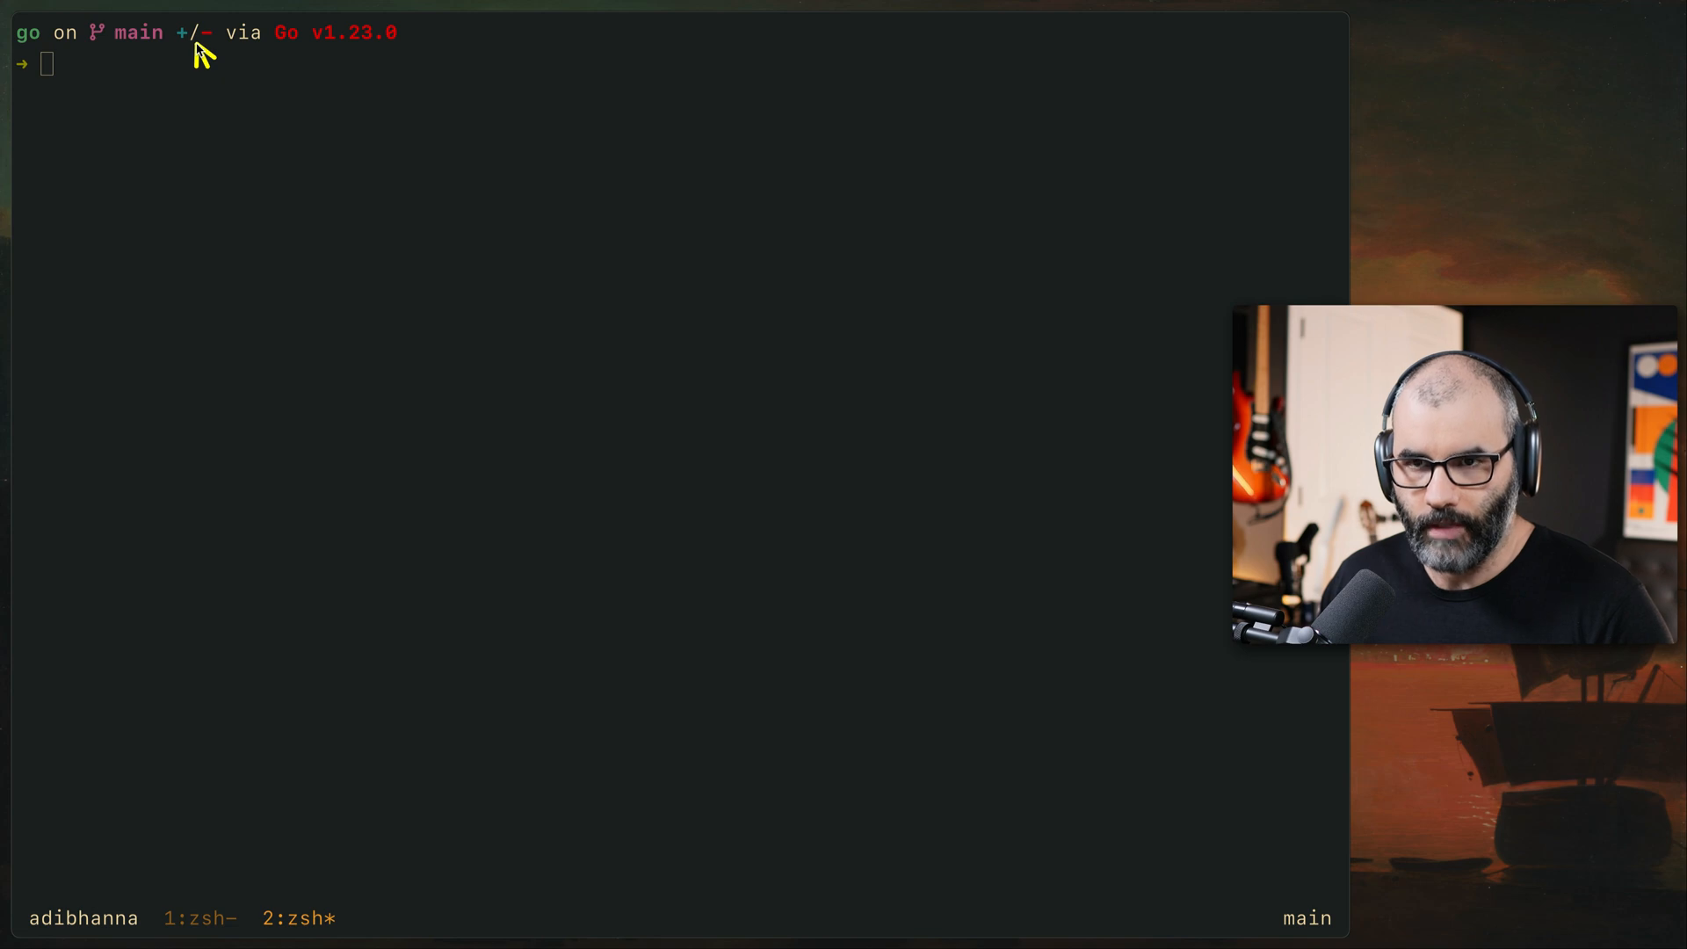
mouse_move(279, 54)
text(l)
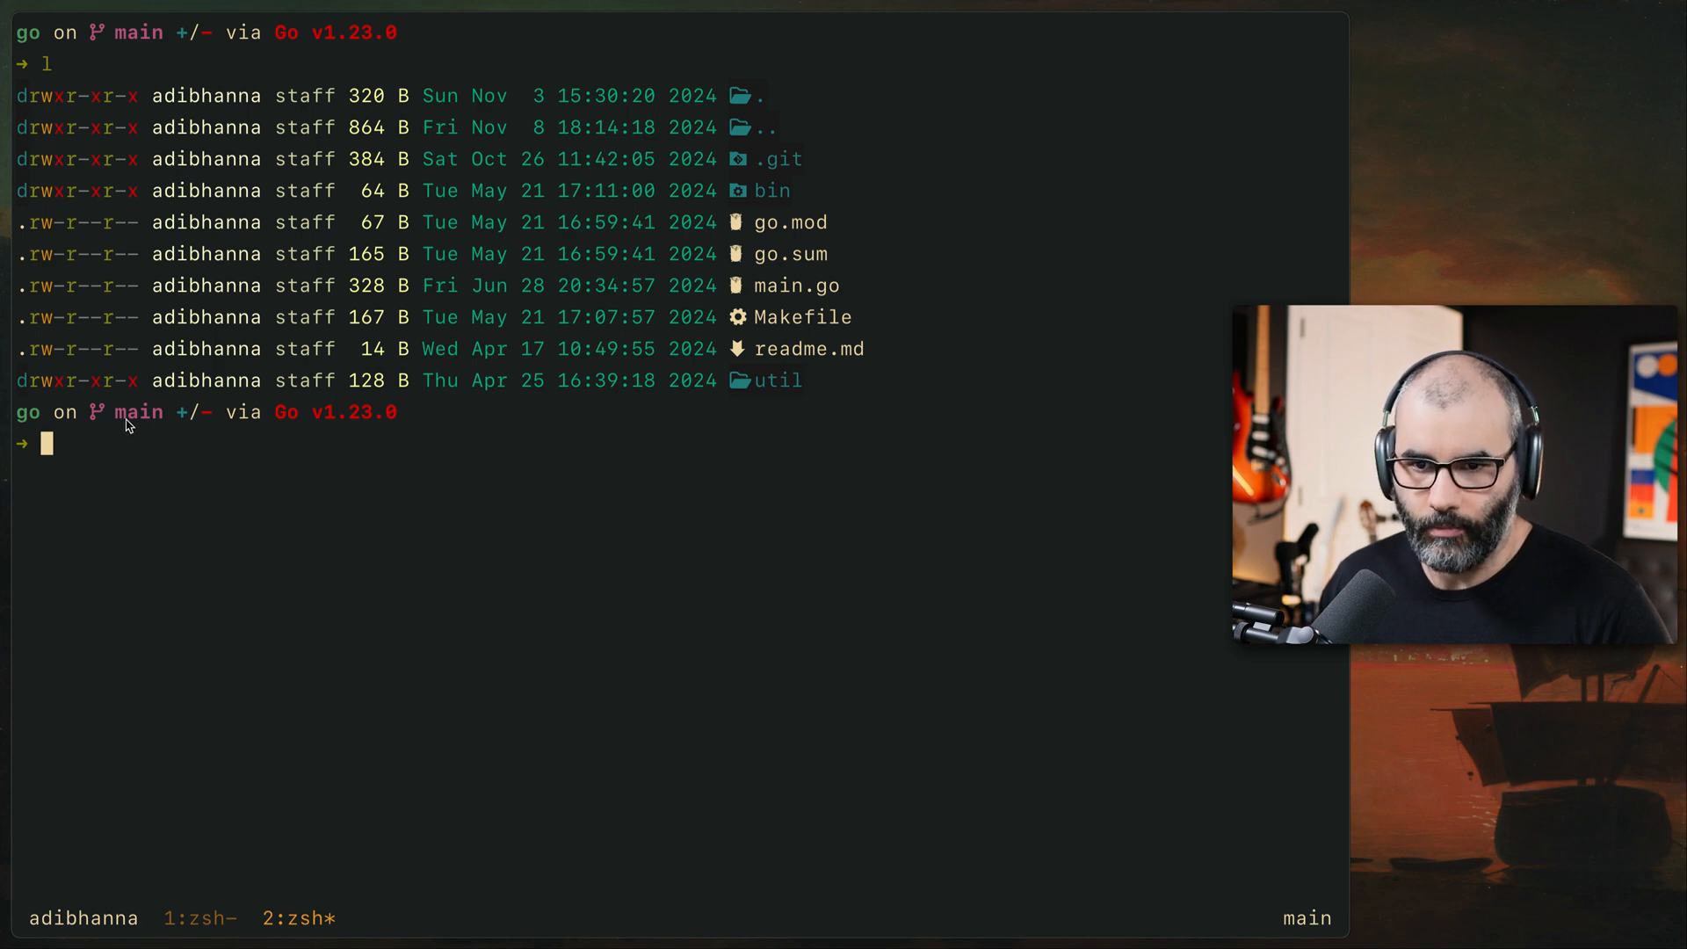
mouse_move(244, 465)
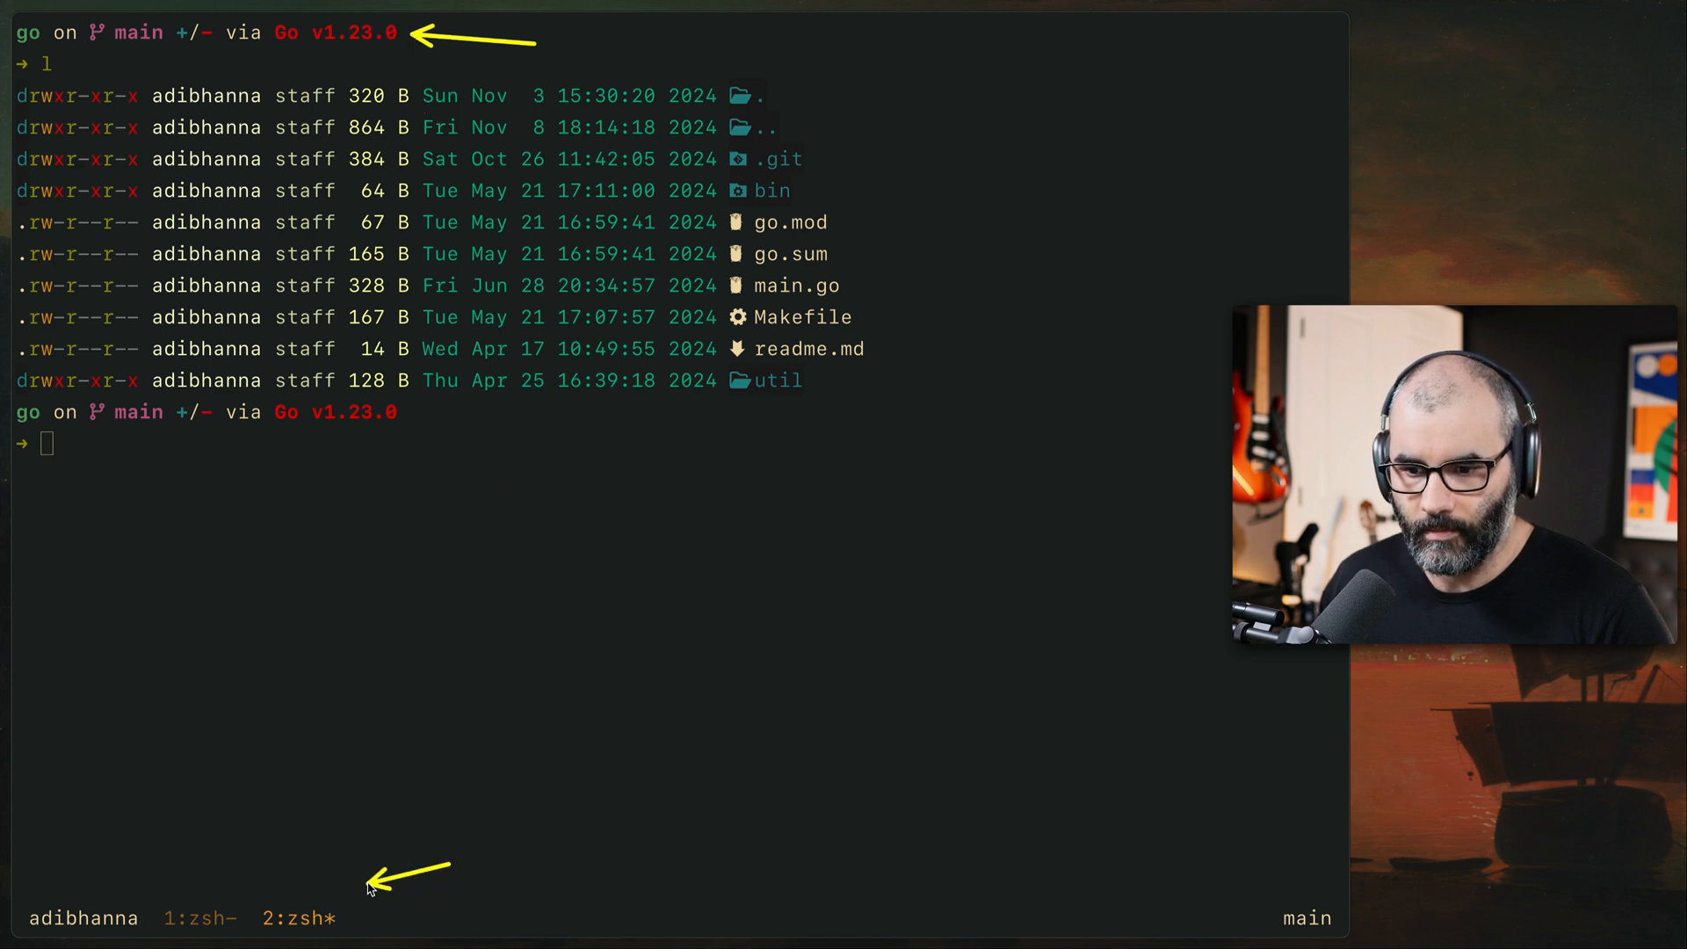
mouse_move(681, 743)
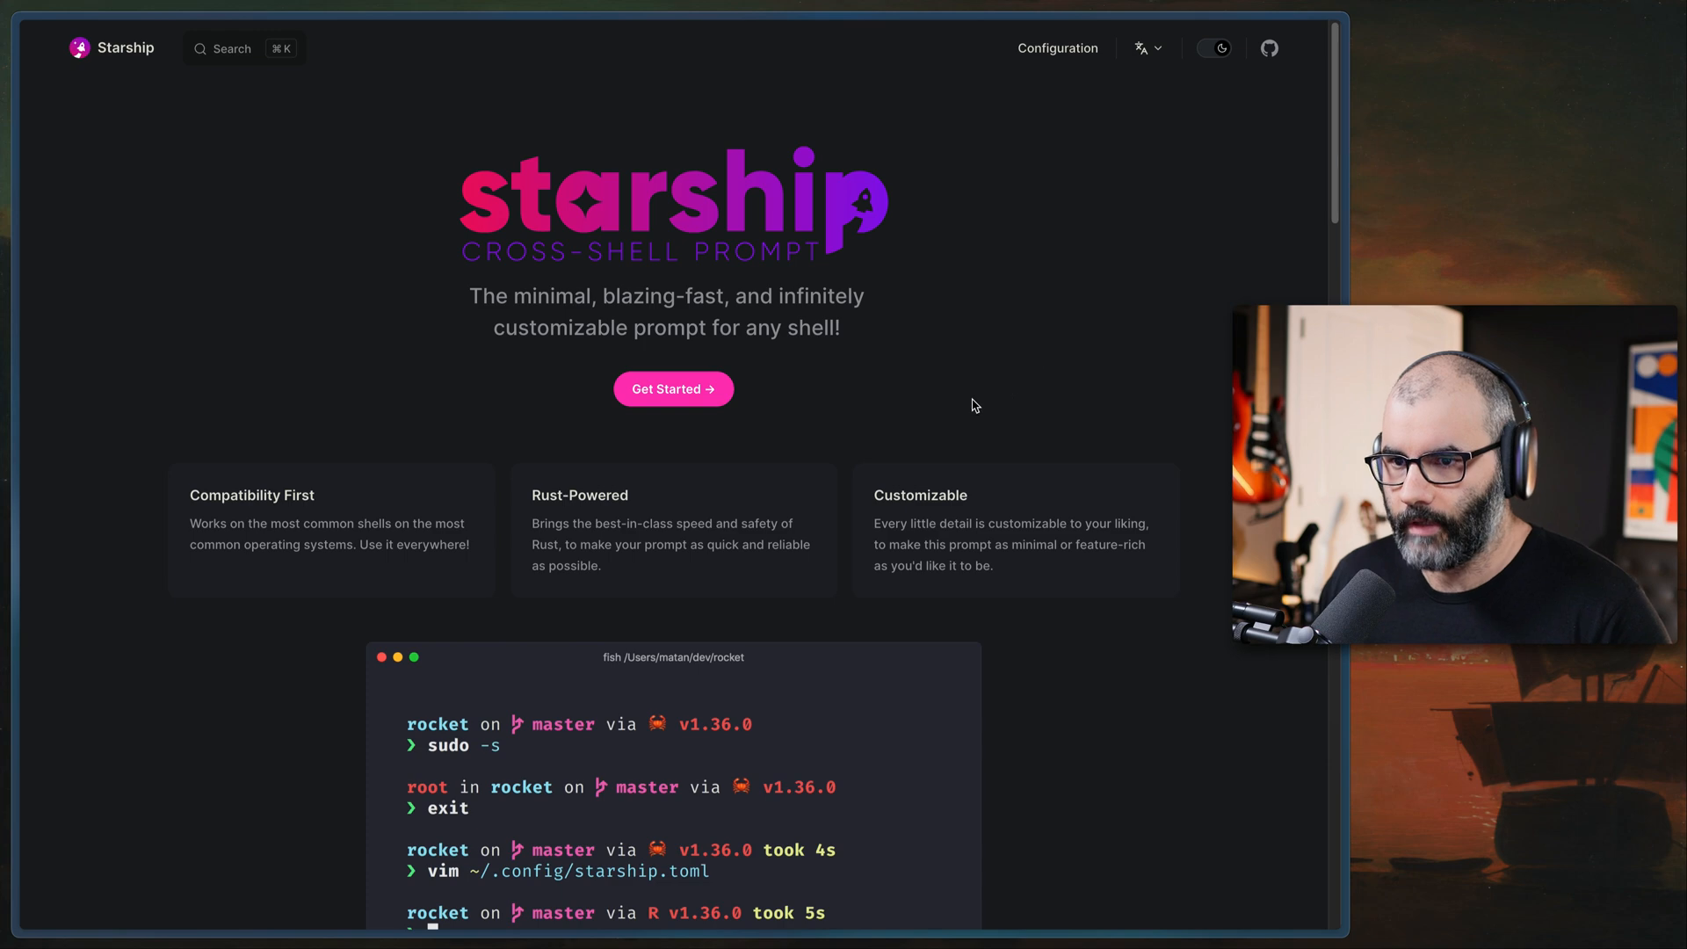
Select the 'brew install starship' Homebrew command on the Starship homepage
scroll(down, 3)
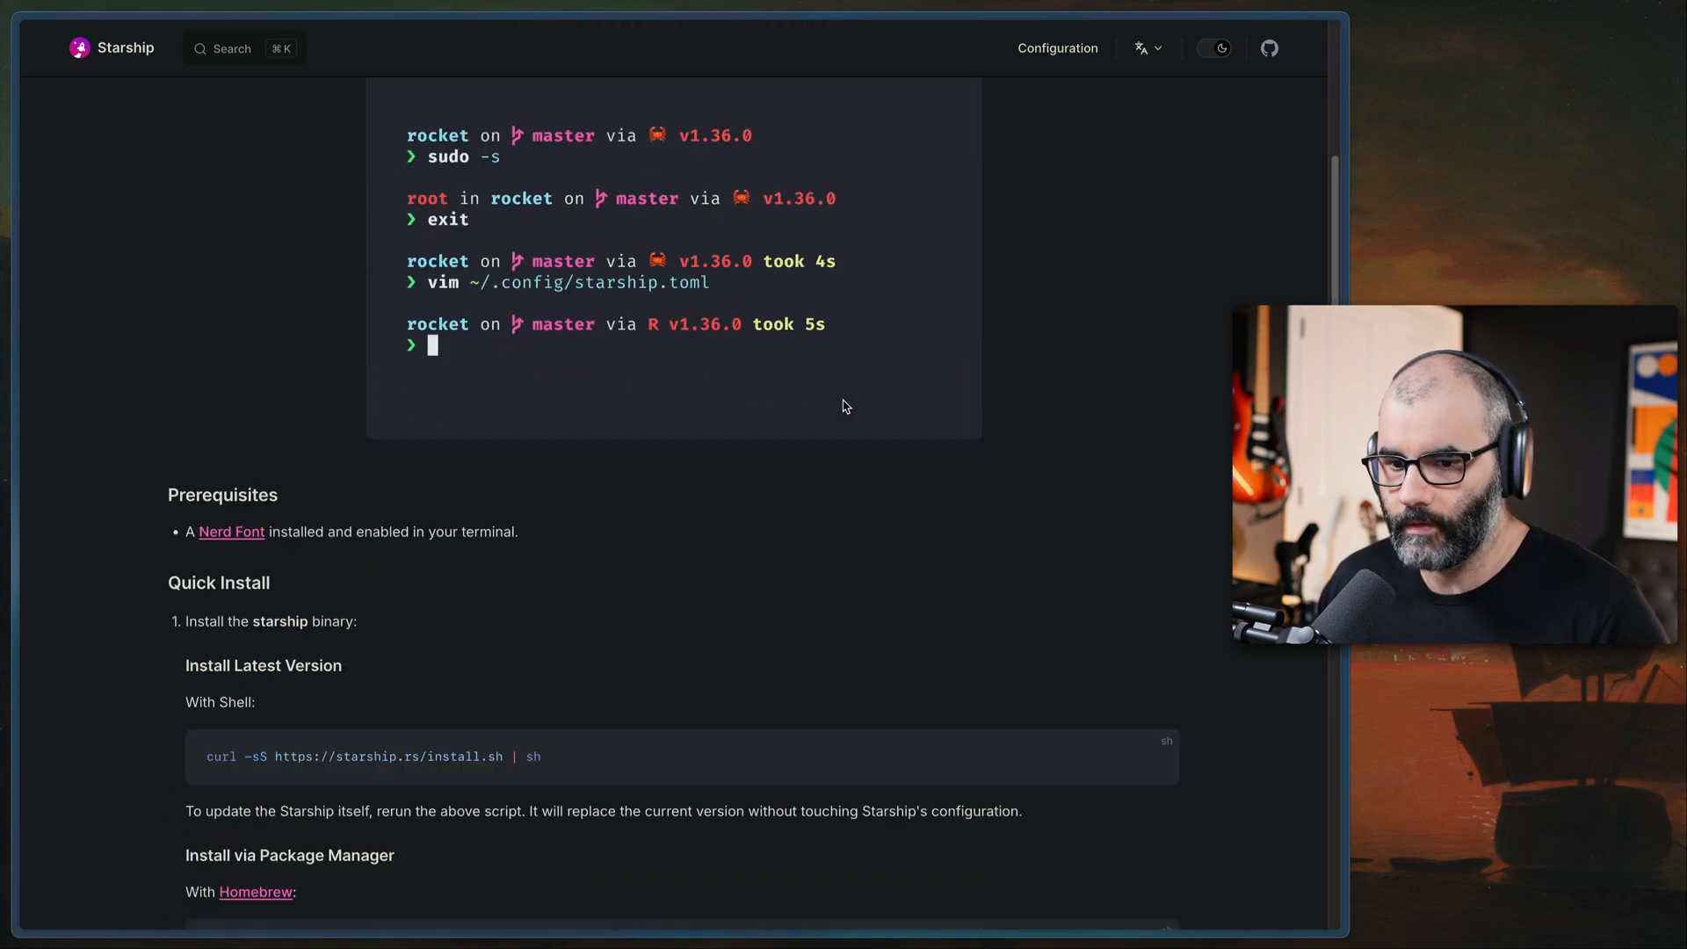
scroll(down, 3)
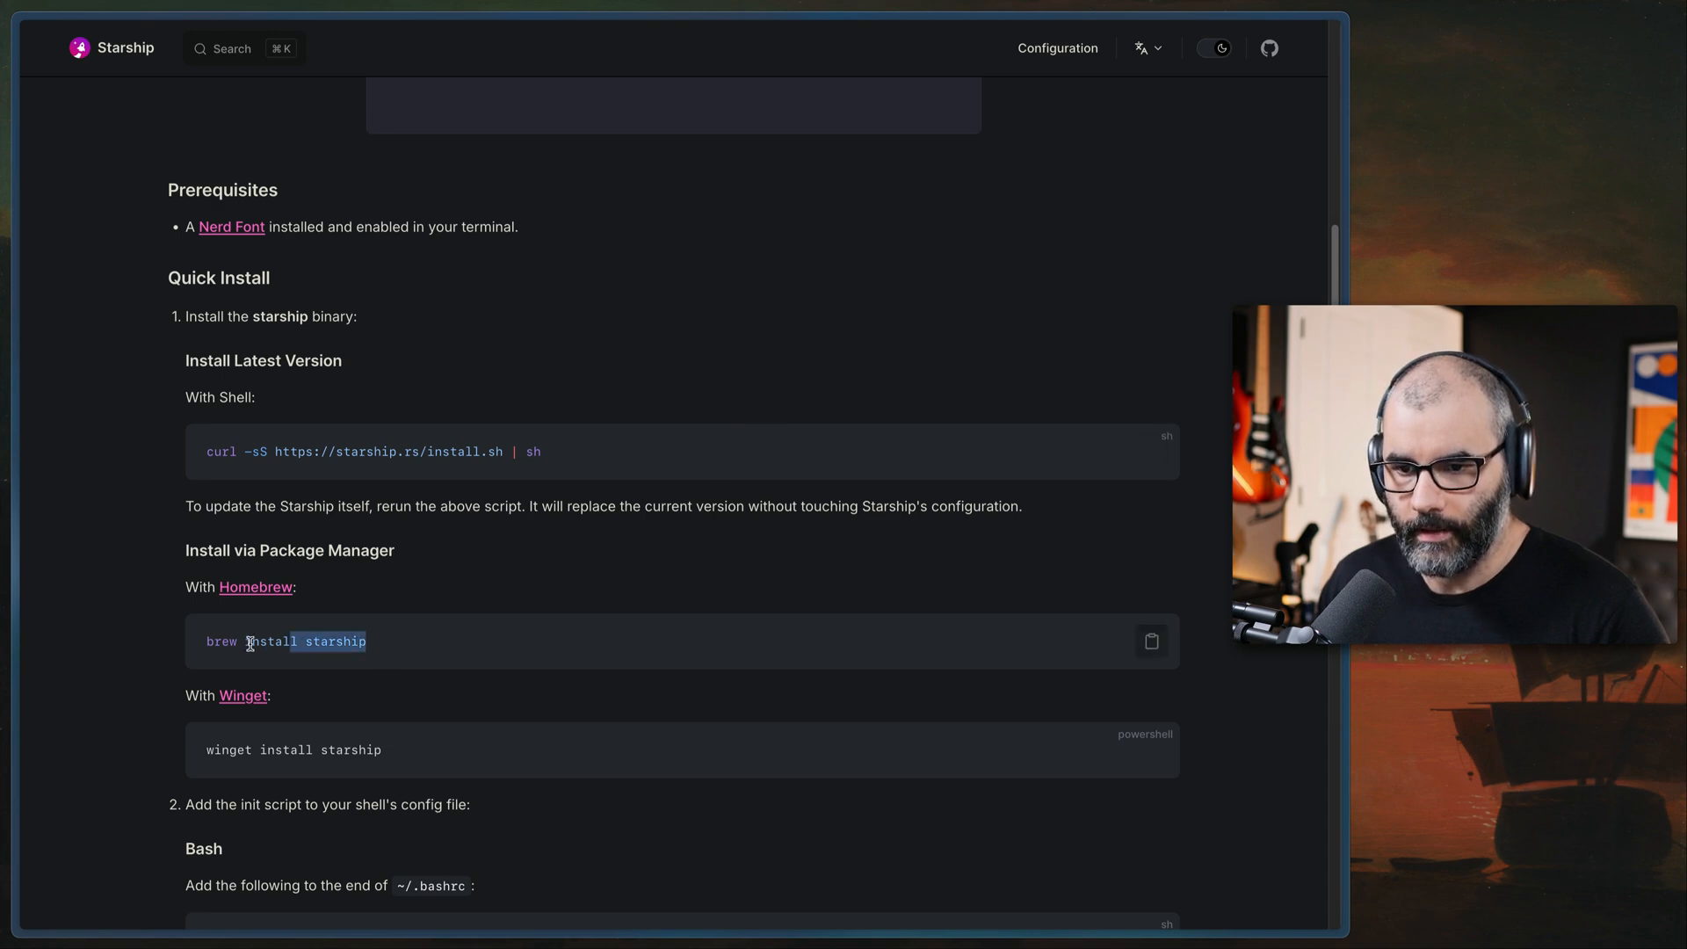
triple_click(250, 642)
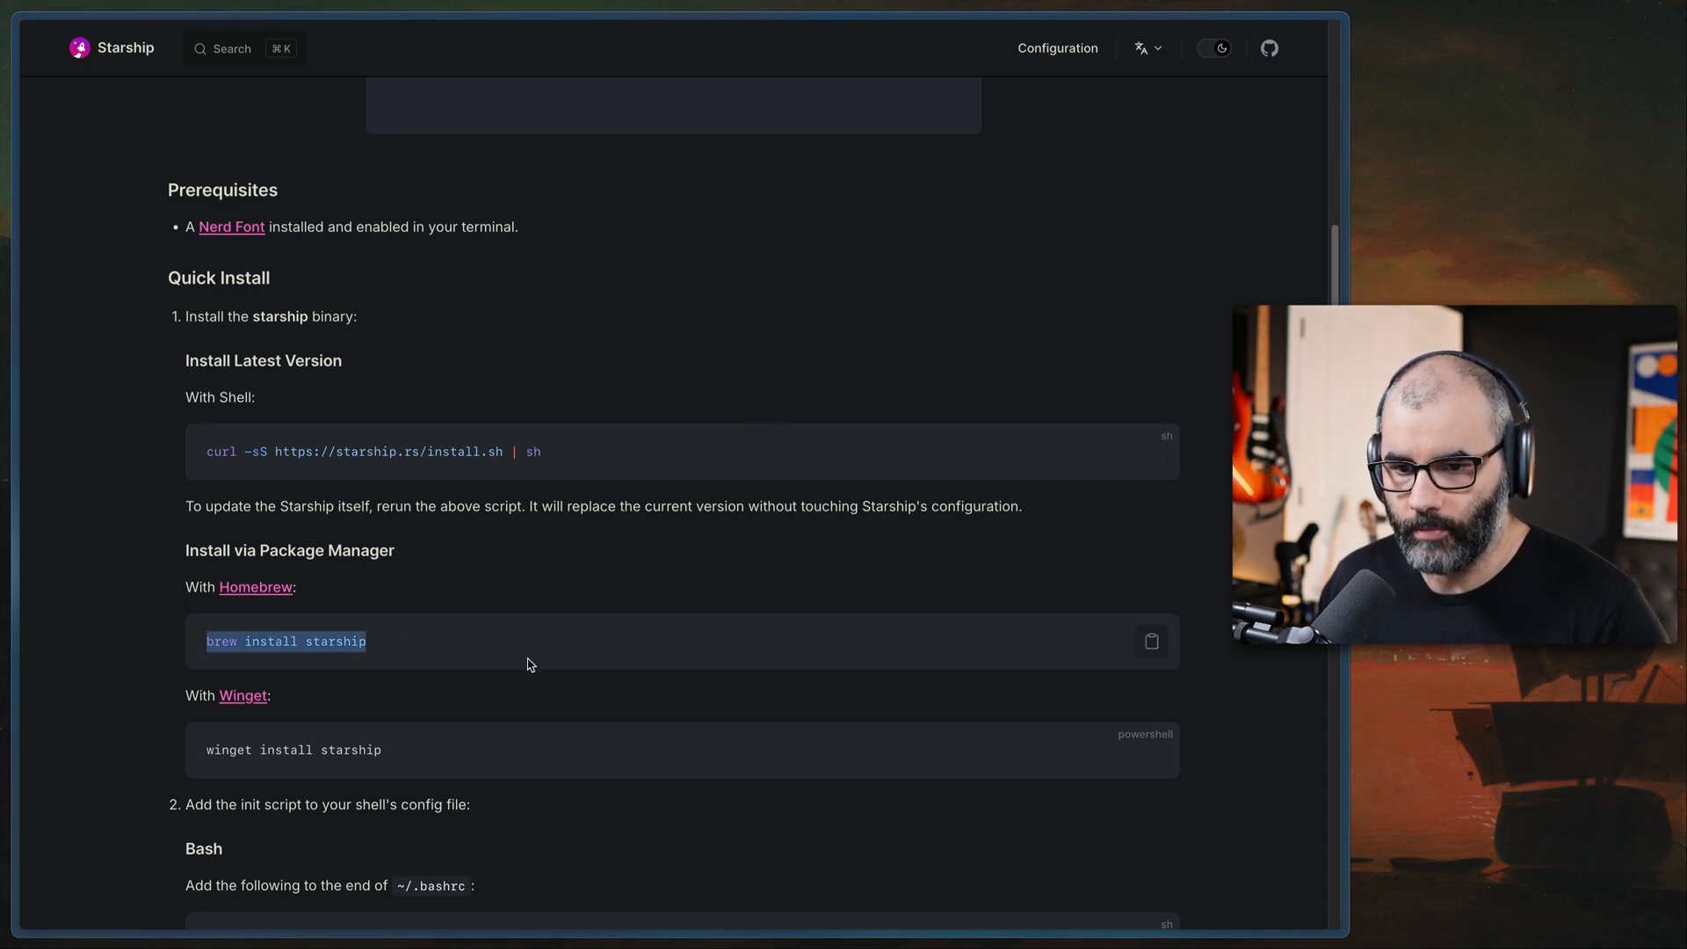
Scroll to the zsh init eval line and on to the Starship guide page
scroll(down, 3)
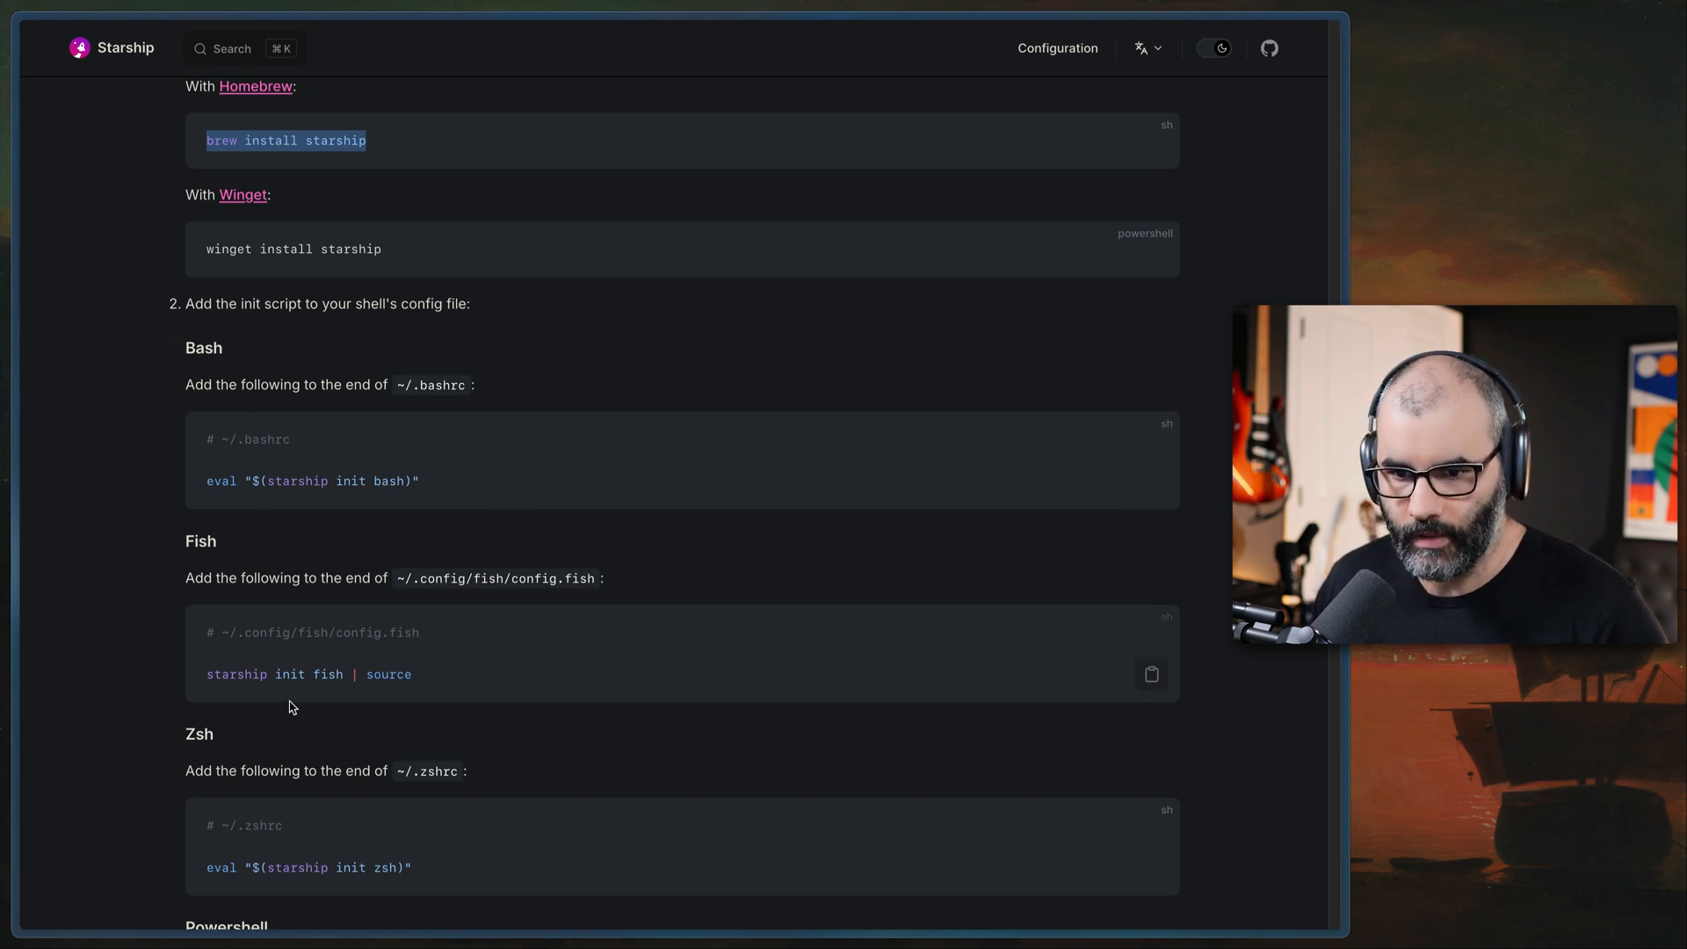
scroll(down, 3)
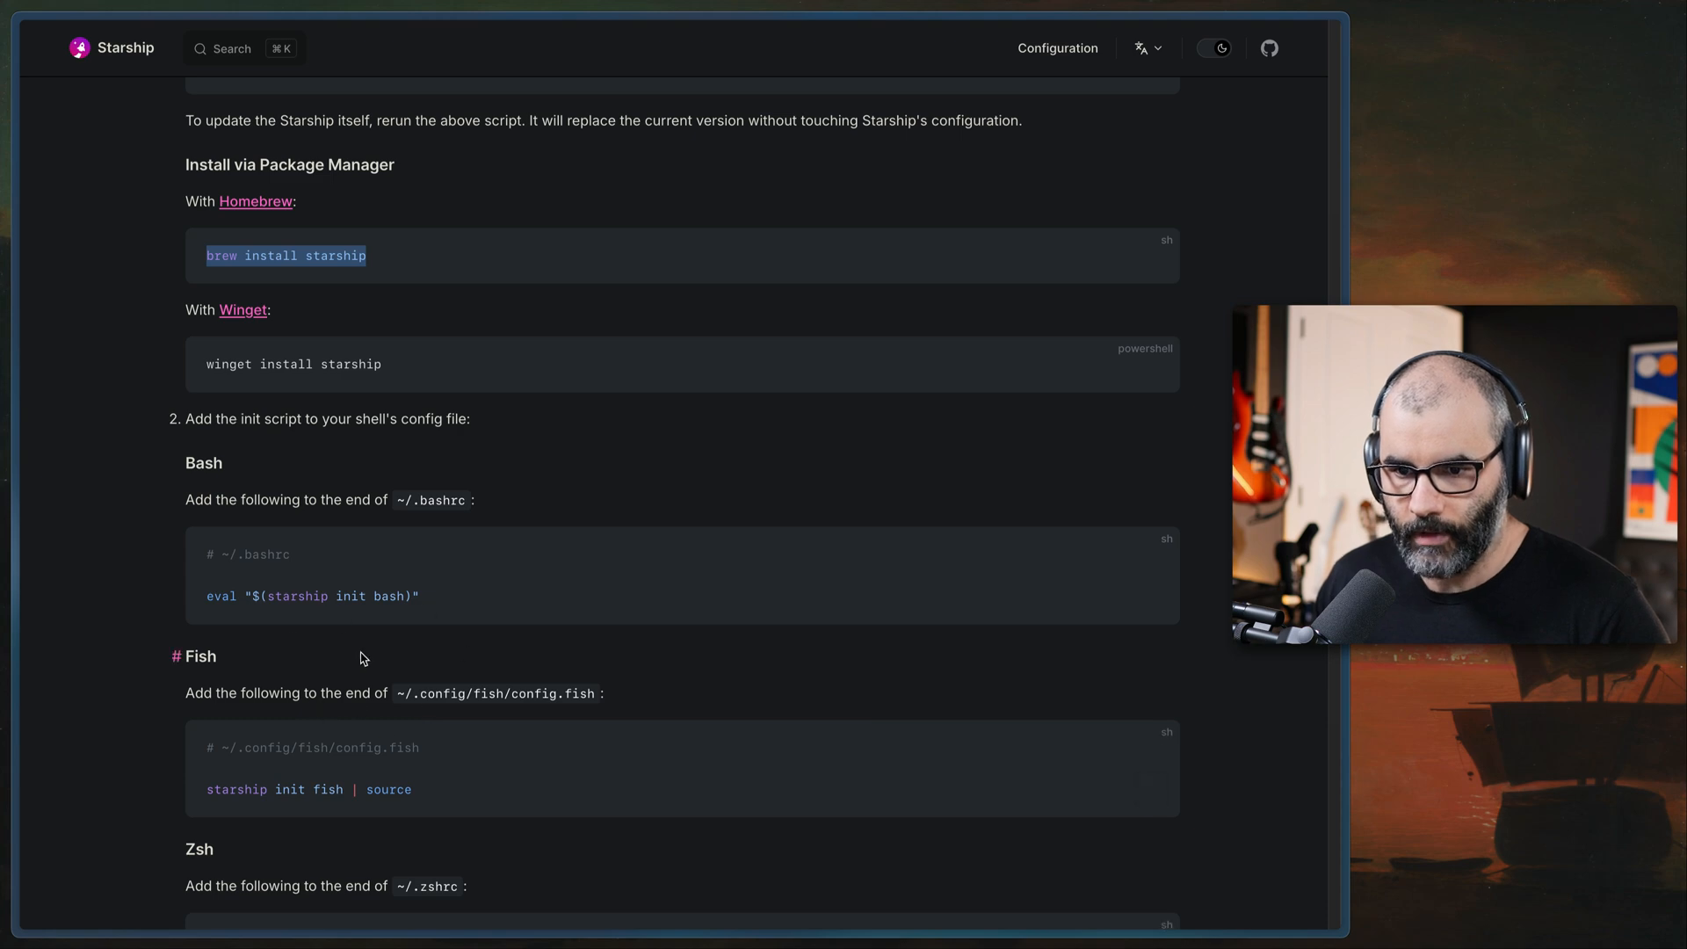
scroll(down, 3)
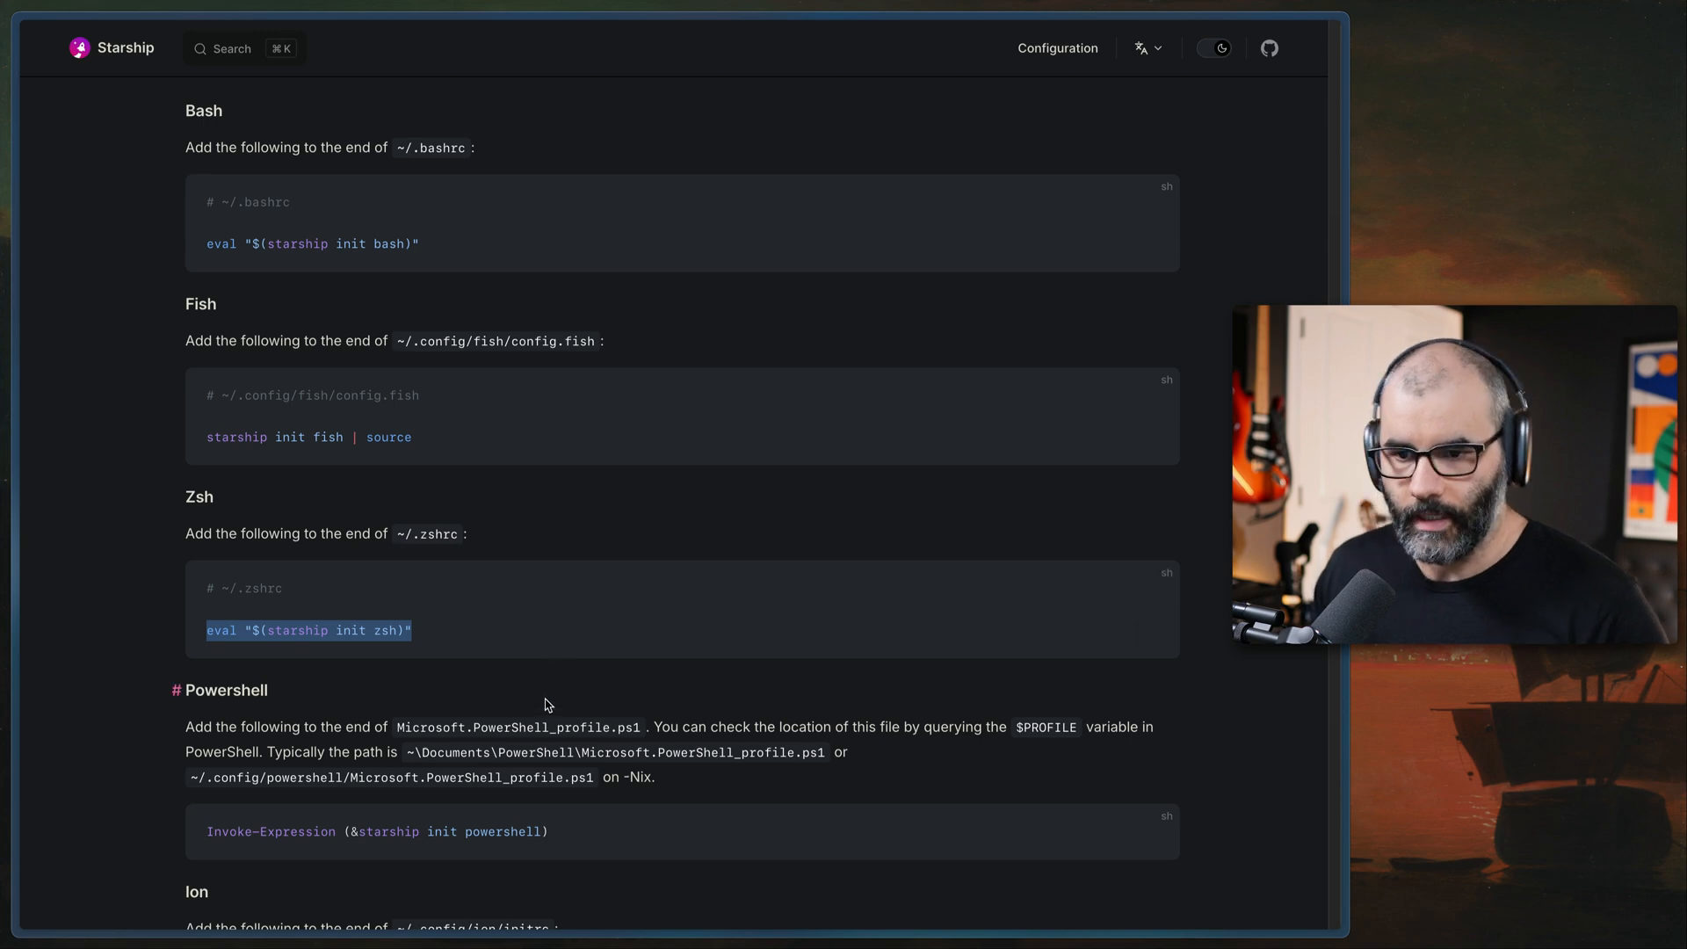
scroll(up, 3)
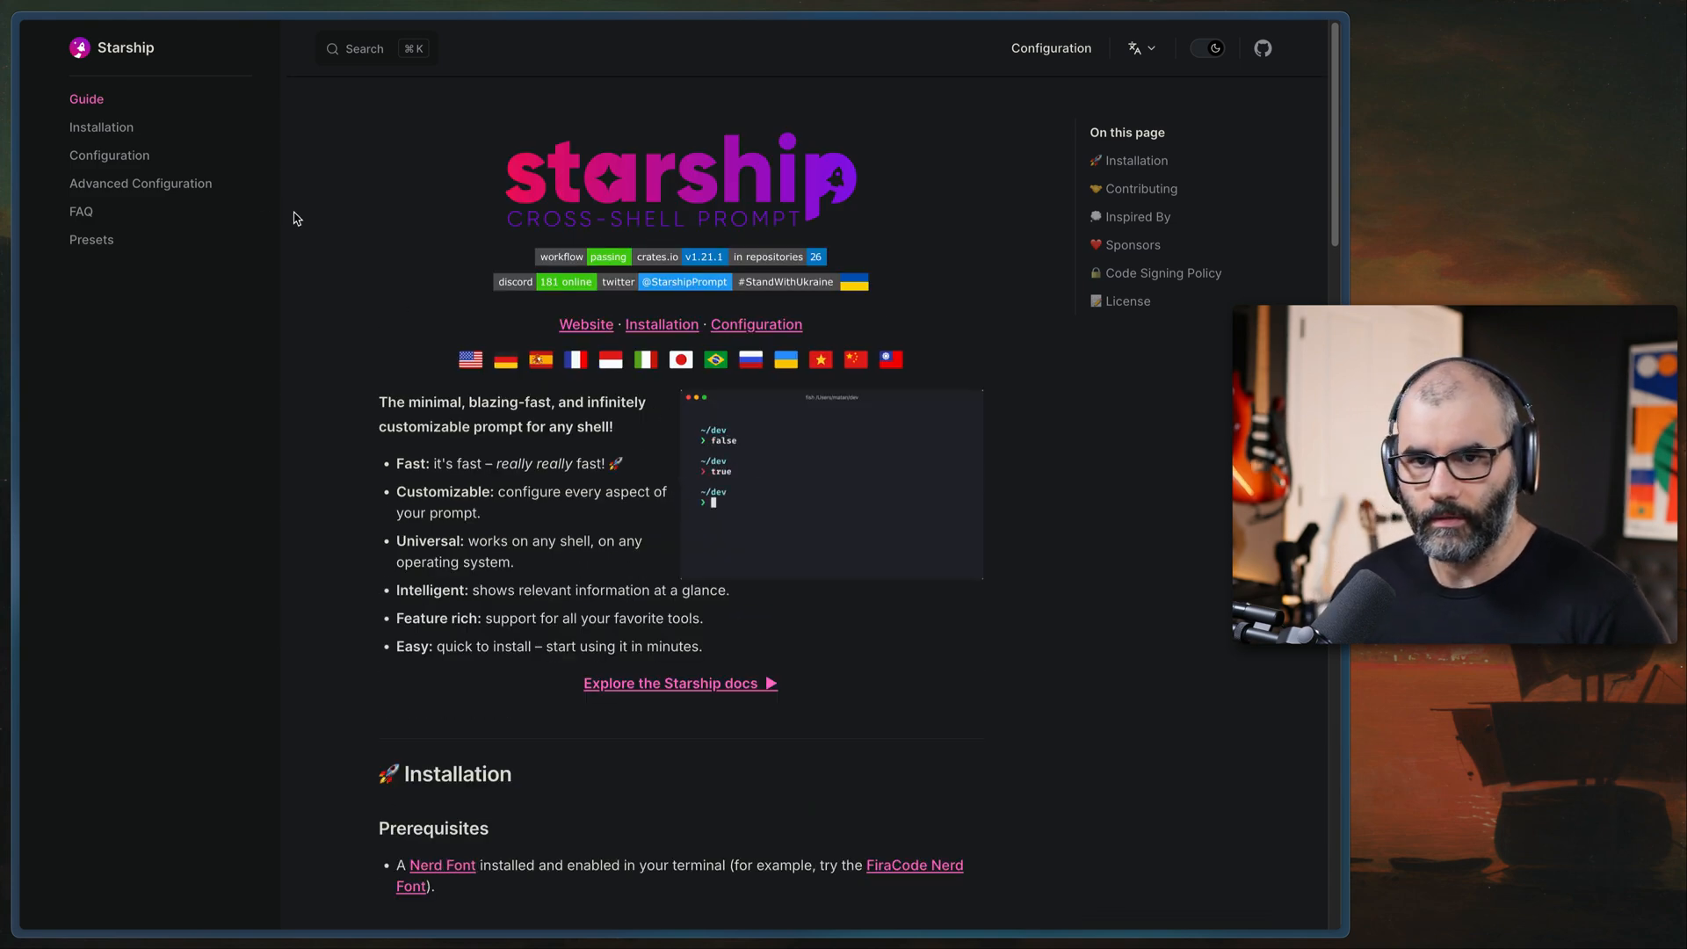
Check the Installation page, then confirm ~/.config in the terminal with pwd and start vim starship.toml
scroll(down, 3)
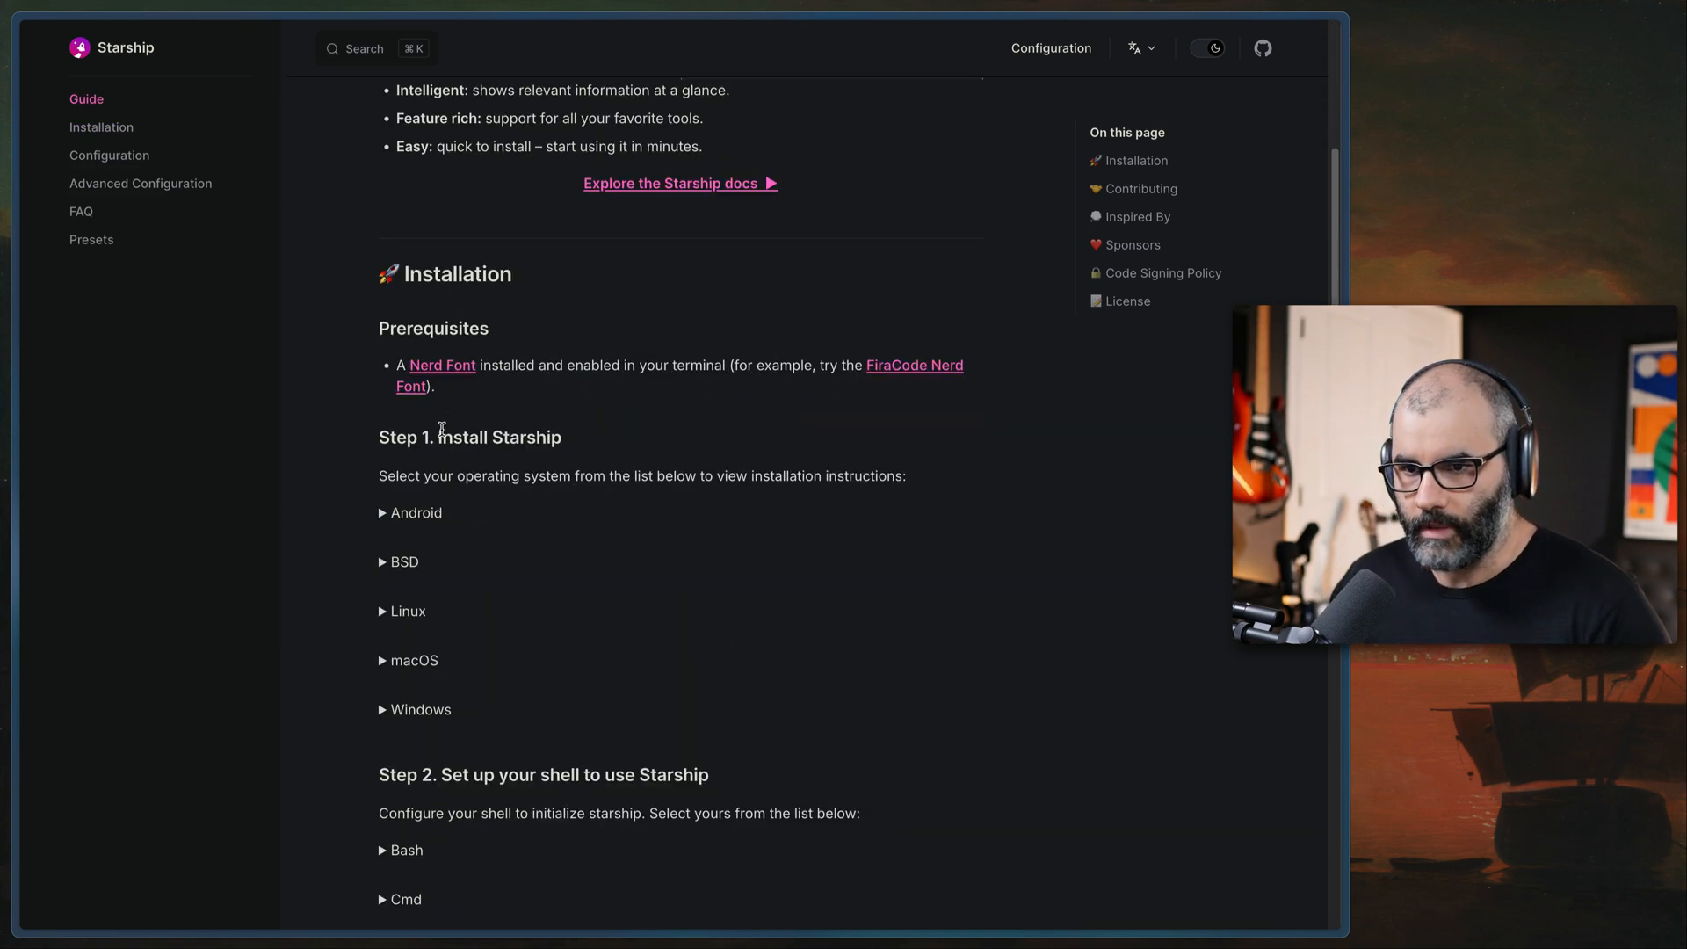
click(102, 127)
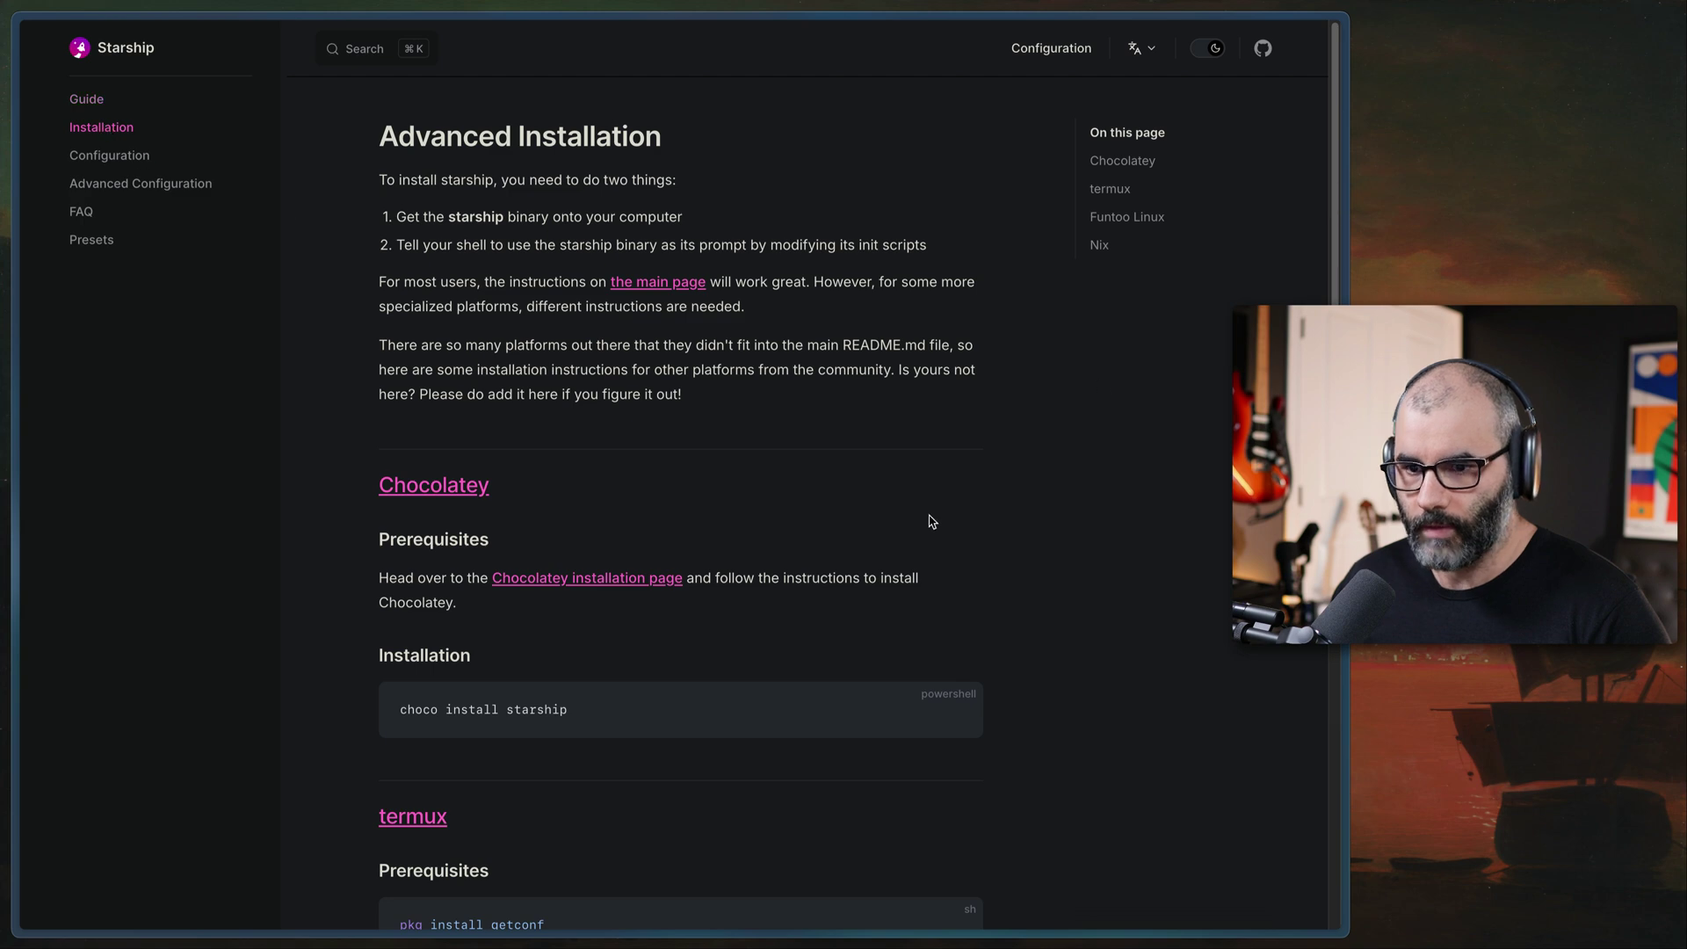
click(108, 155)
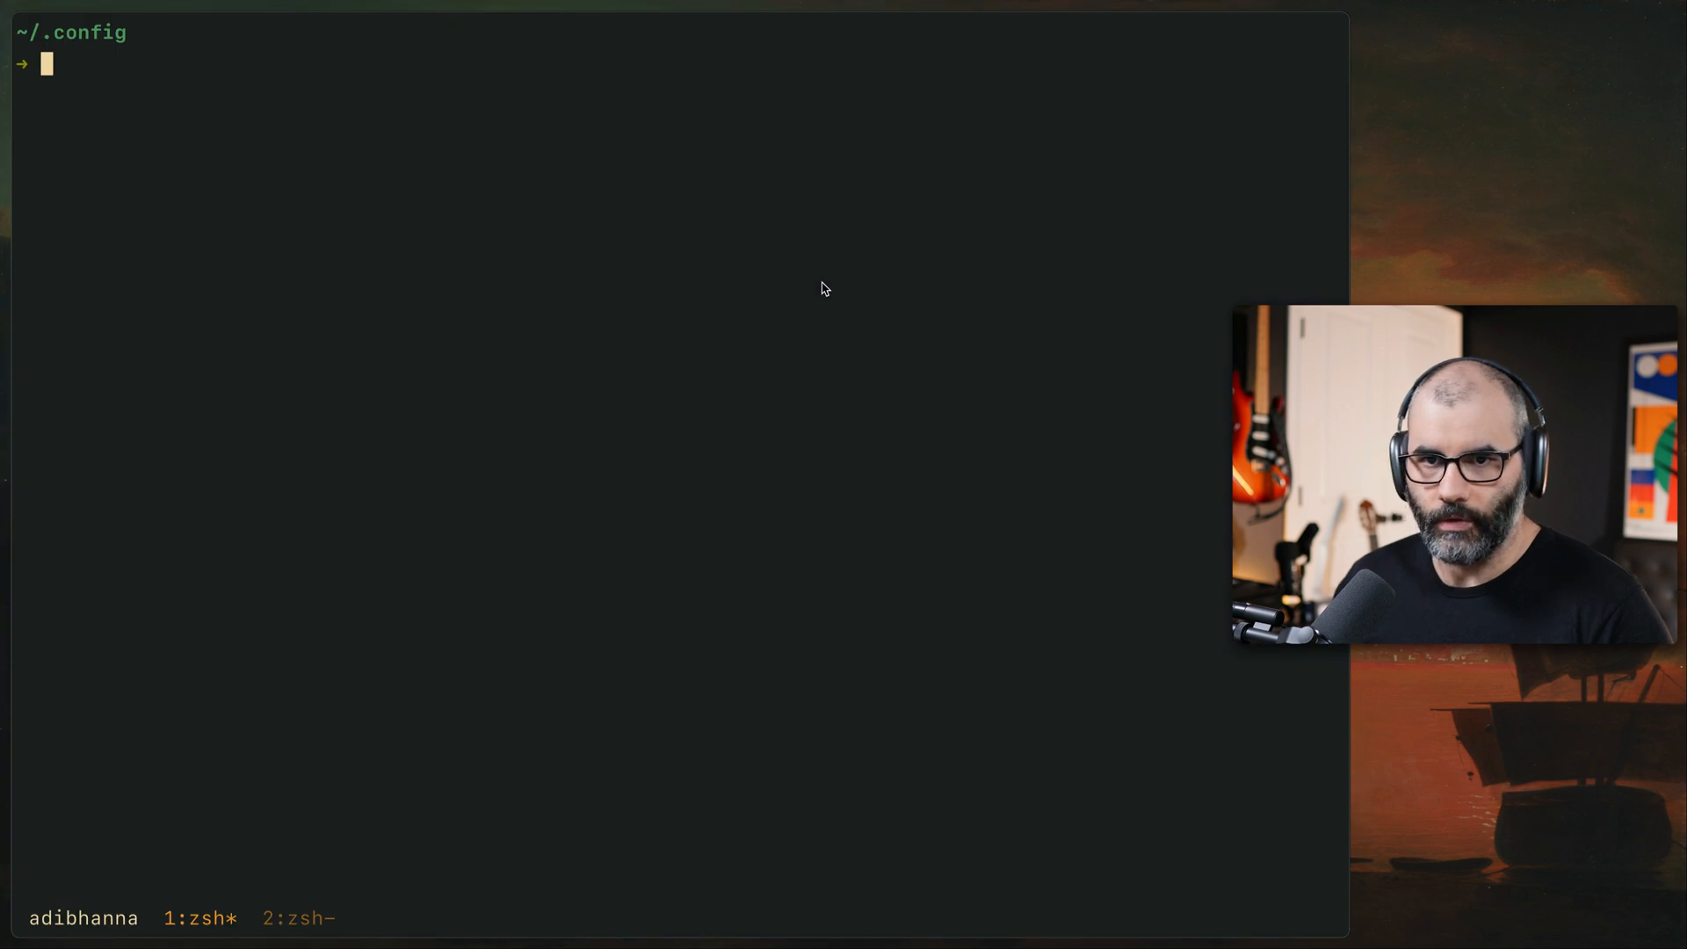
text(pwd)
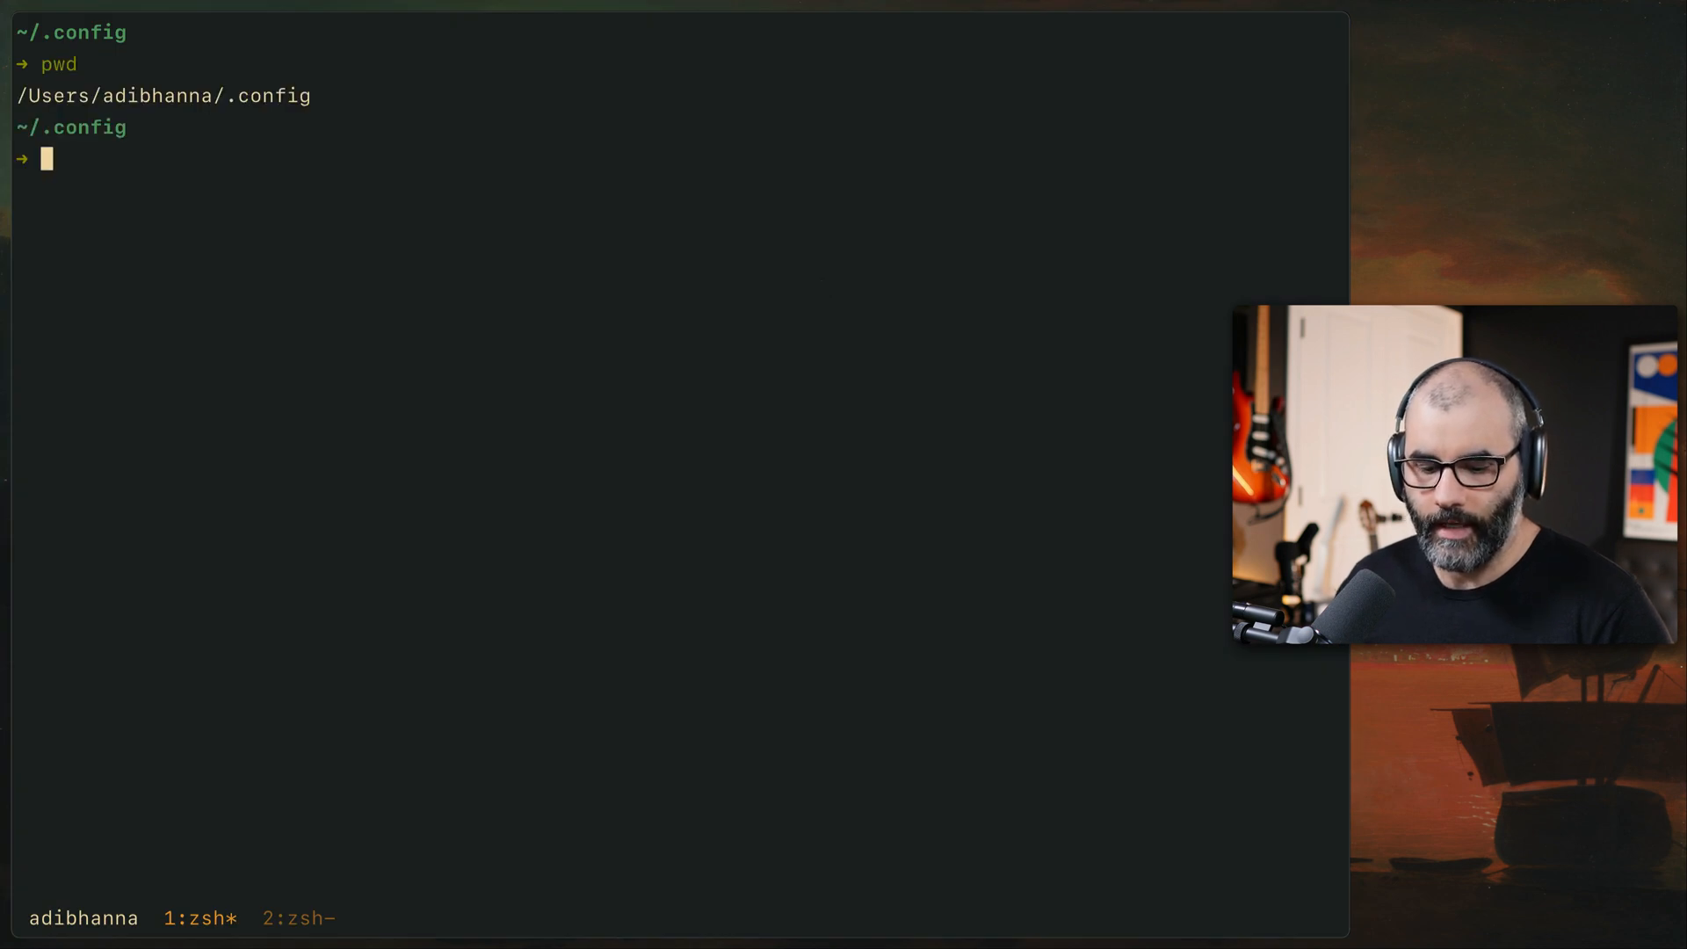
text(vim starship.toml)
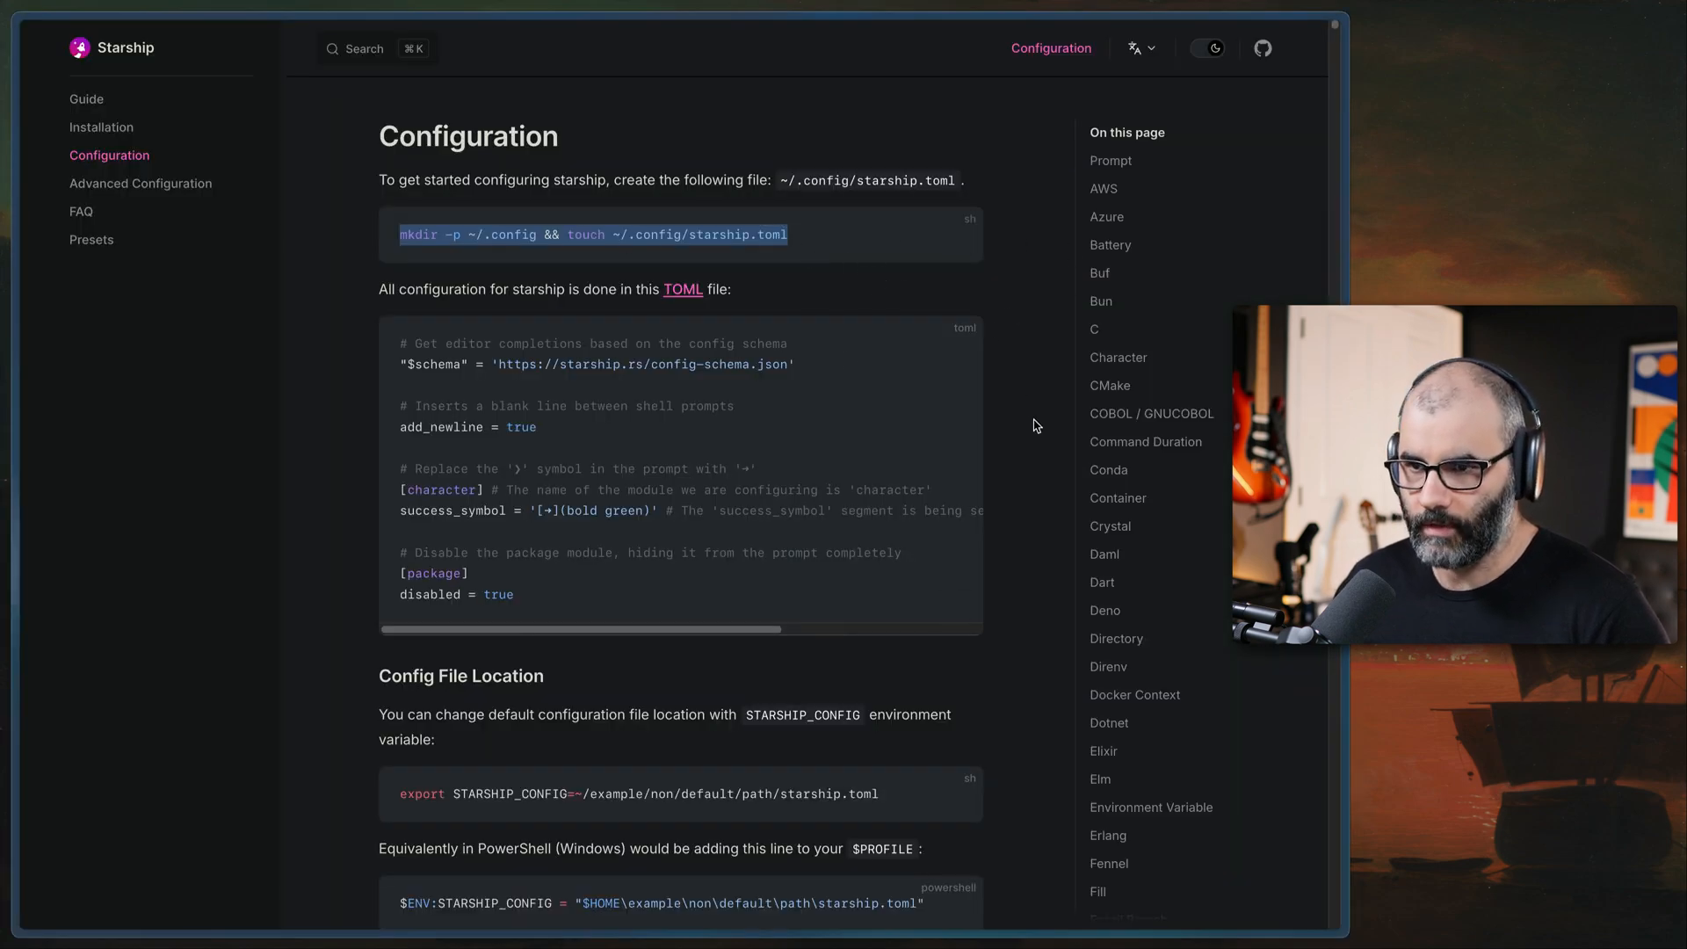
scroll(down, 3)
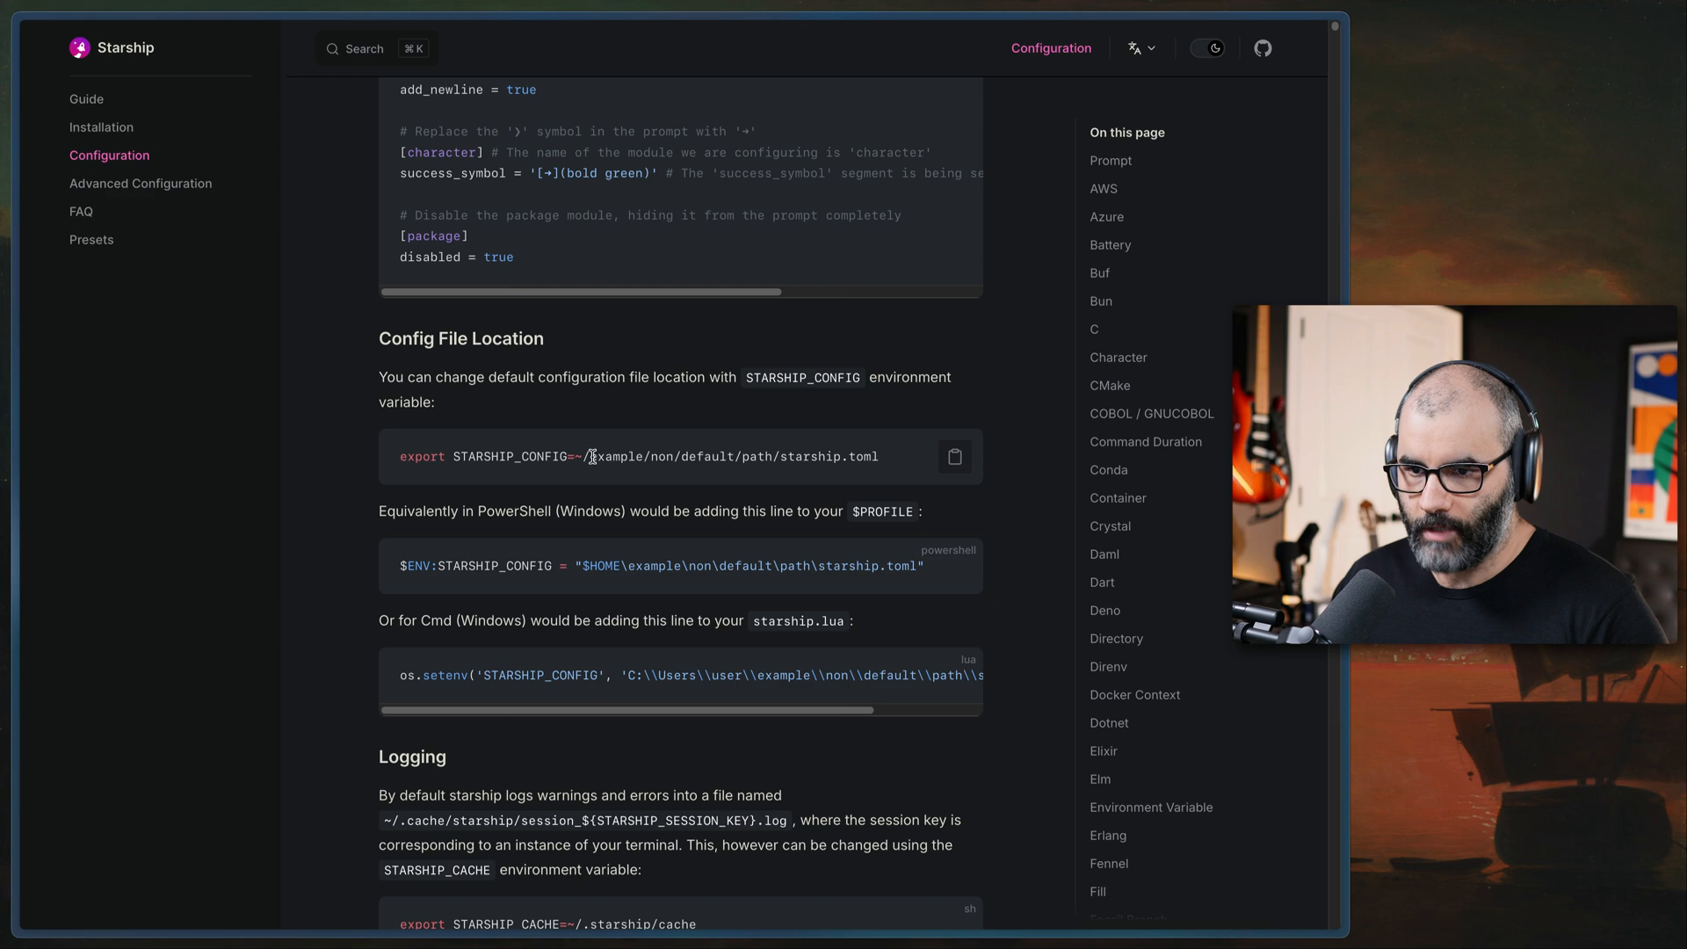
drag(591, 457, 783, 457)
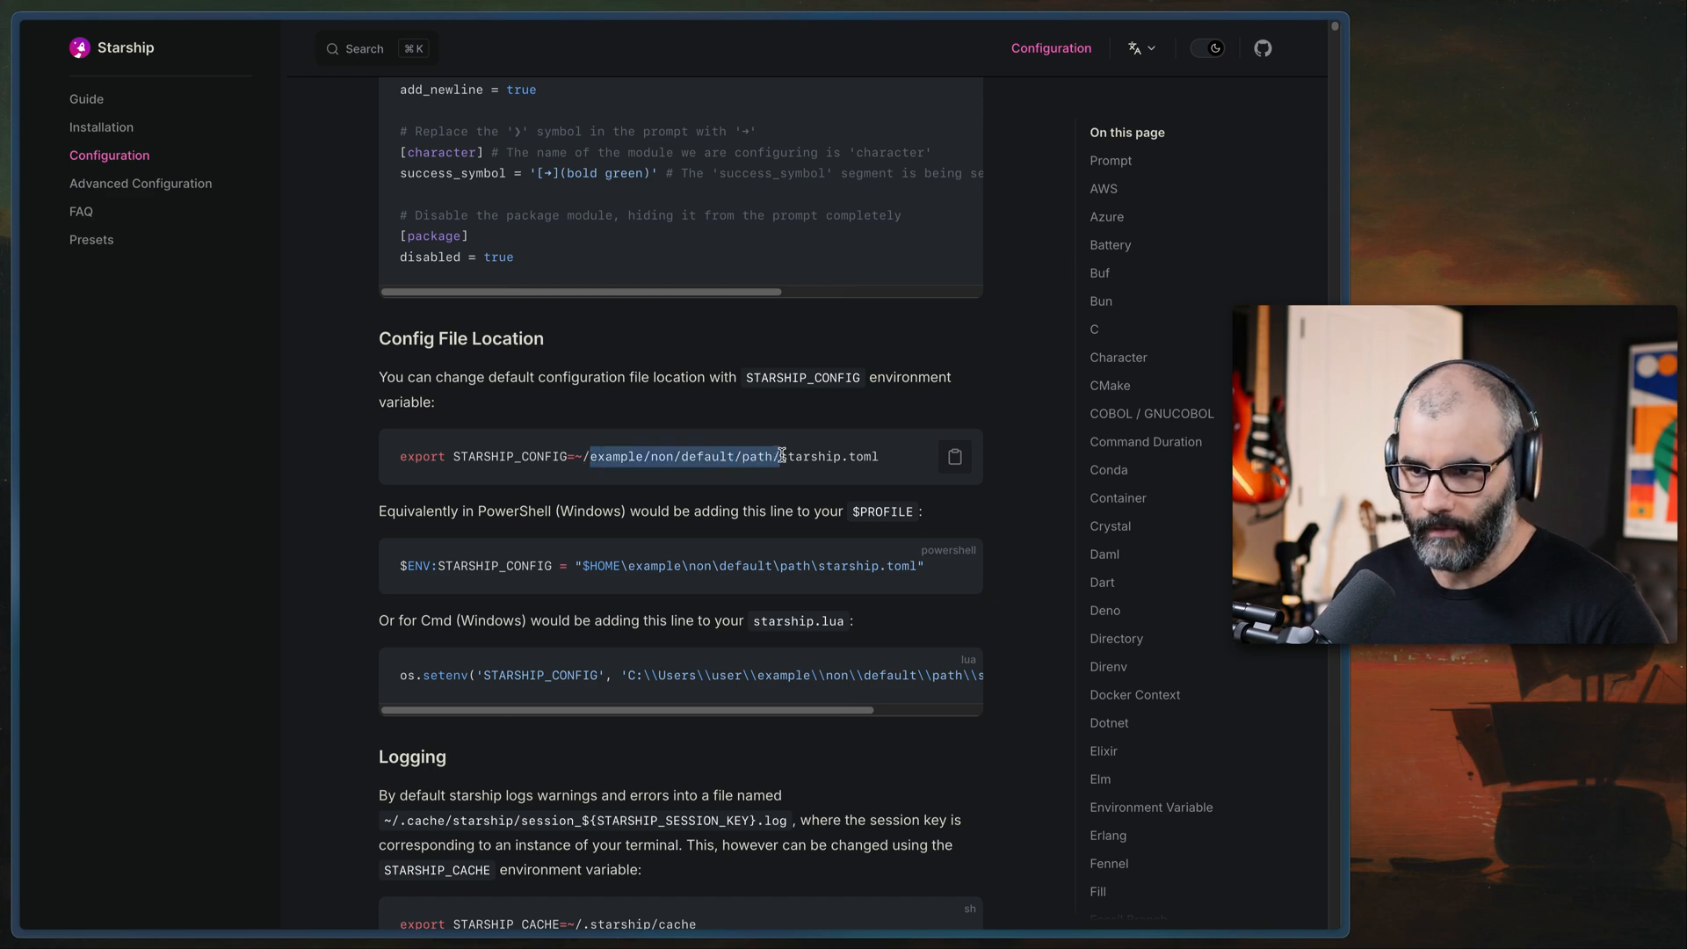
scroll(down, 3)
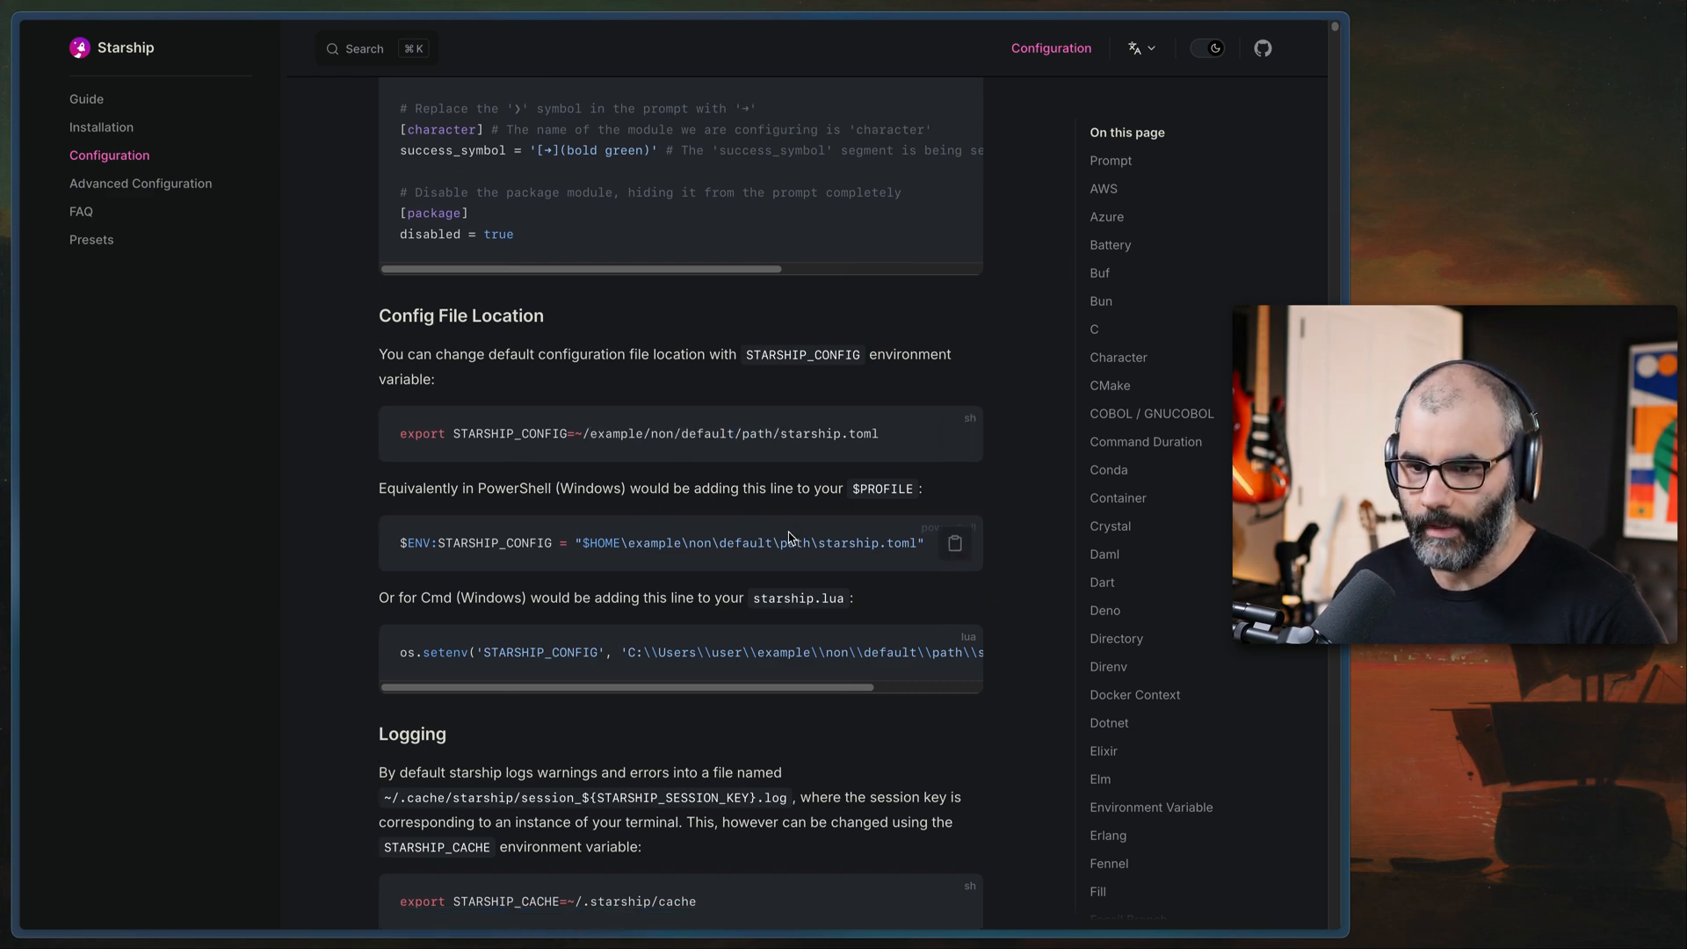
scroll(up, 3)
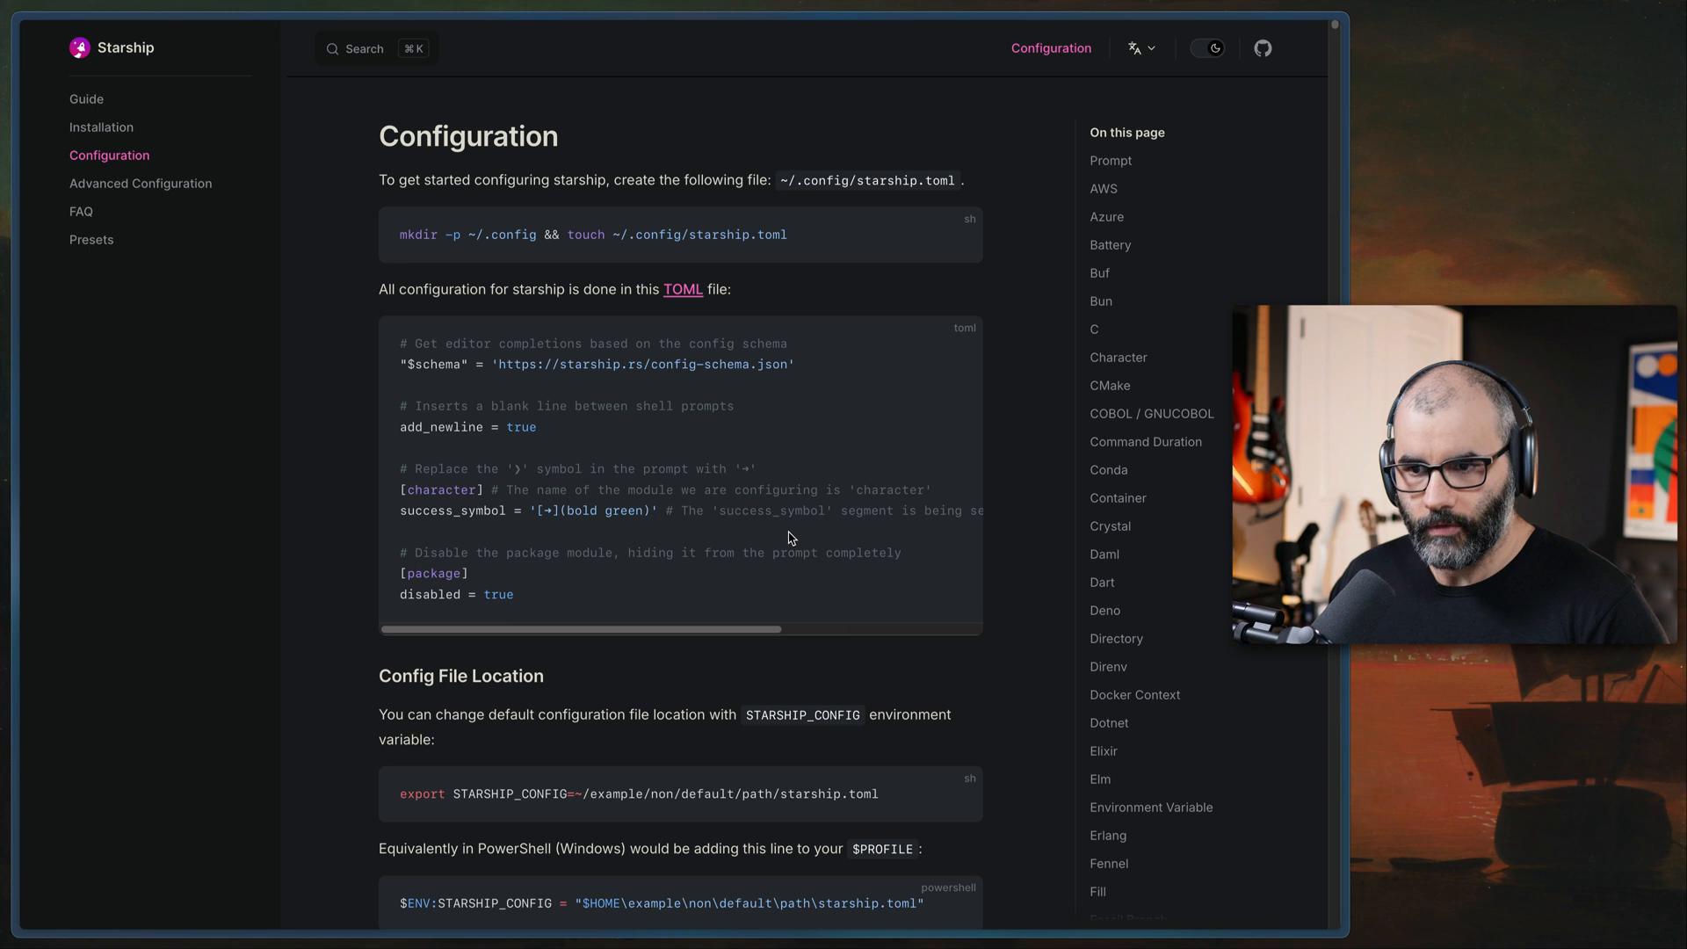
mouse_move(791, 537)
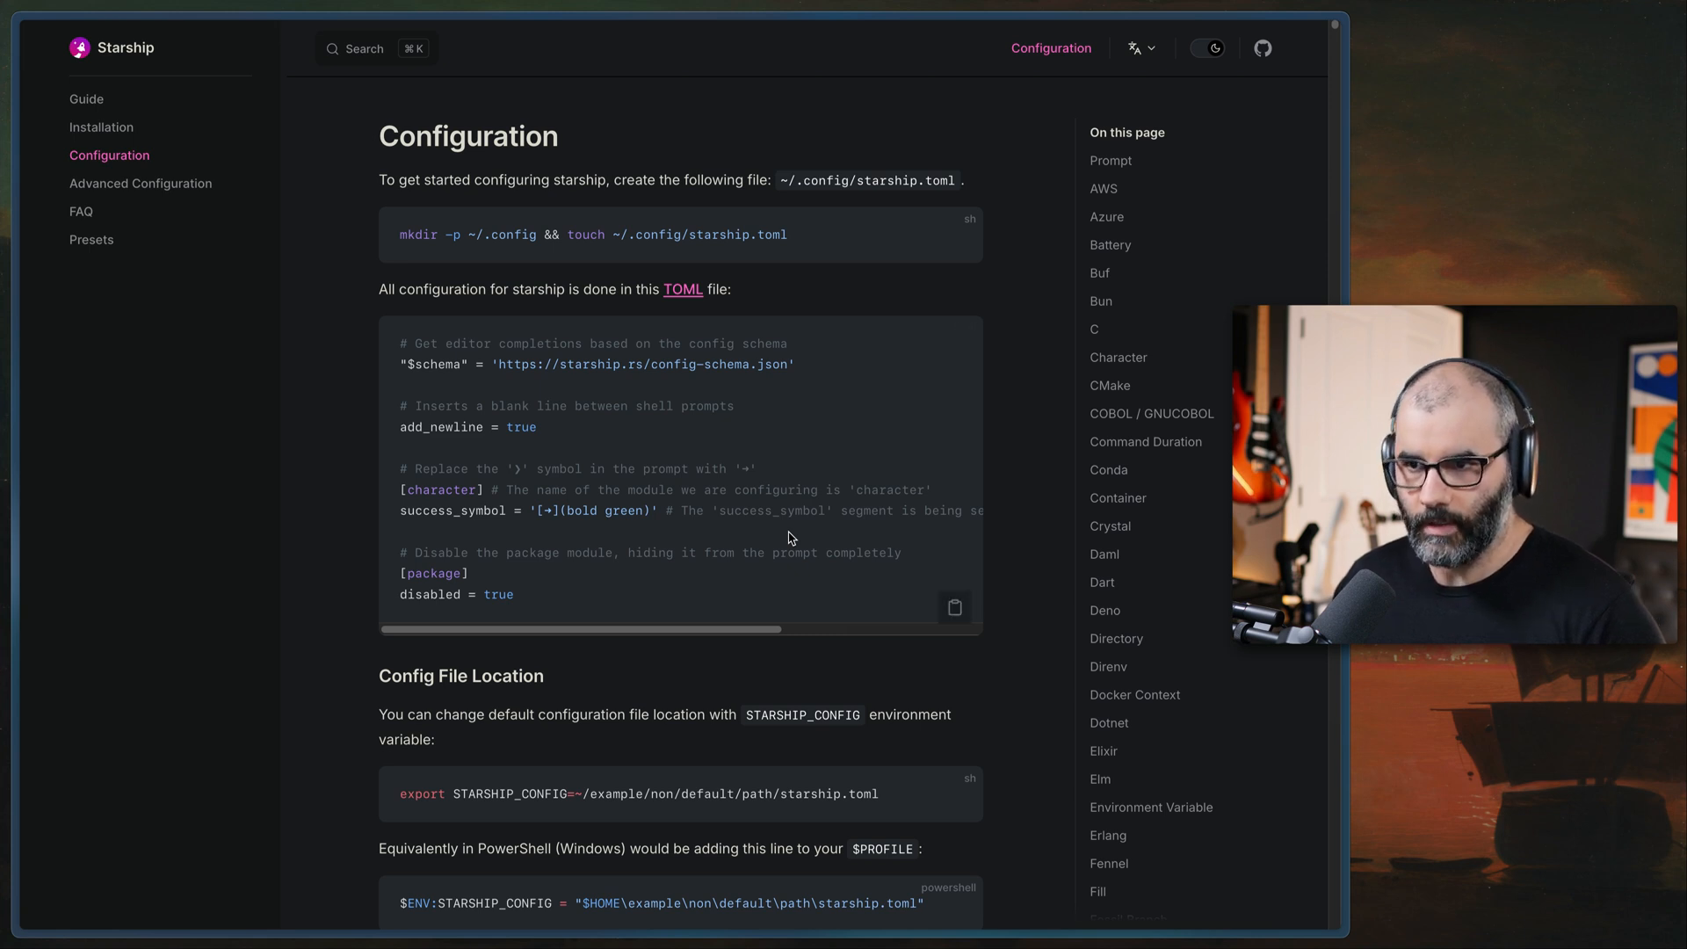
mouse_move(481, 503)
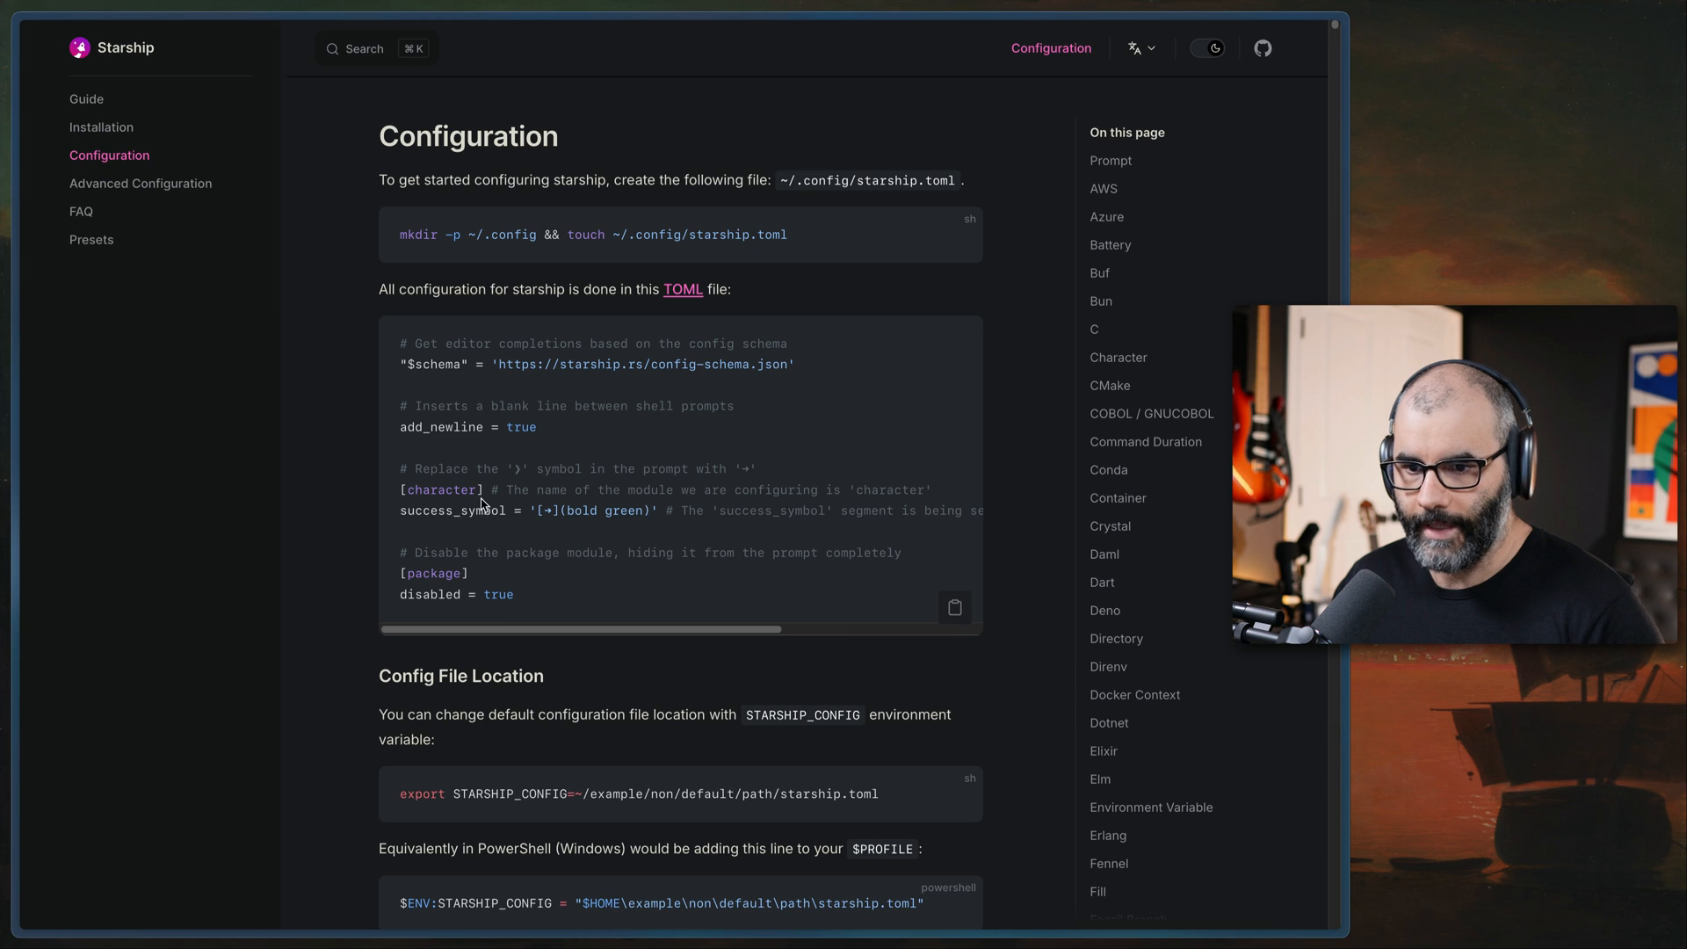
mouse_move(436, 466)
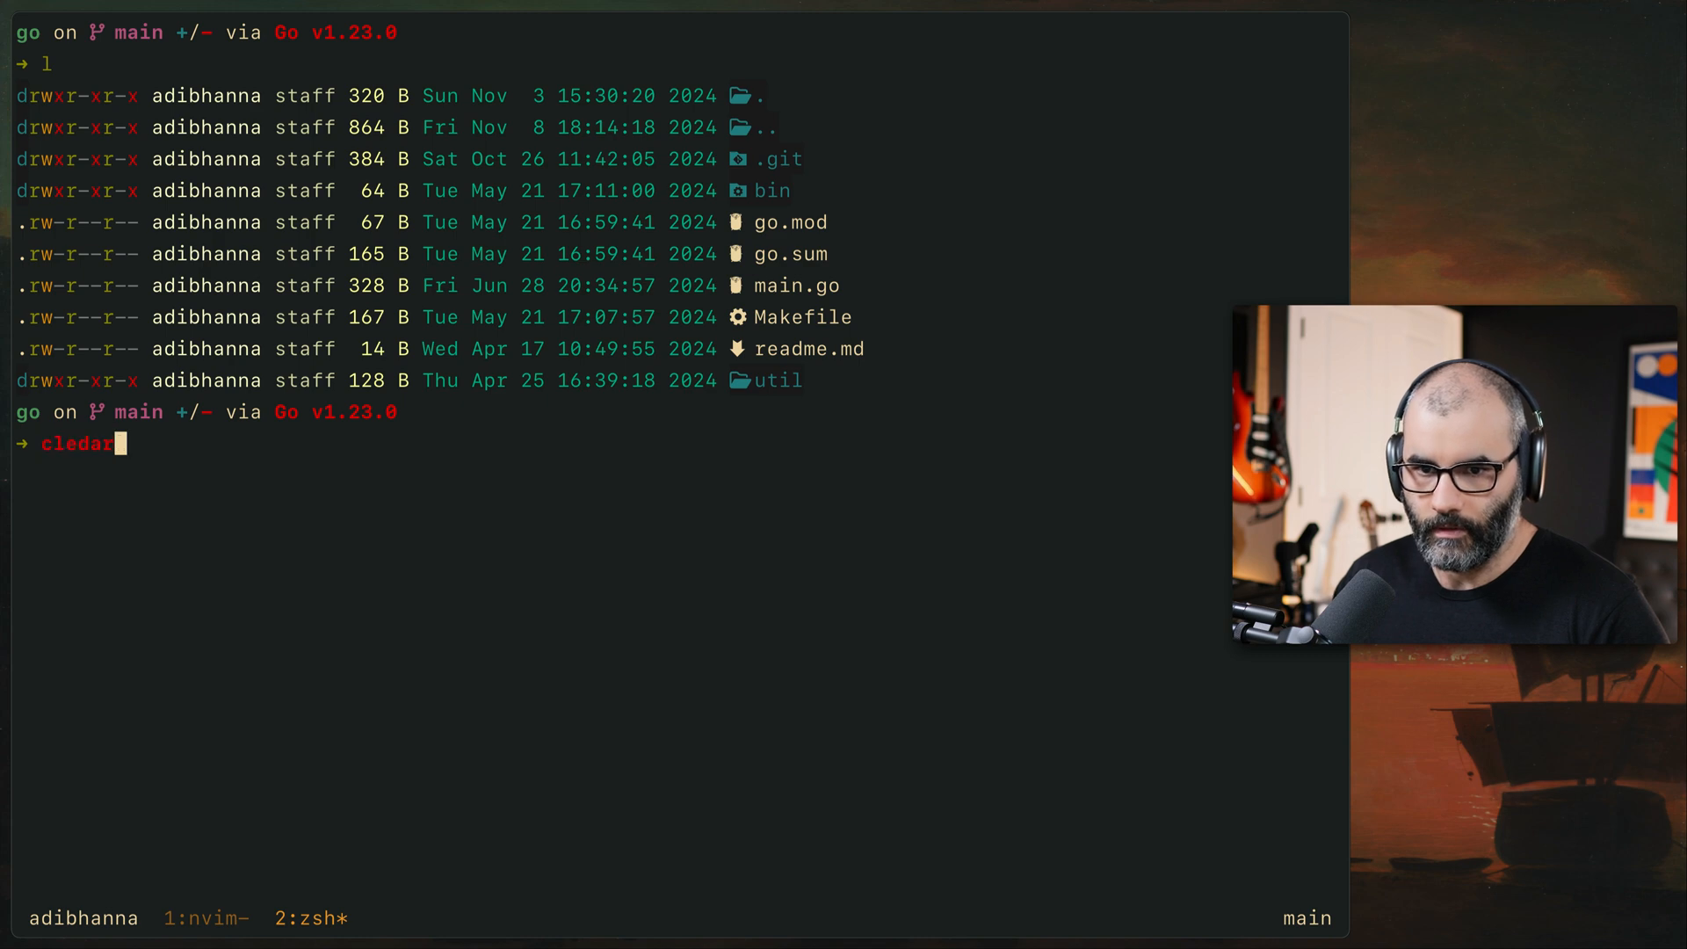
Clear the terminal and open starship.toml in Neovim, scrolling through its module sections
key(Enter)
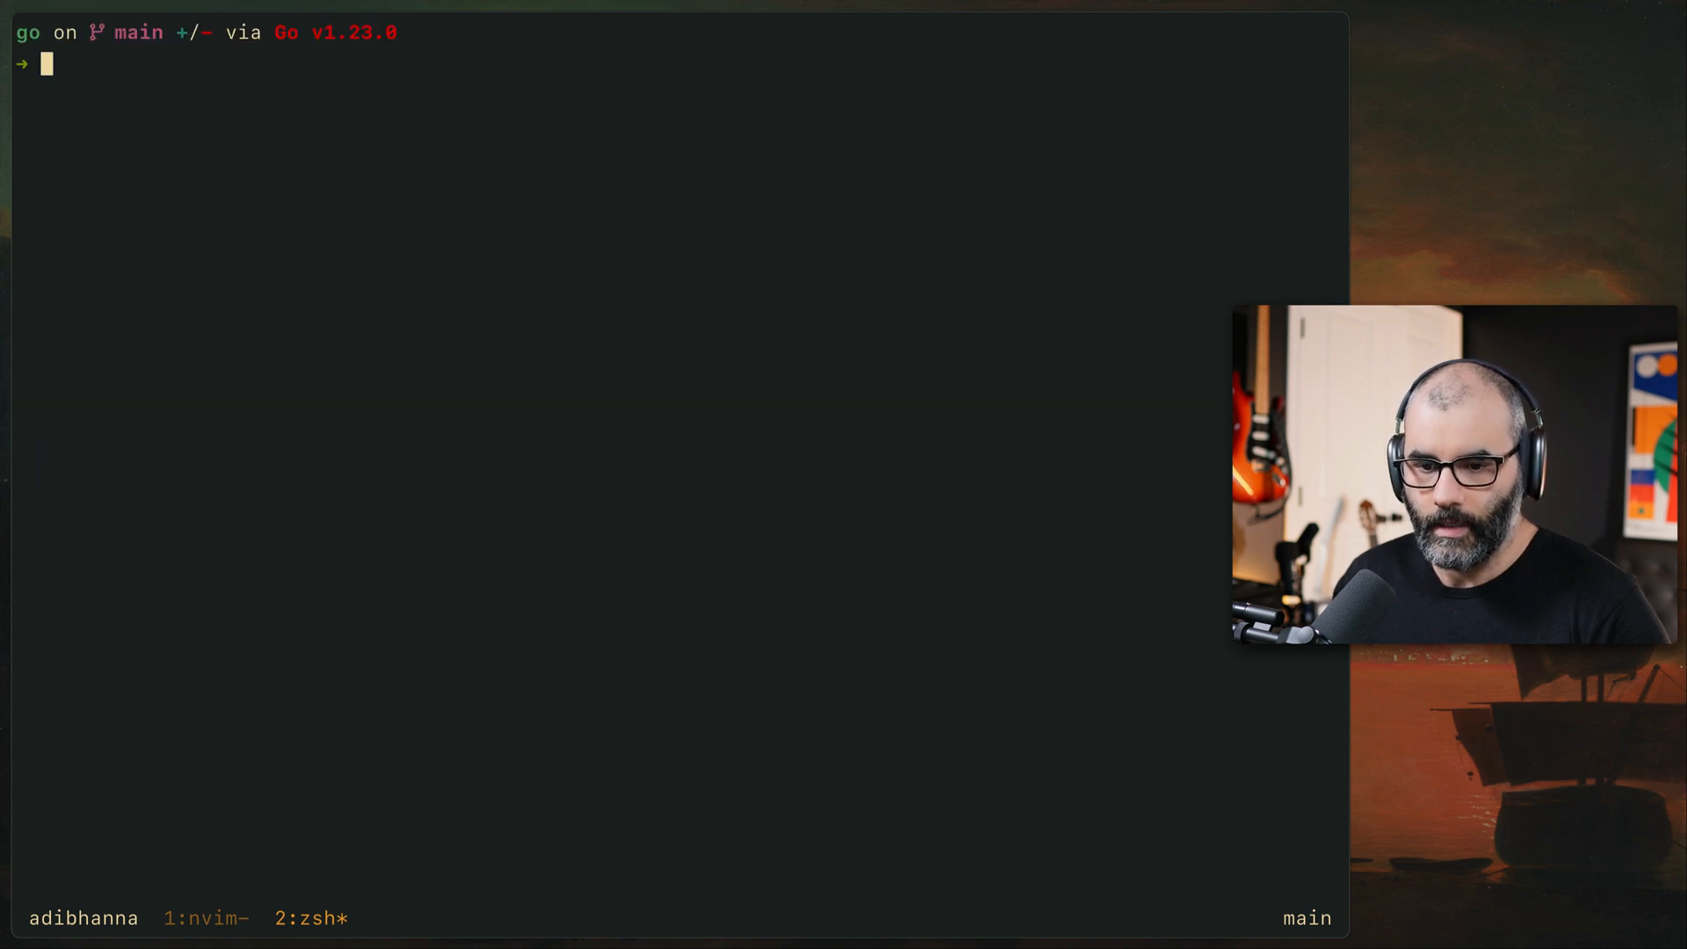
text(nvim starship.toml)
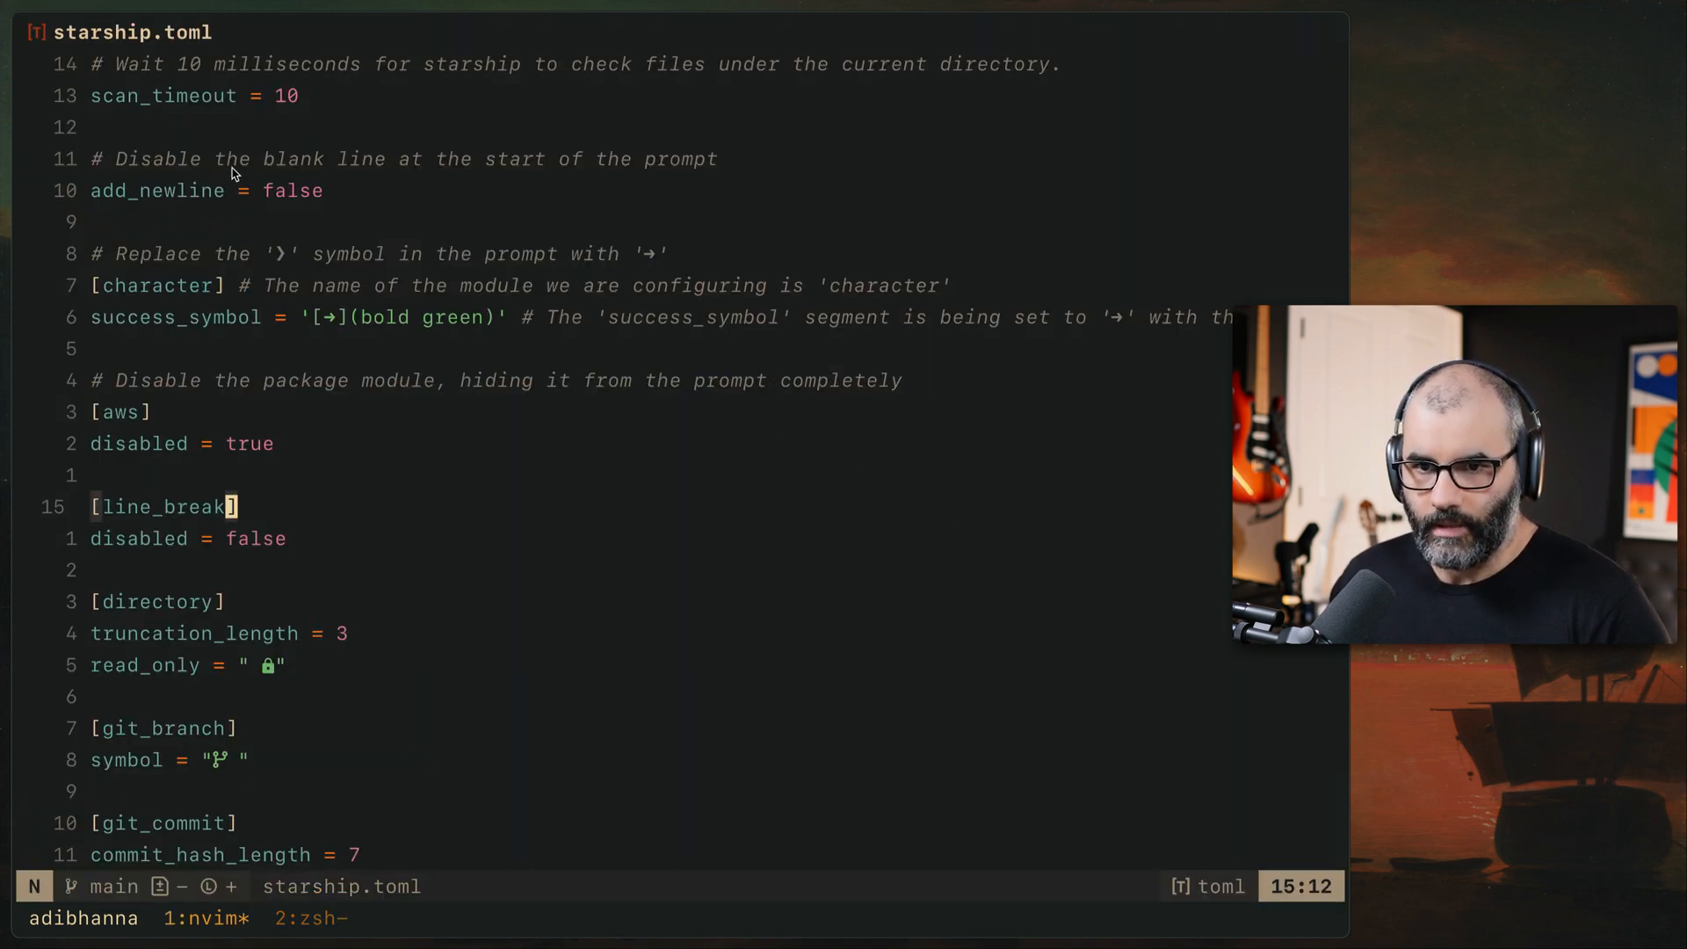
mouse_move(352, 109)
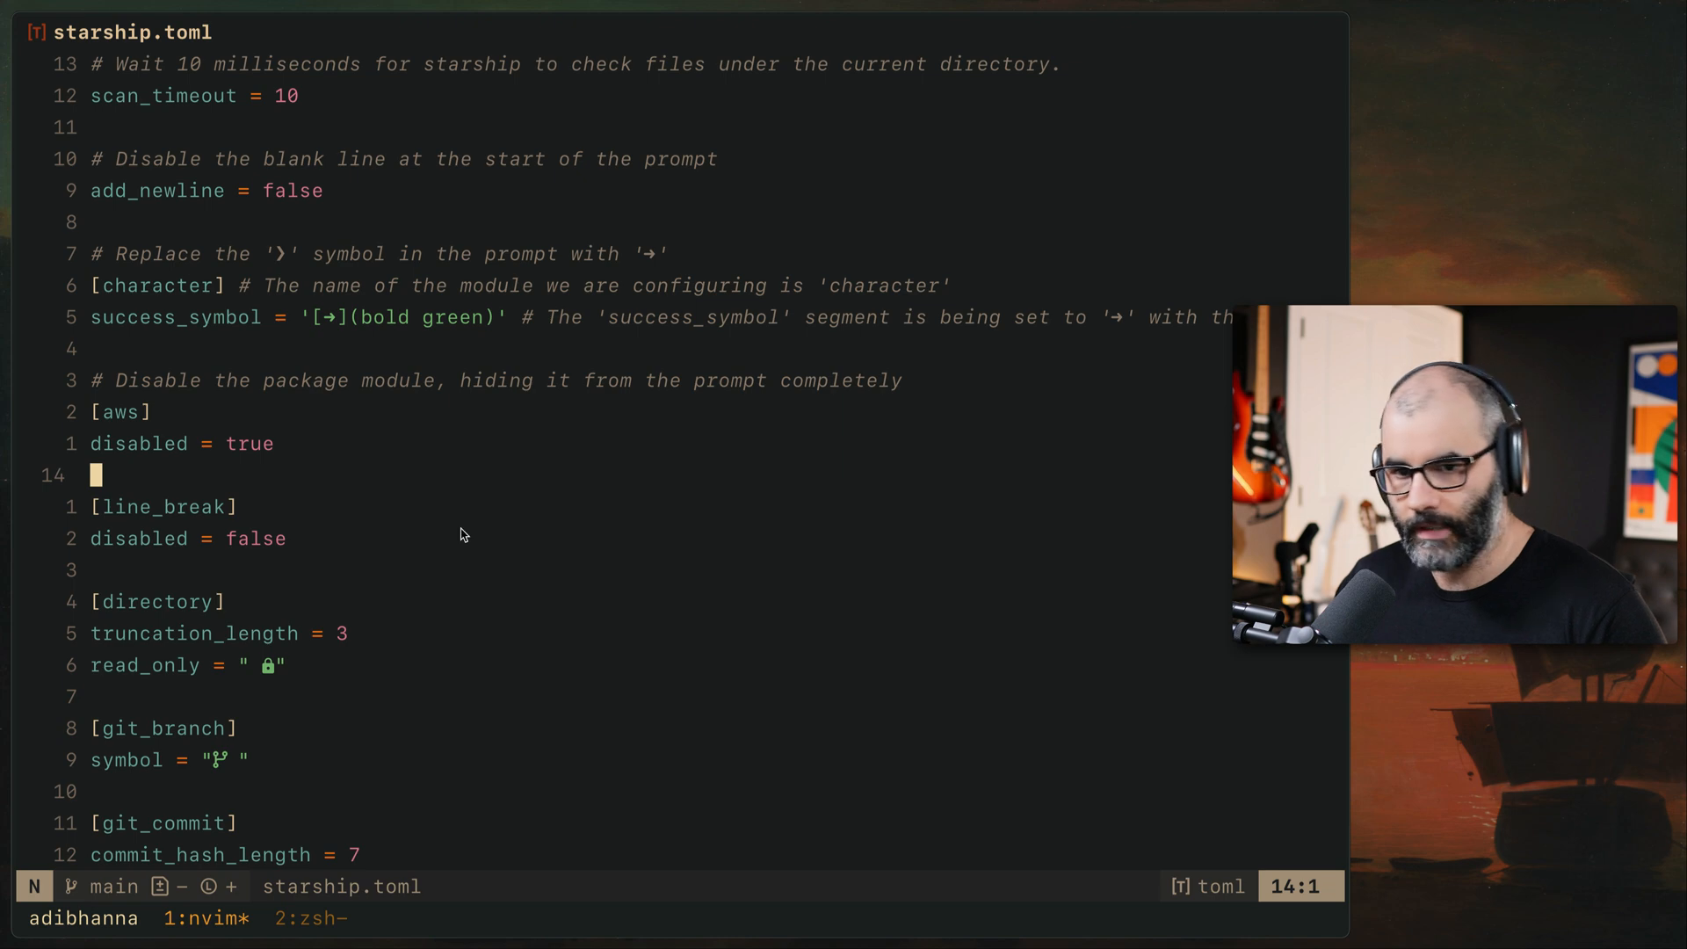
scroll(down, 3)
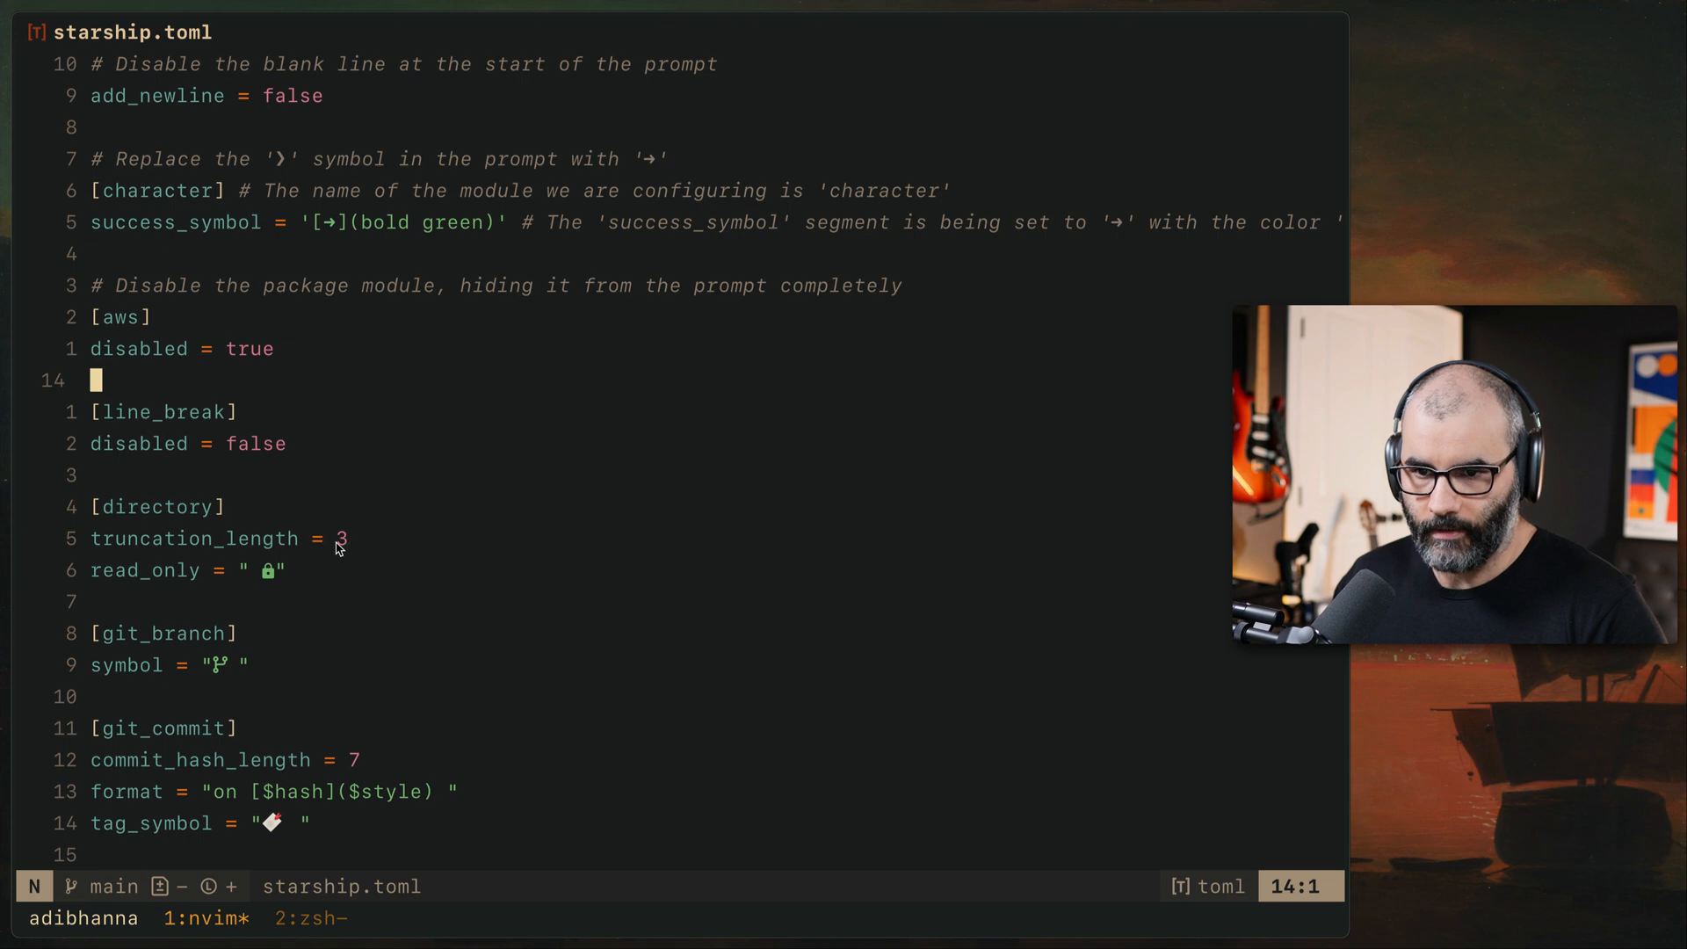
mouse_move(345, 552)
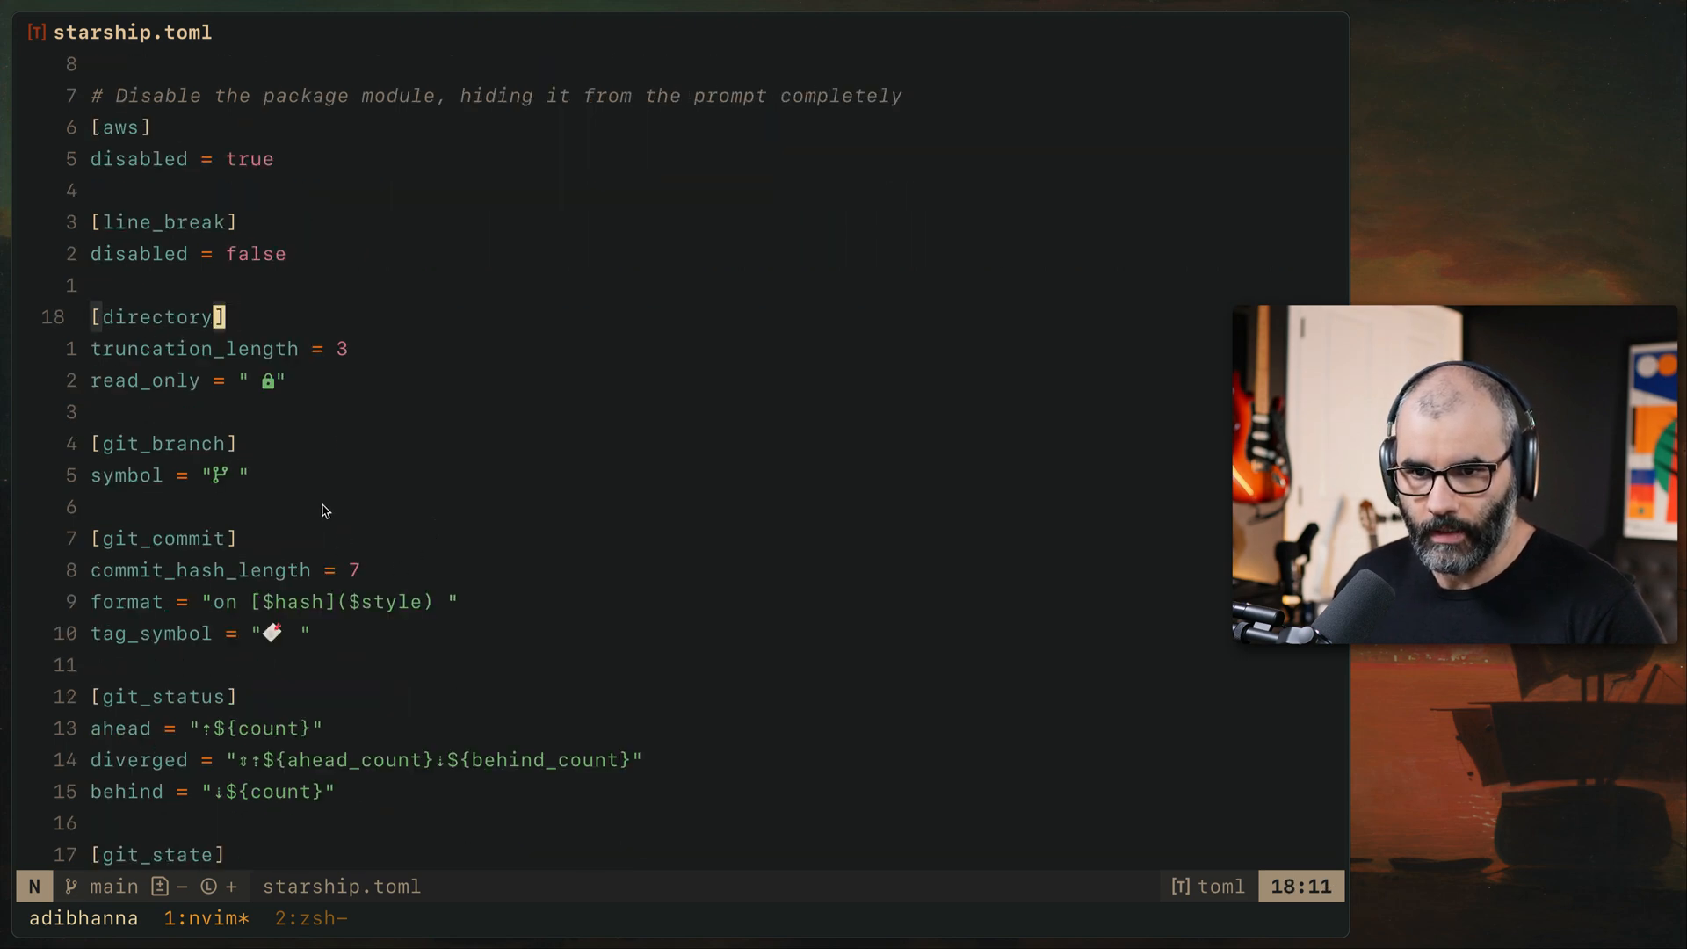
mouse_move(378, 492)
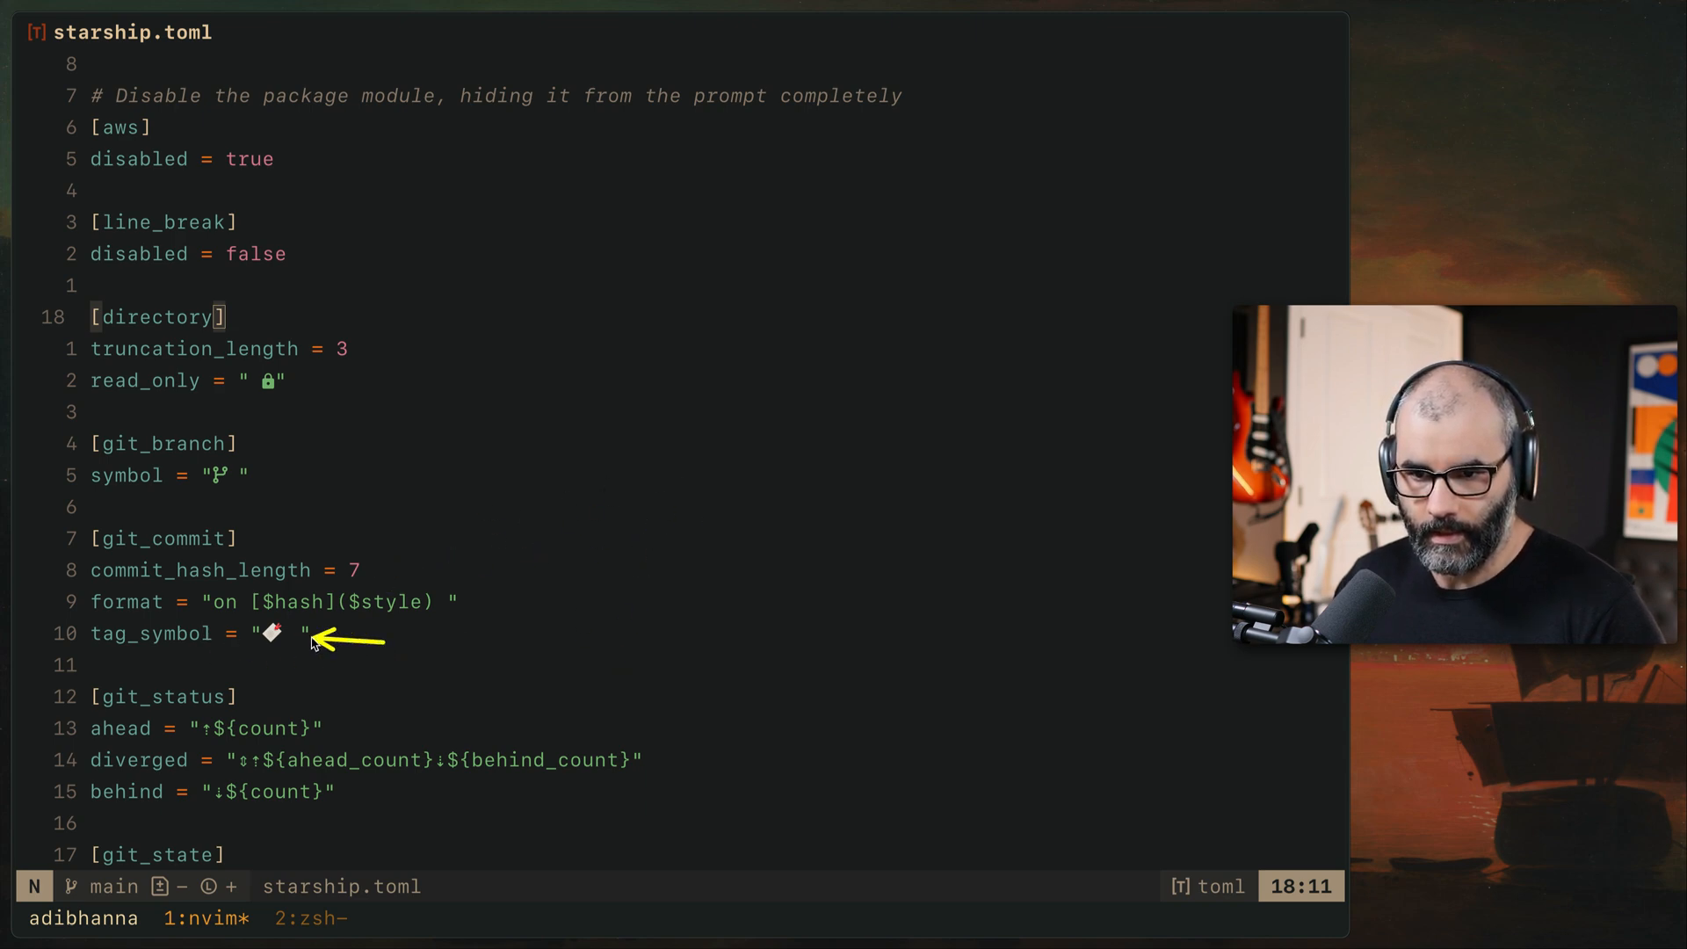
mouse_move(553, 612)
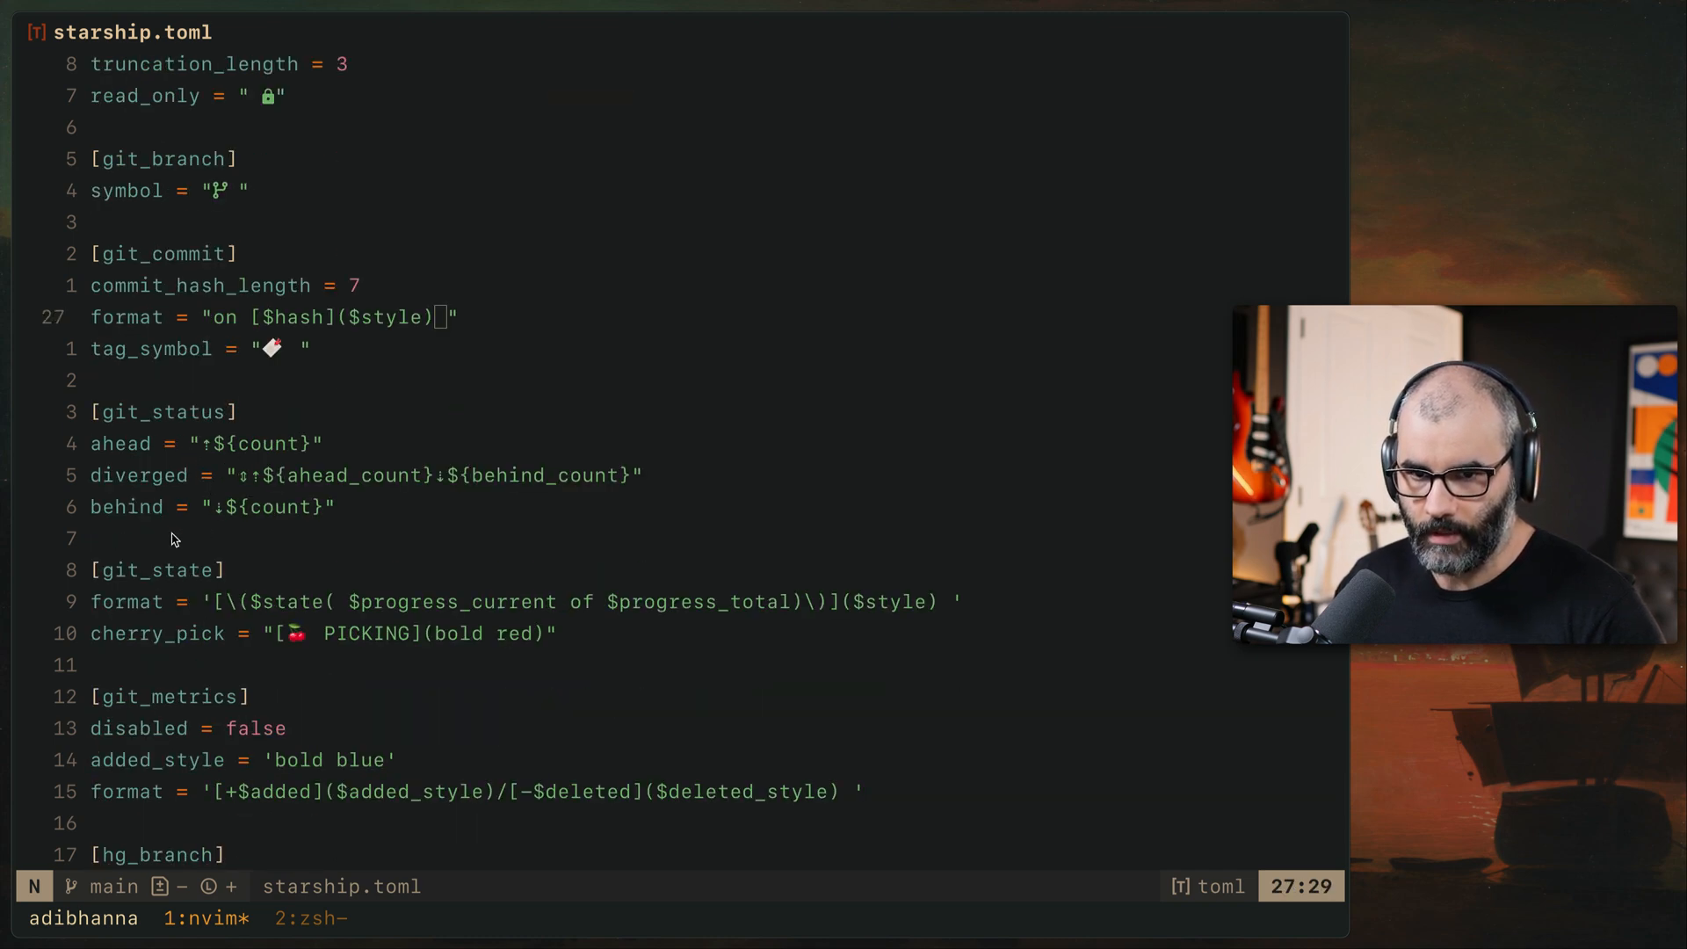
mouse_move(654, 557)
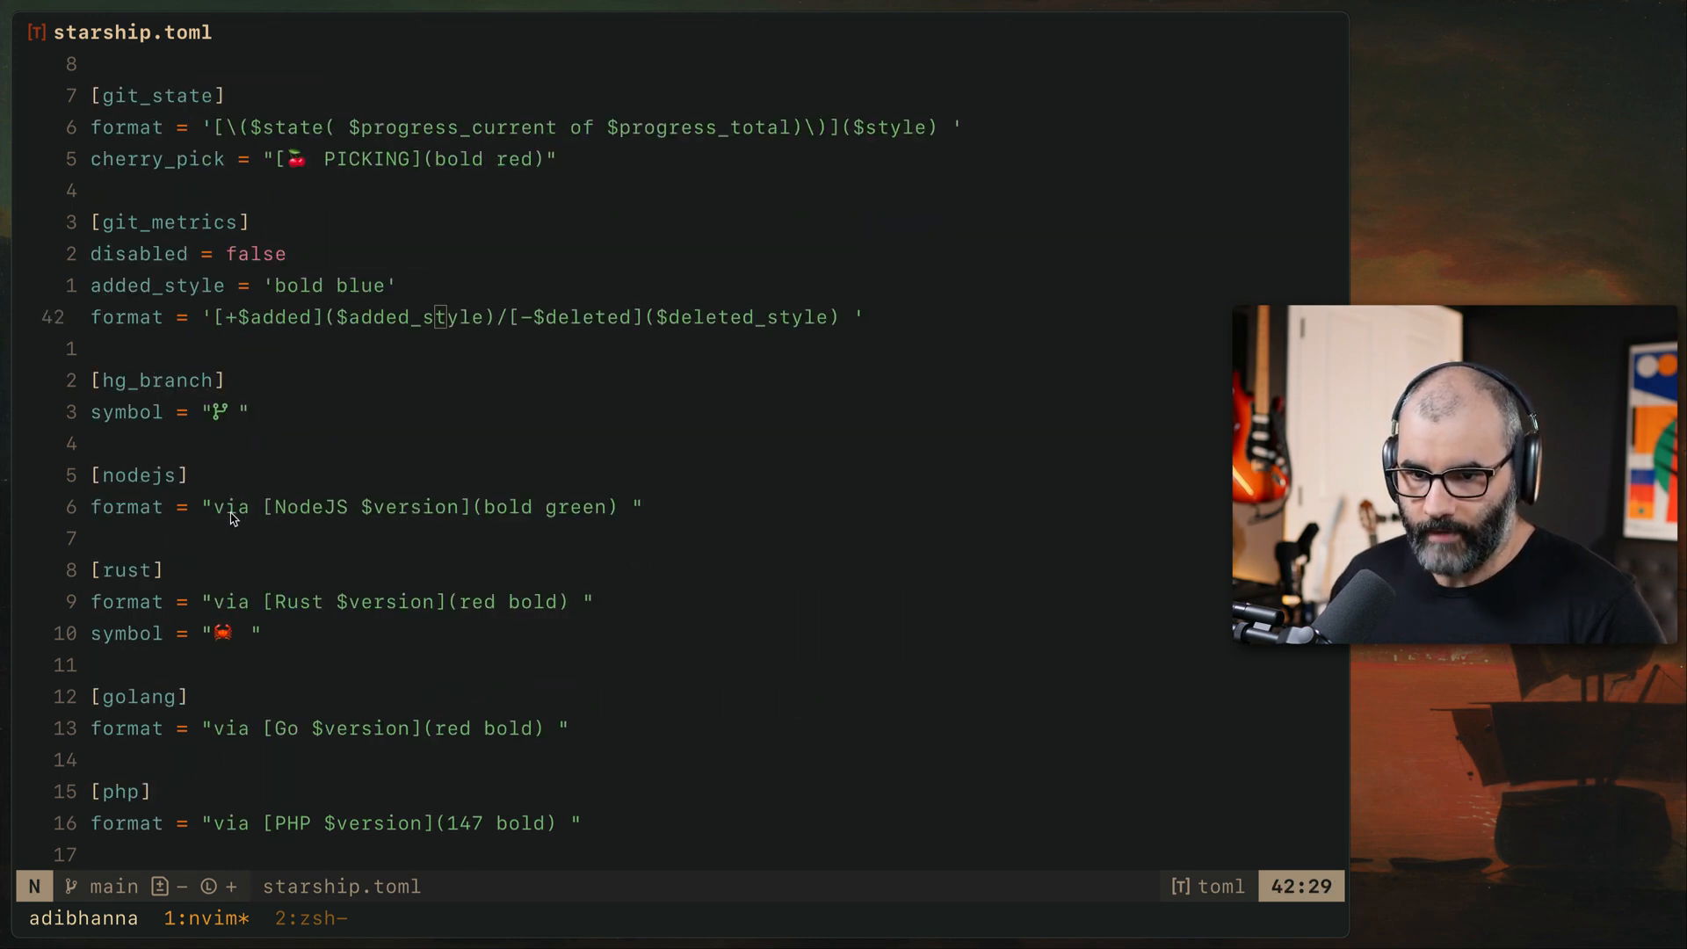
mouse_move(446, 518)
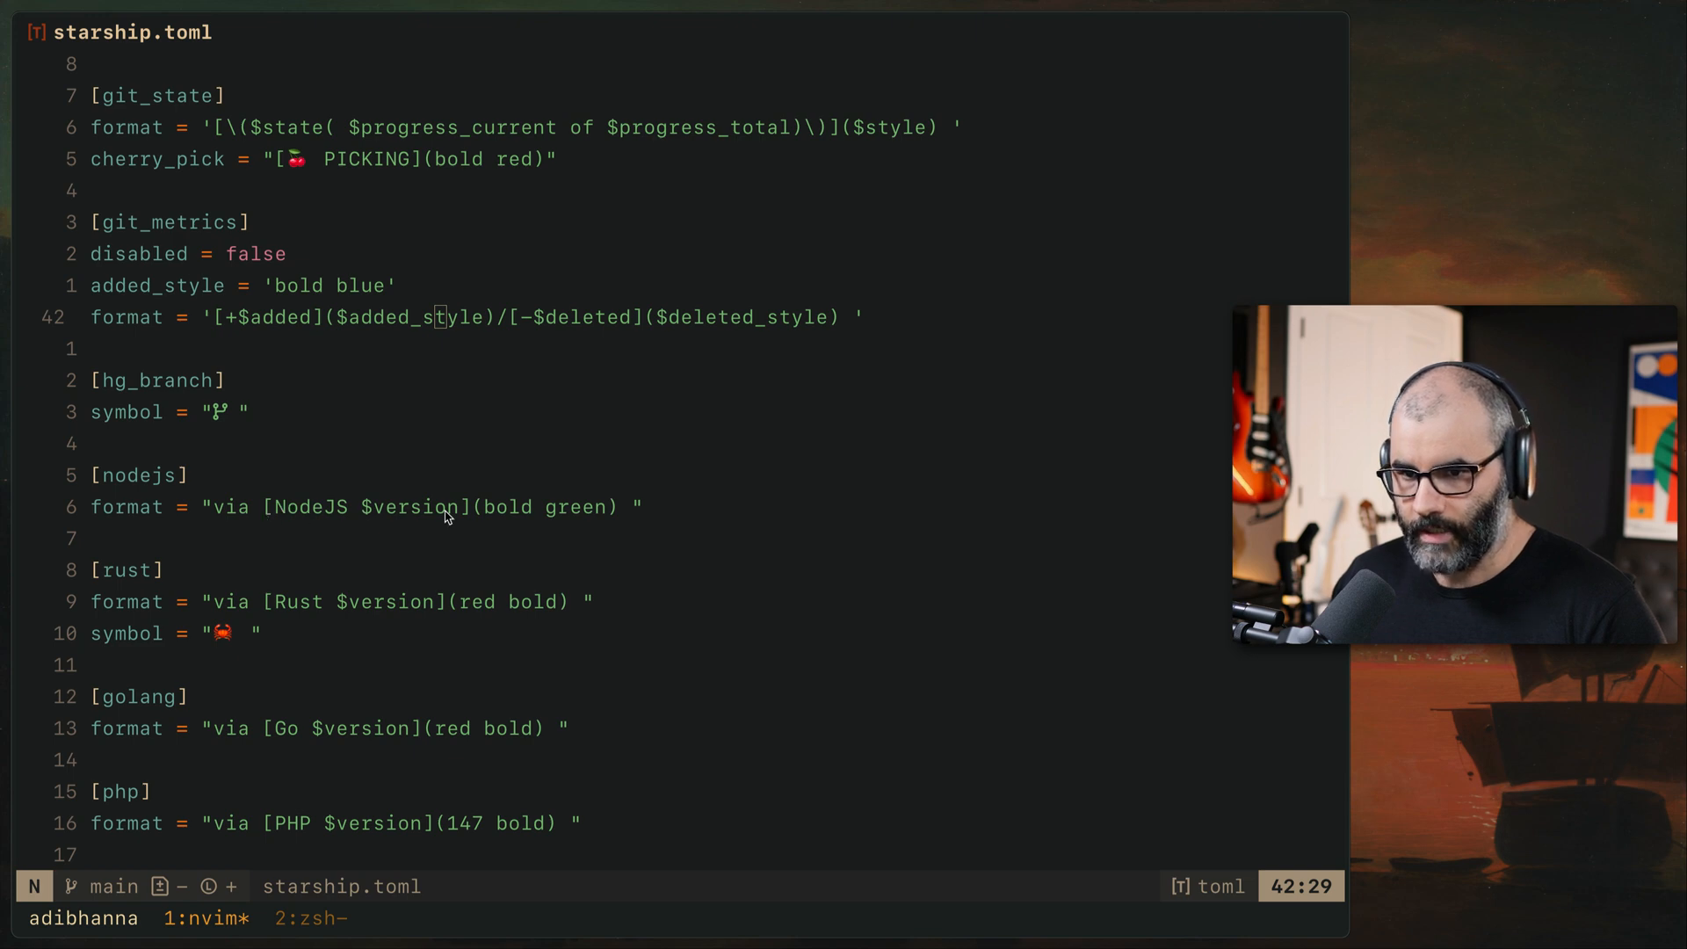
mouse_move(369, 520)
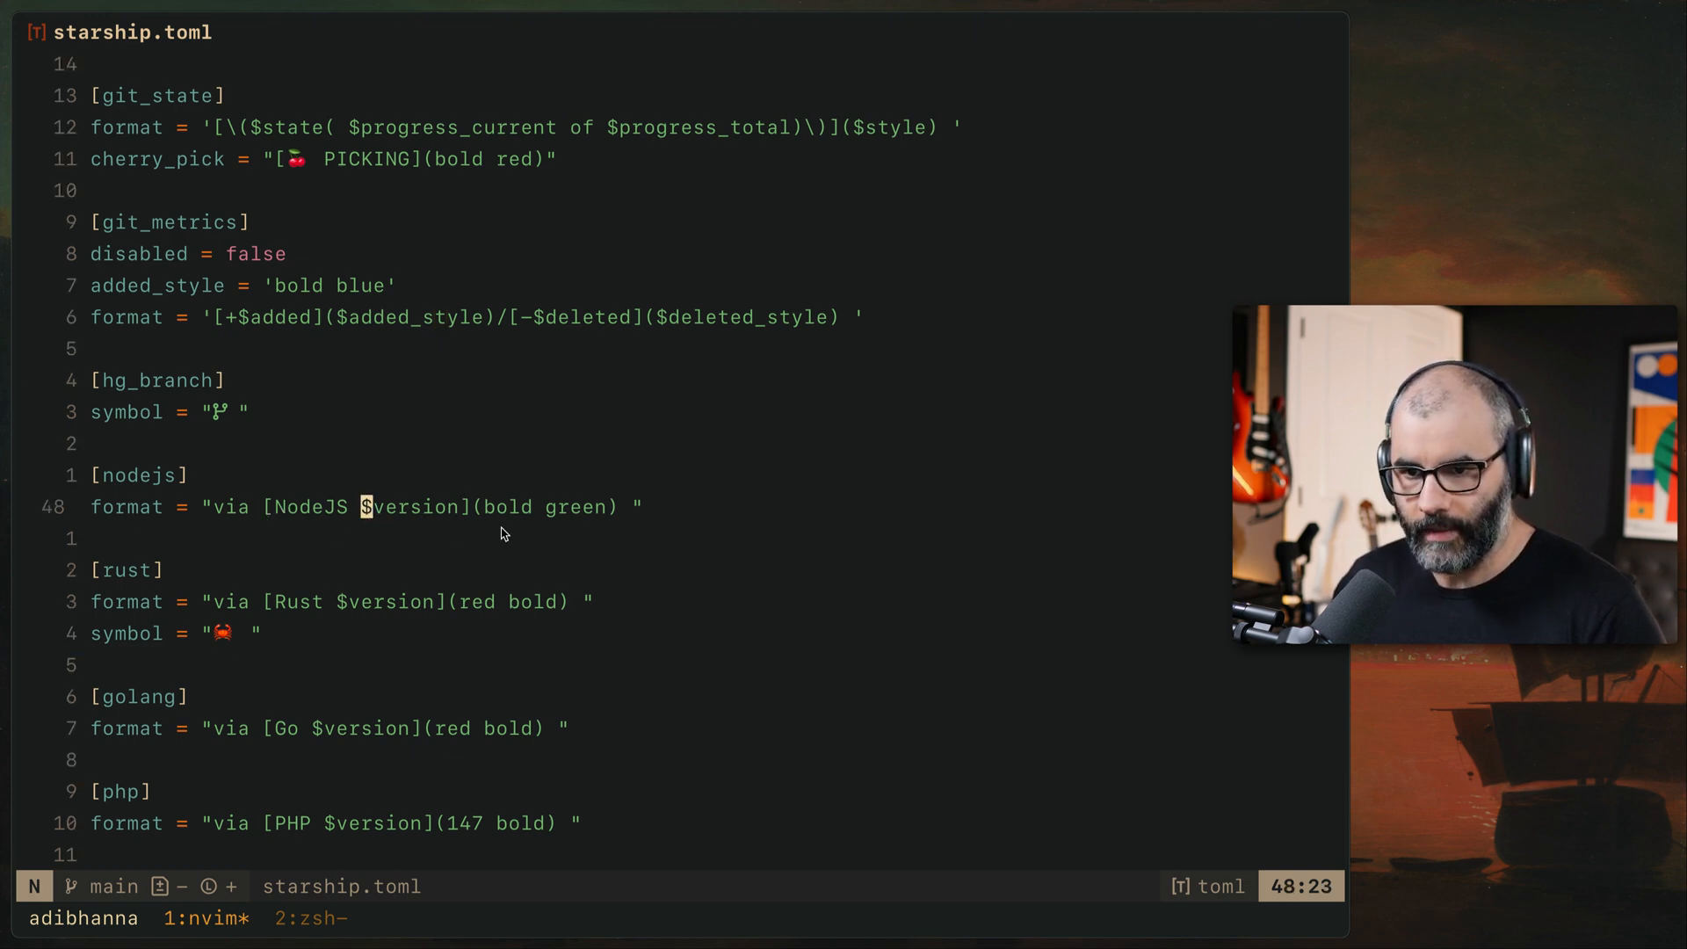
mouse_move(529, 576)
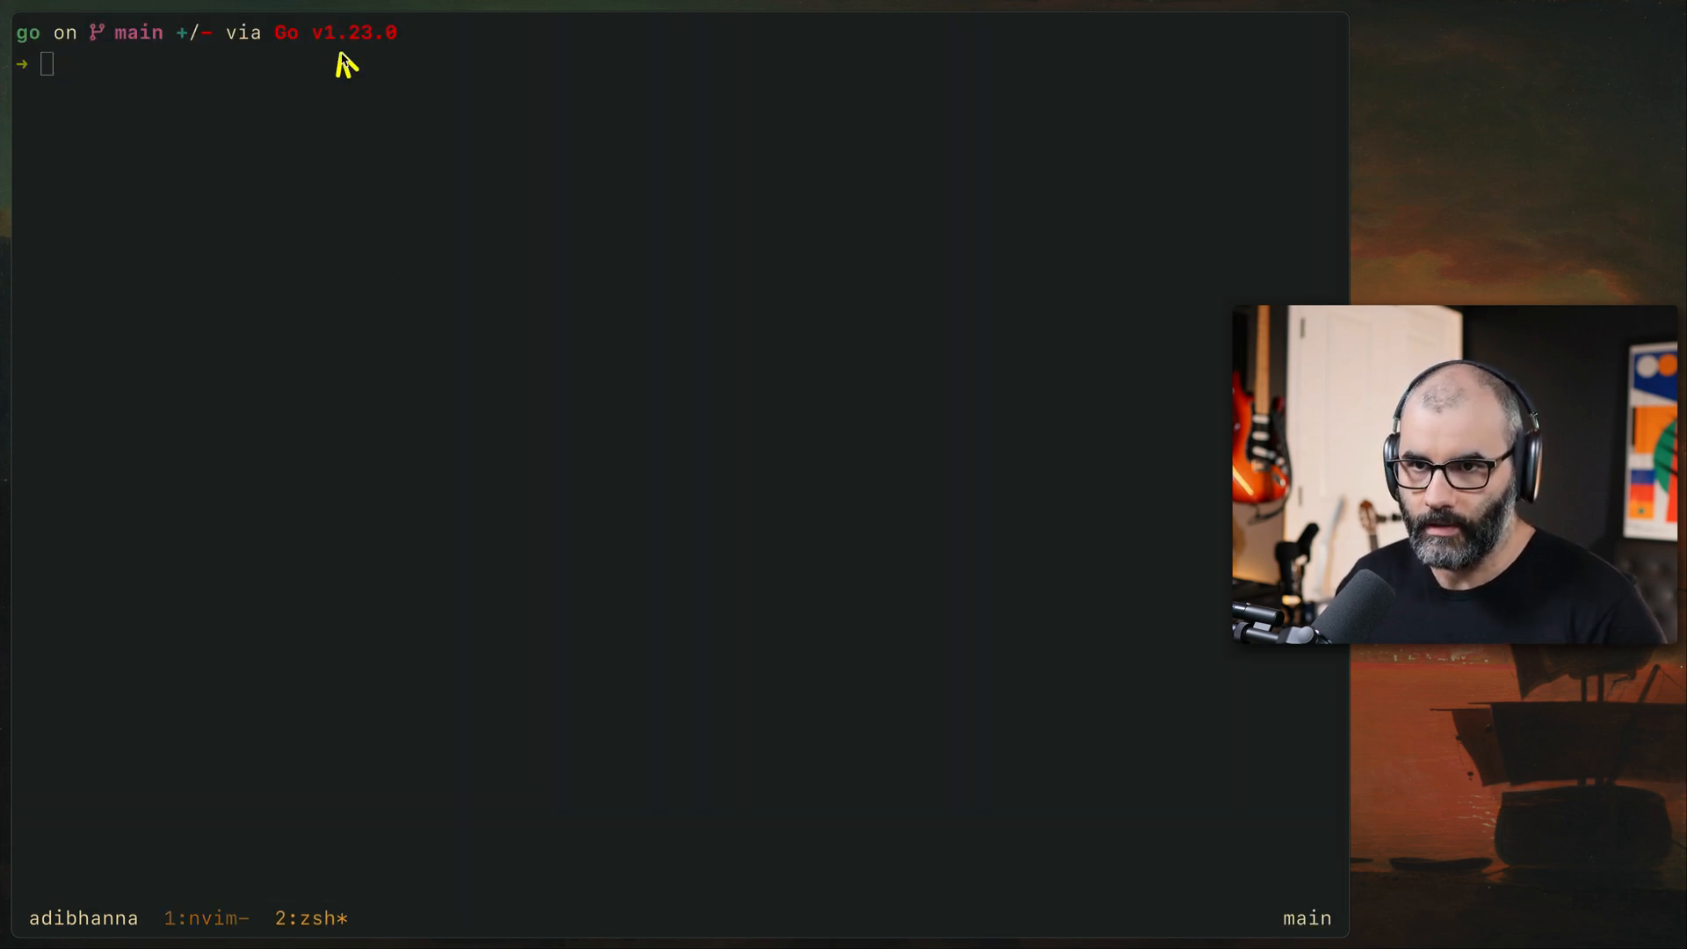
mouse_move(341, 116)
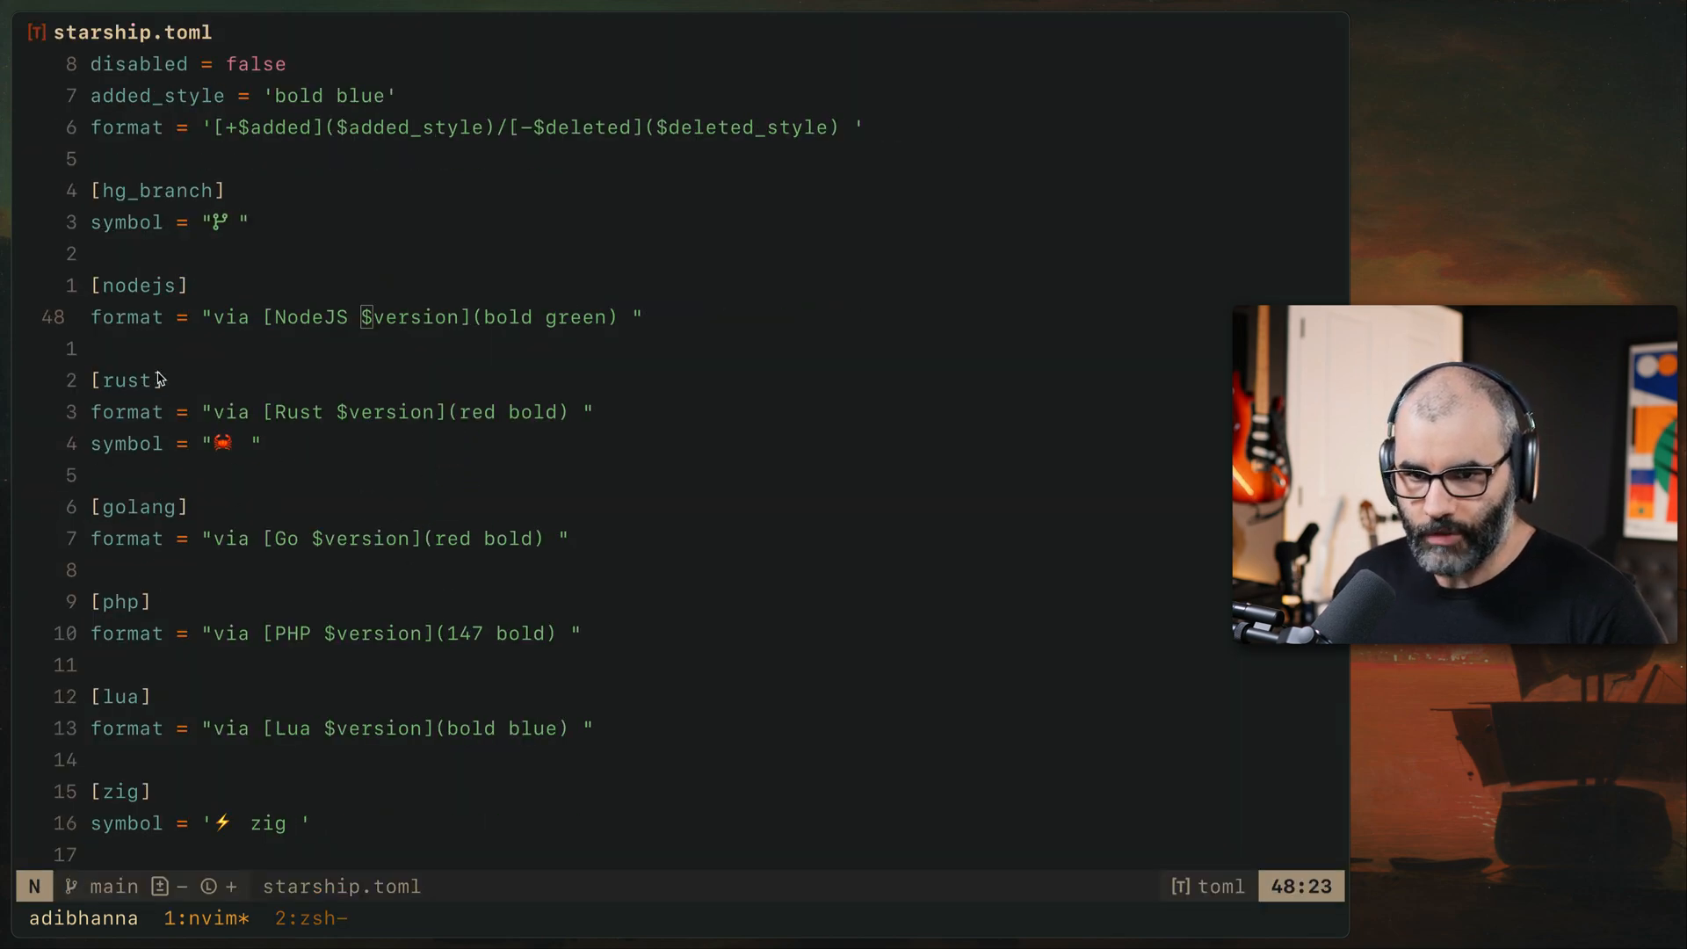
mouse_move(218, 672)
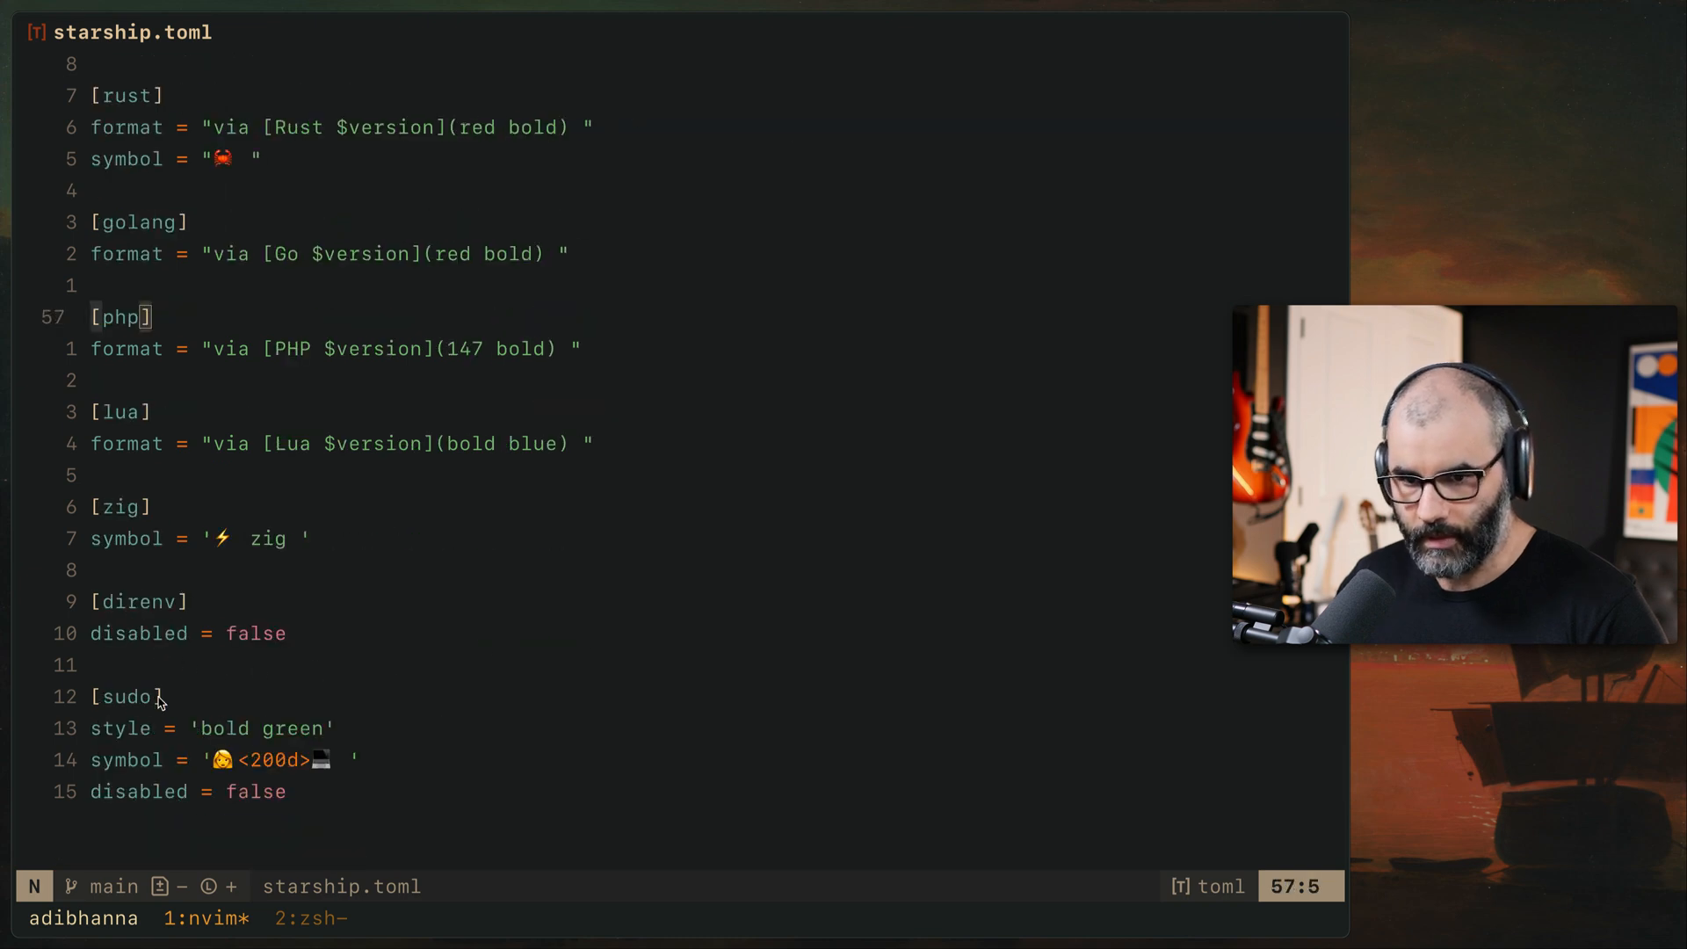
mouse_move(251, 632)
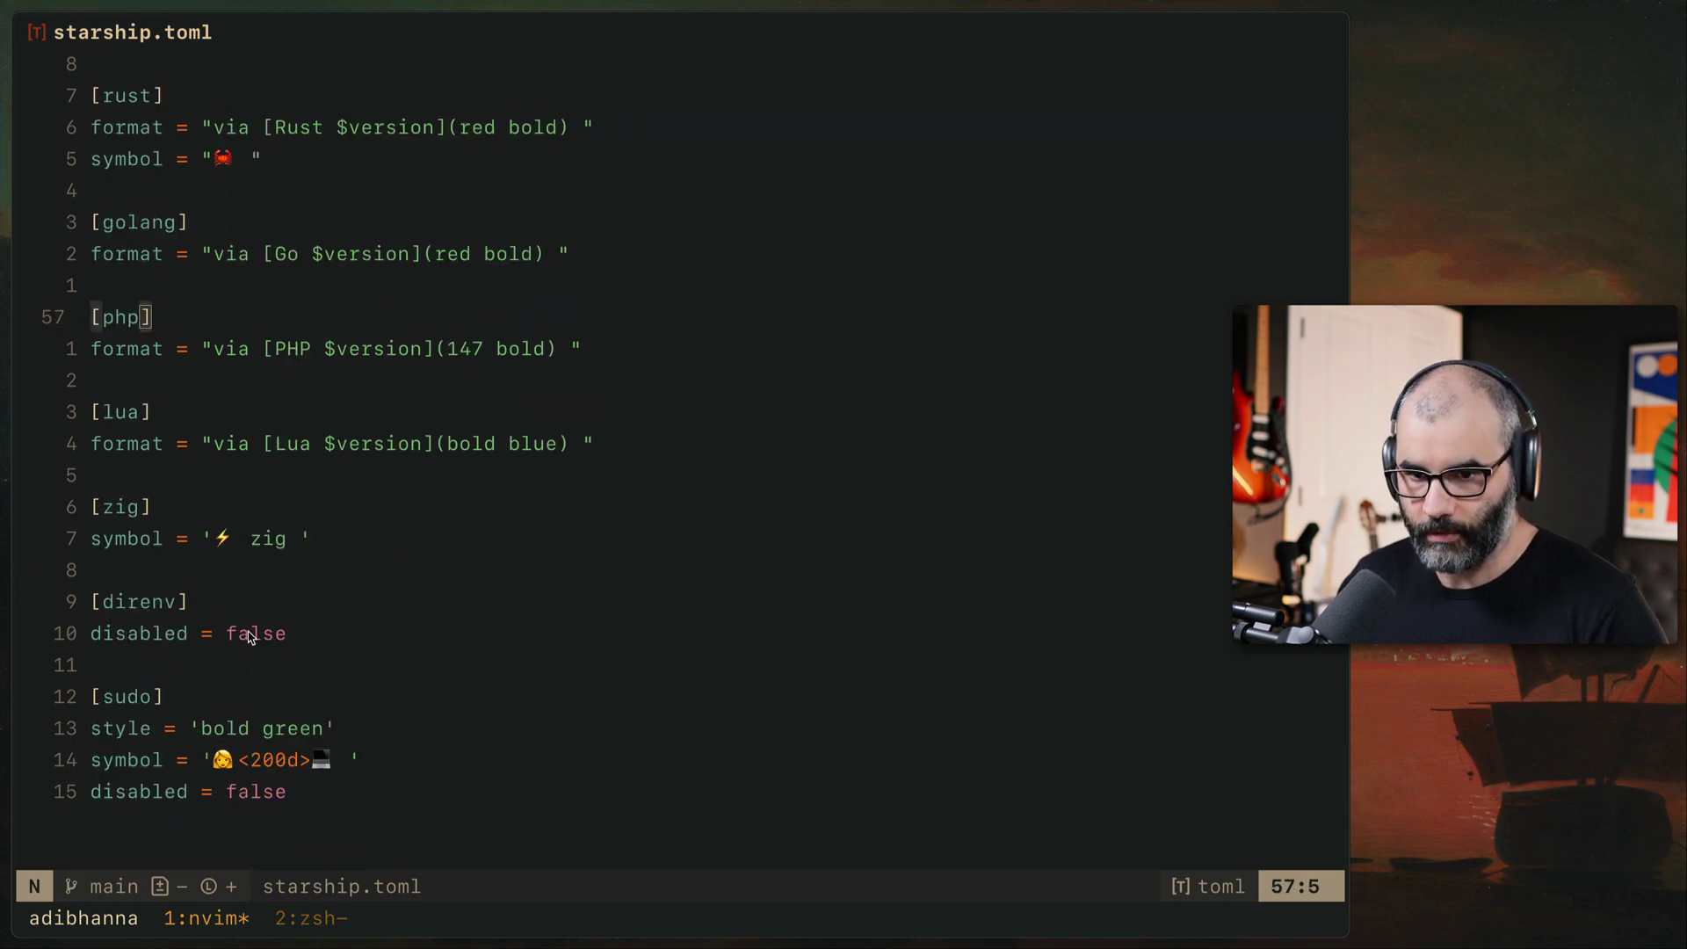
mouse_move(501, 576)
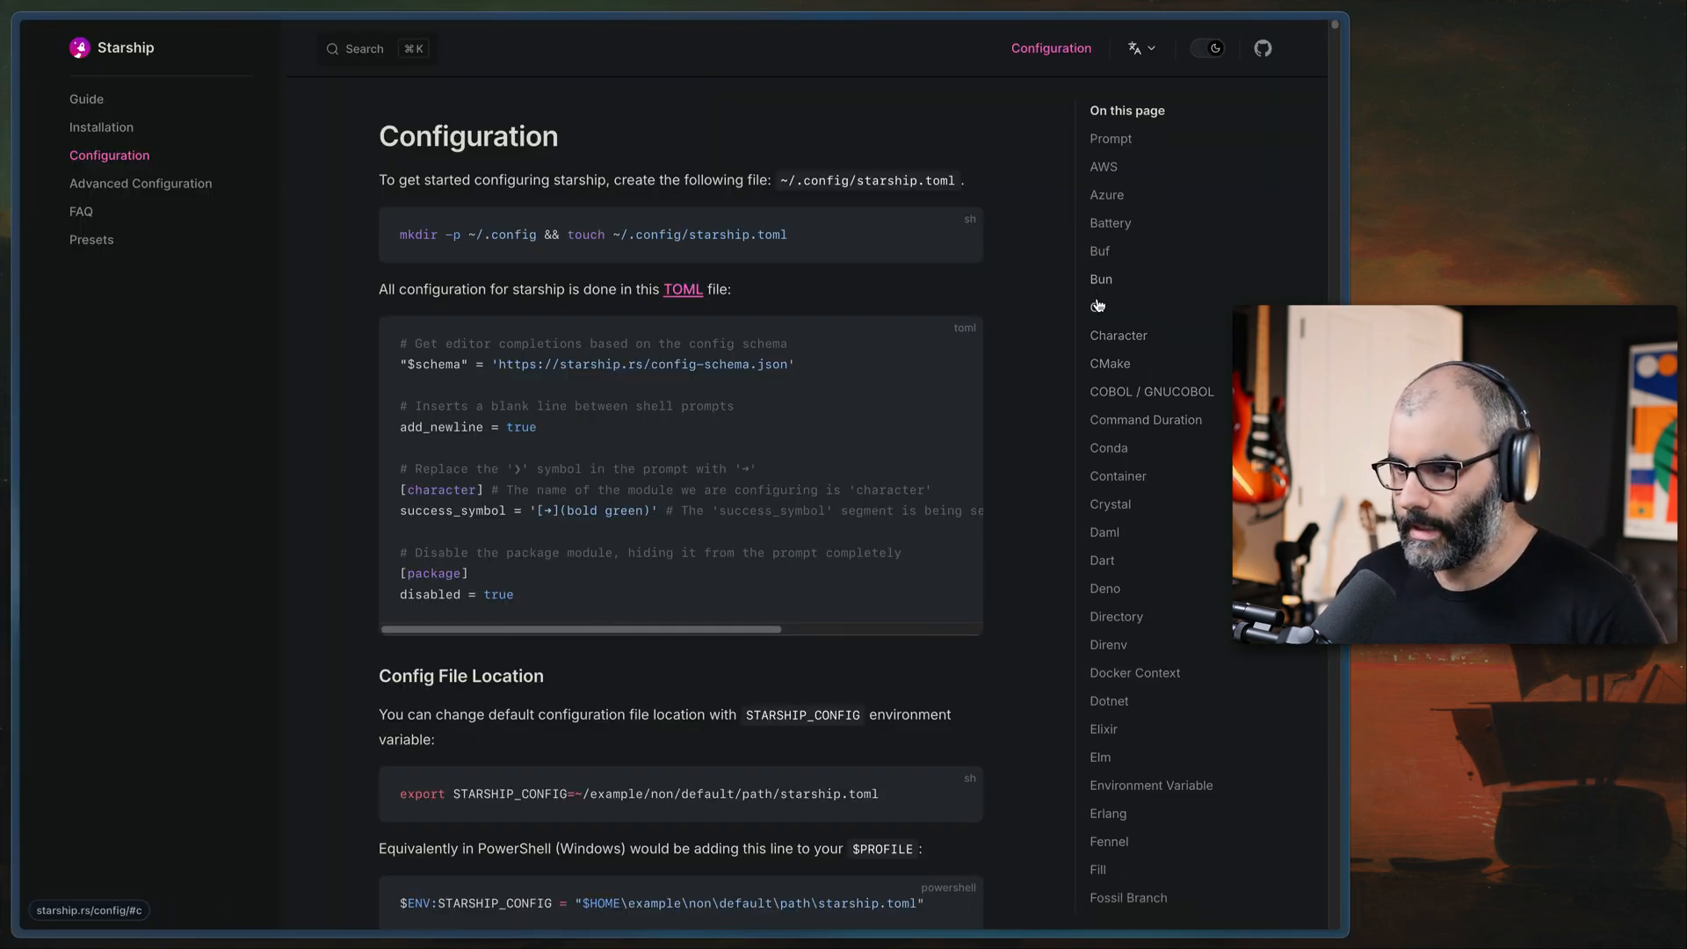
mouse_move(1135, 612)
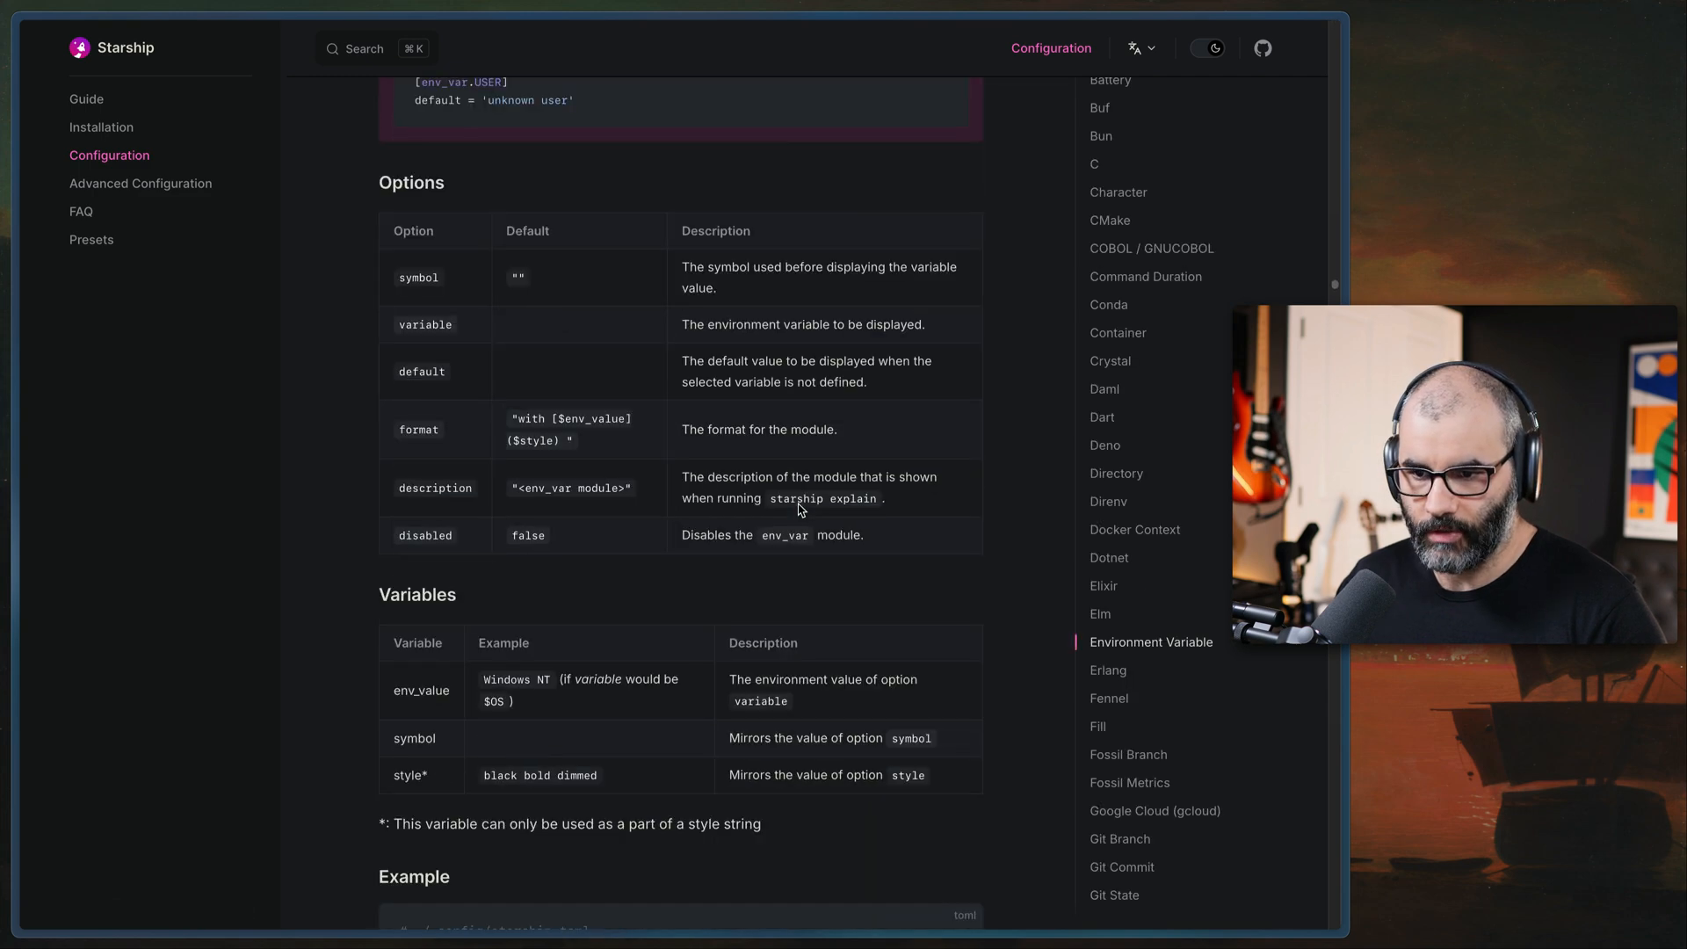
Read the Go module reference in the Starship Configuration docs
scroll(down, 3)
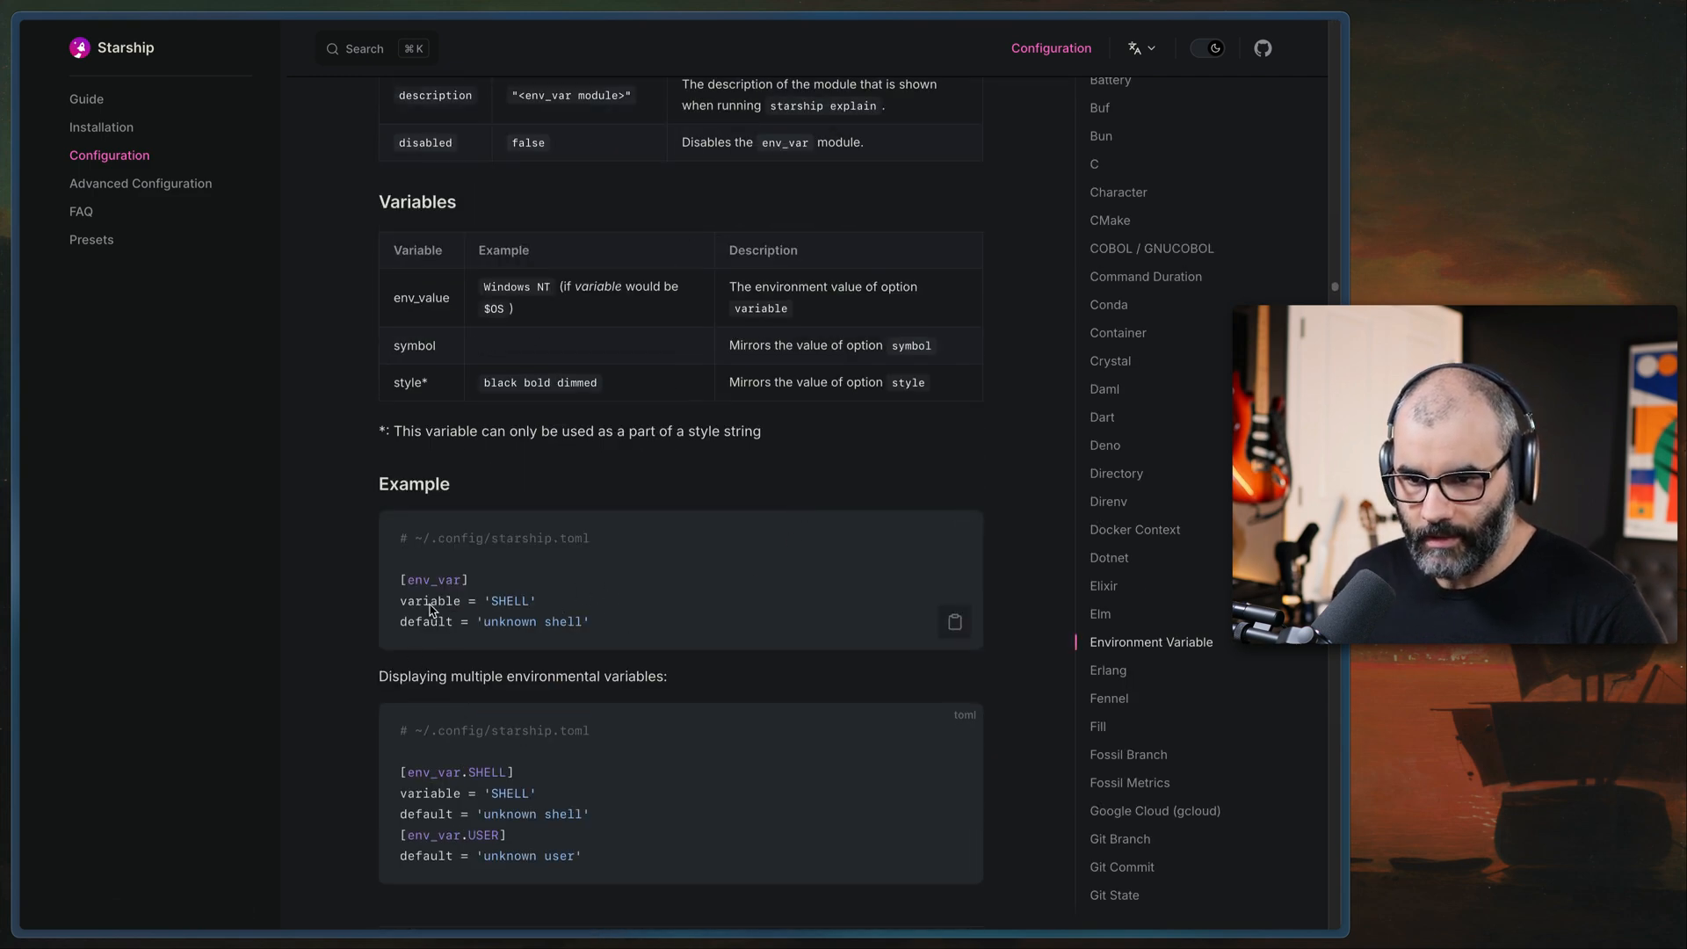
scroll(down, 3)
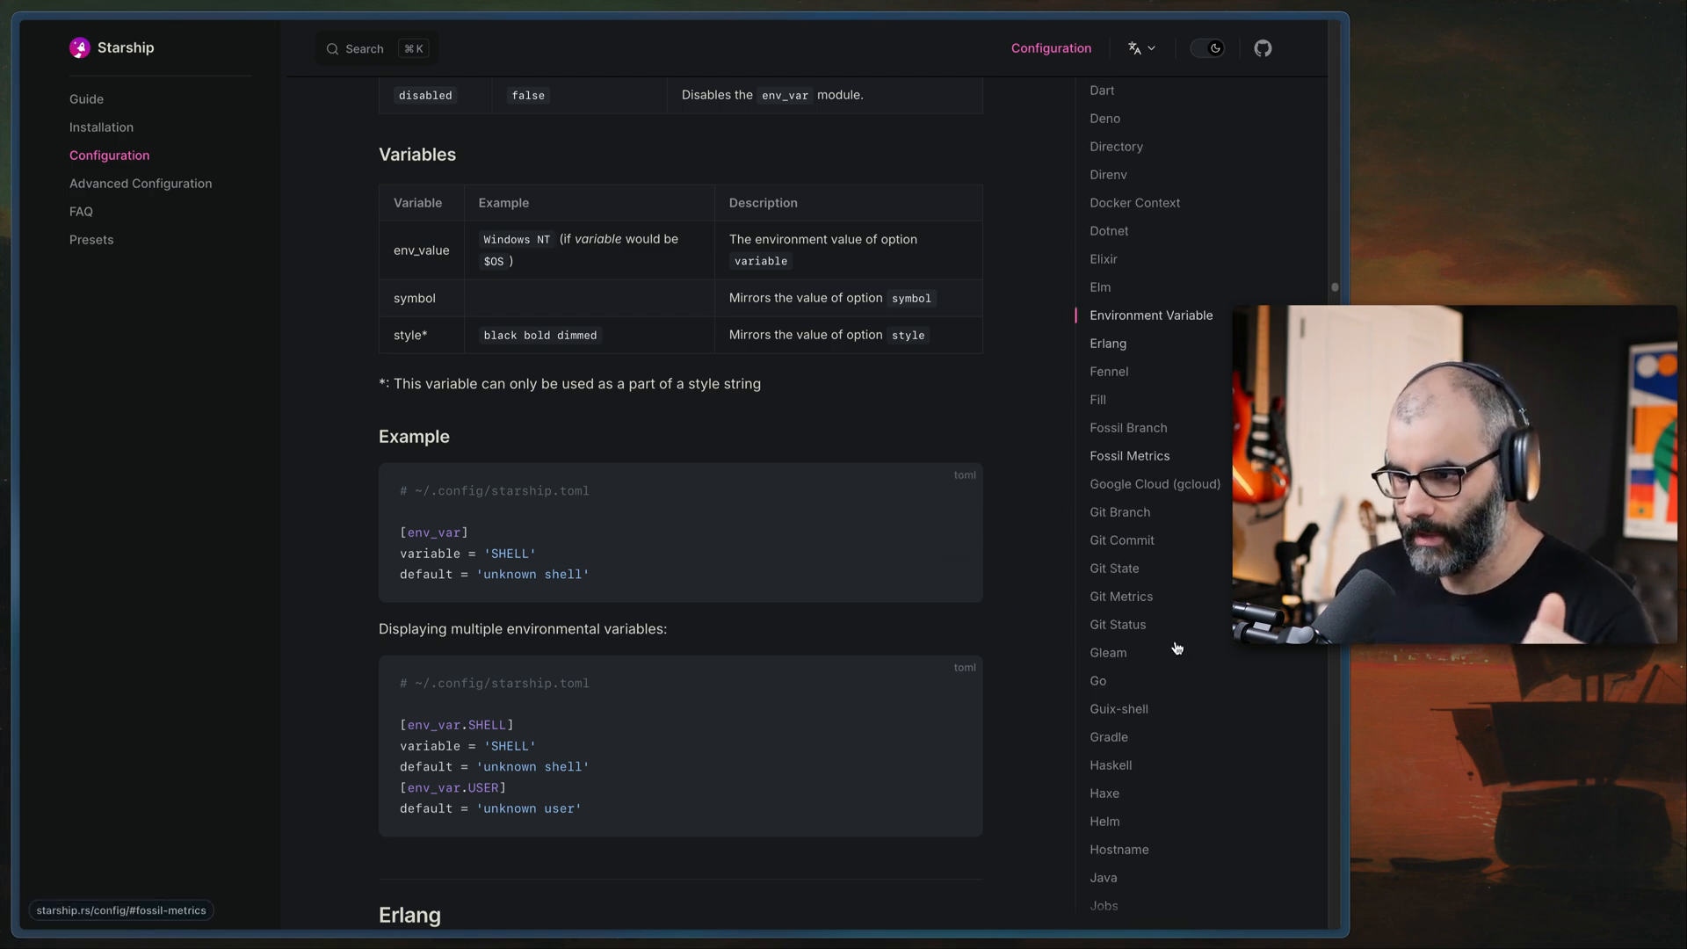
click(1097, 680)
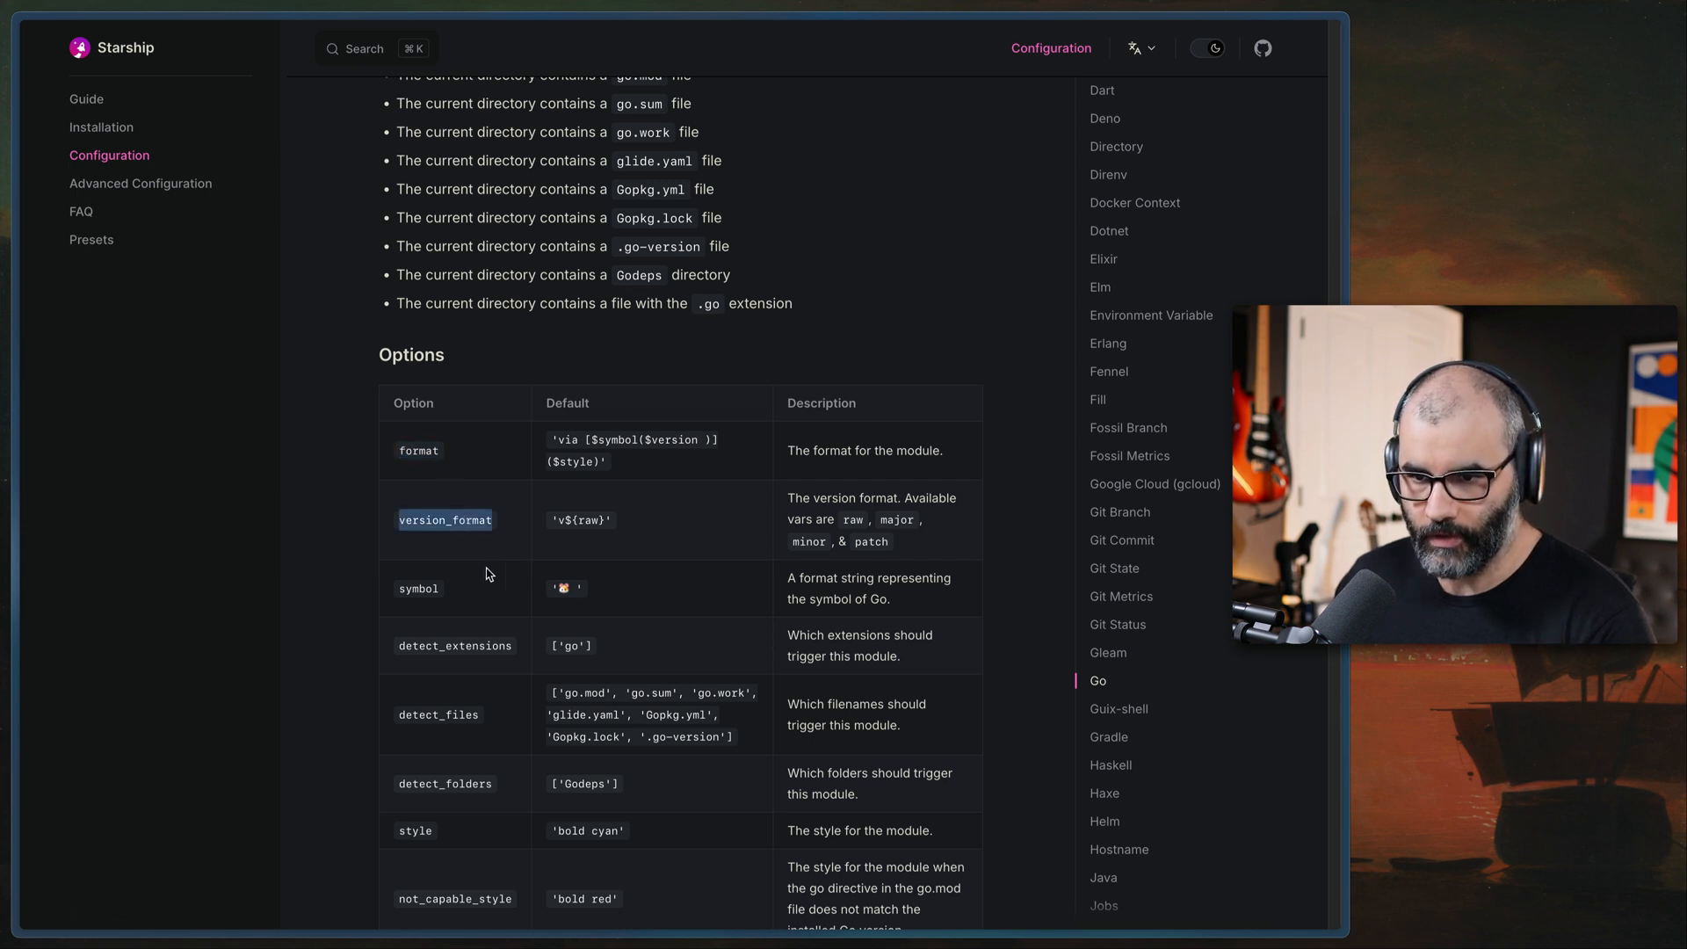
mouse_move(587, 615)
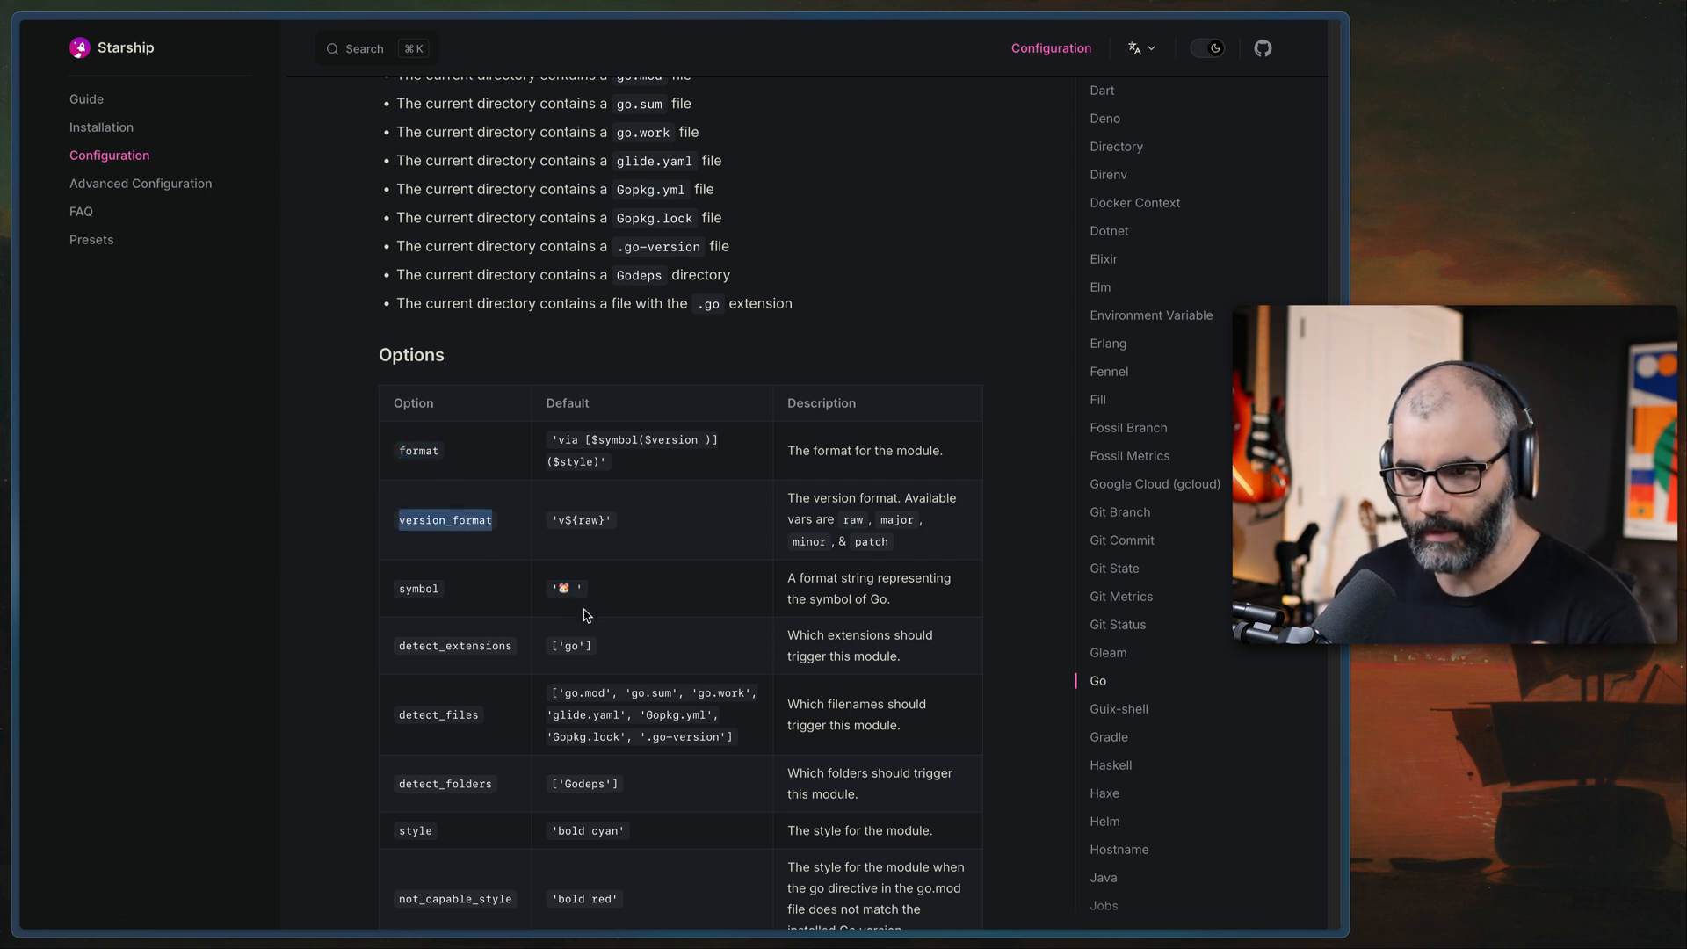
scroll(down, 3)
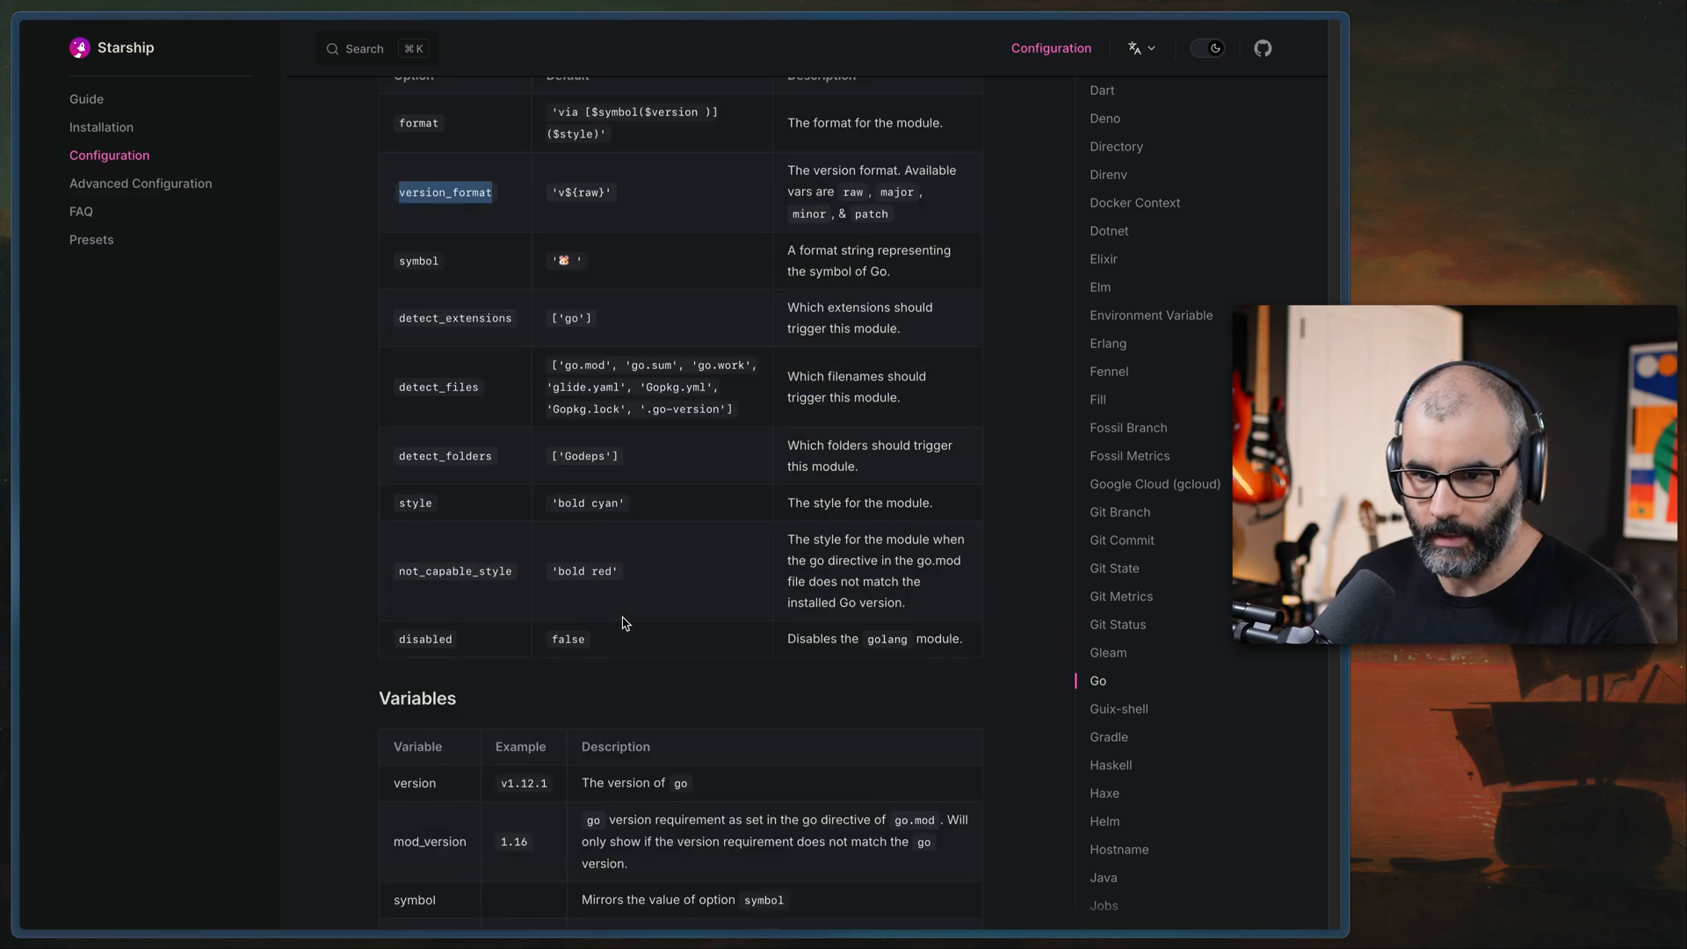
scroll(down, 3)
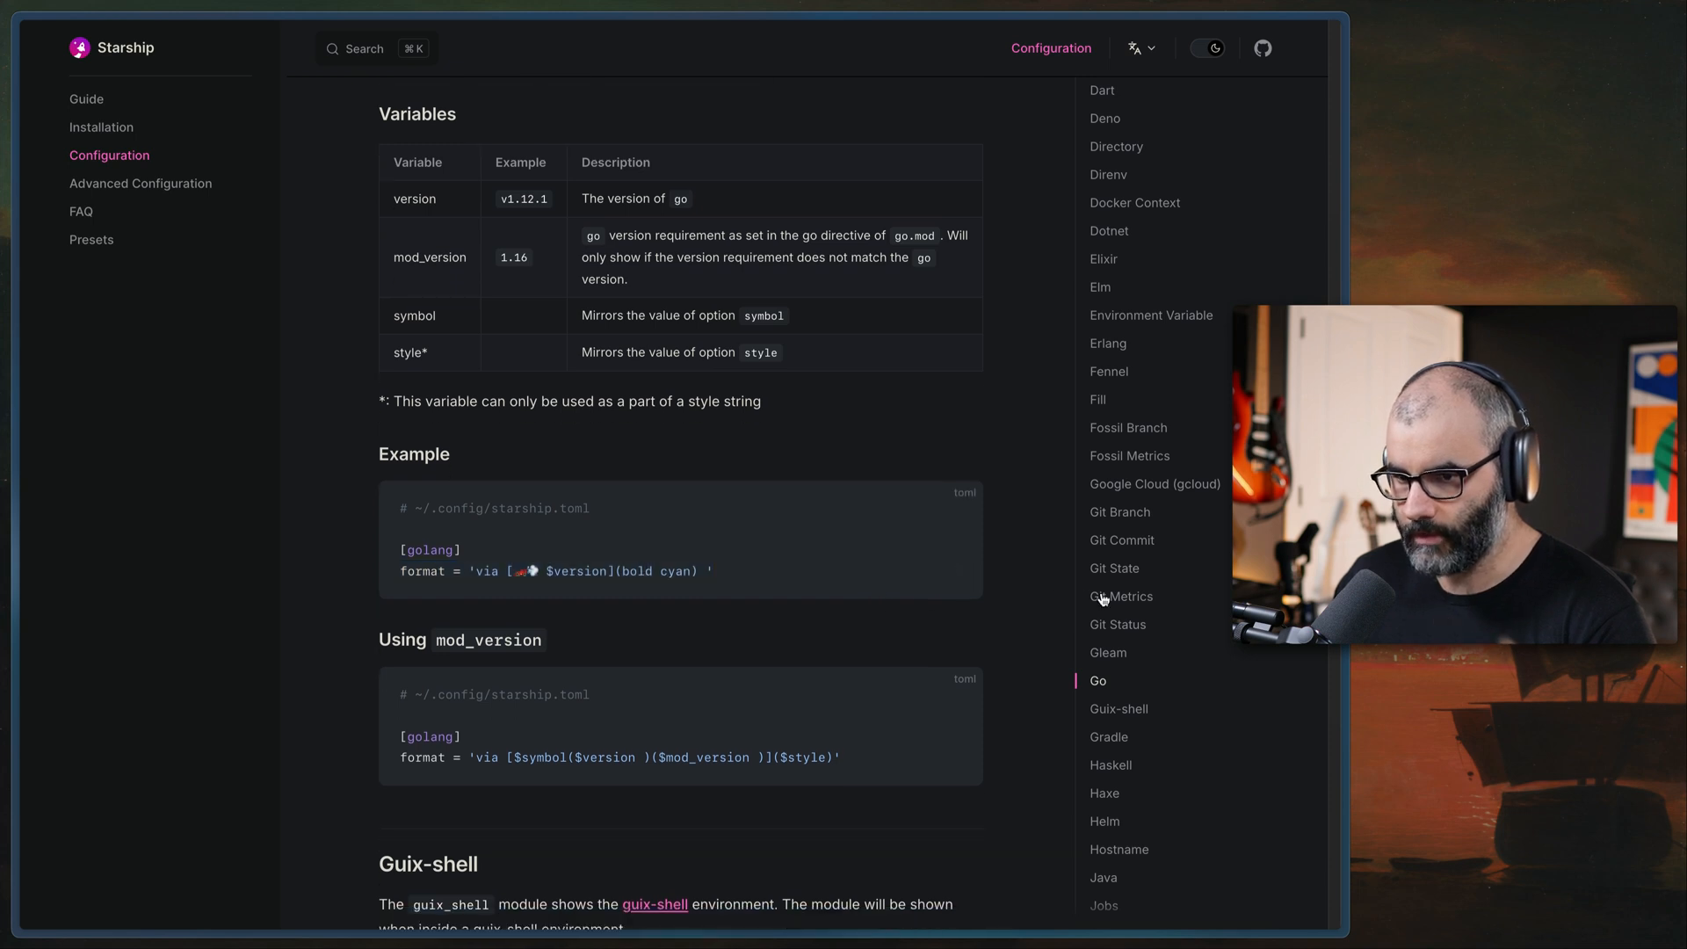
scroll(down, 3)
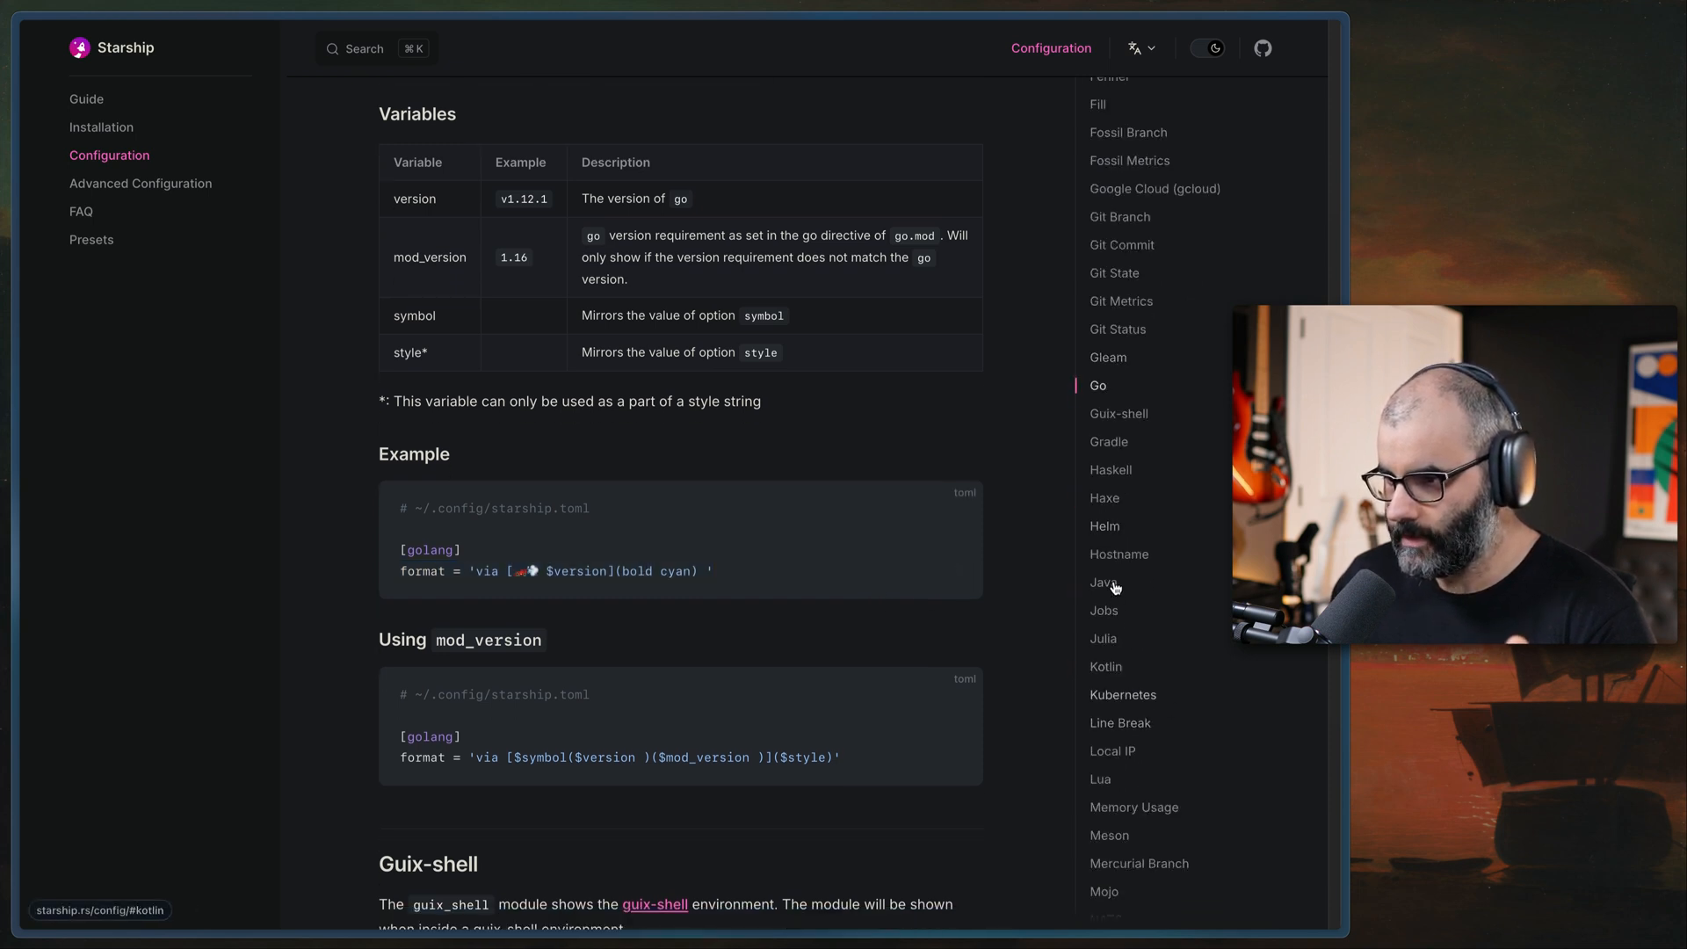
scroll(down, 3)
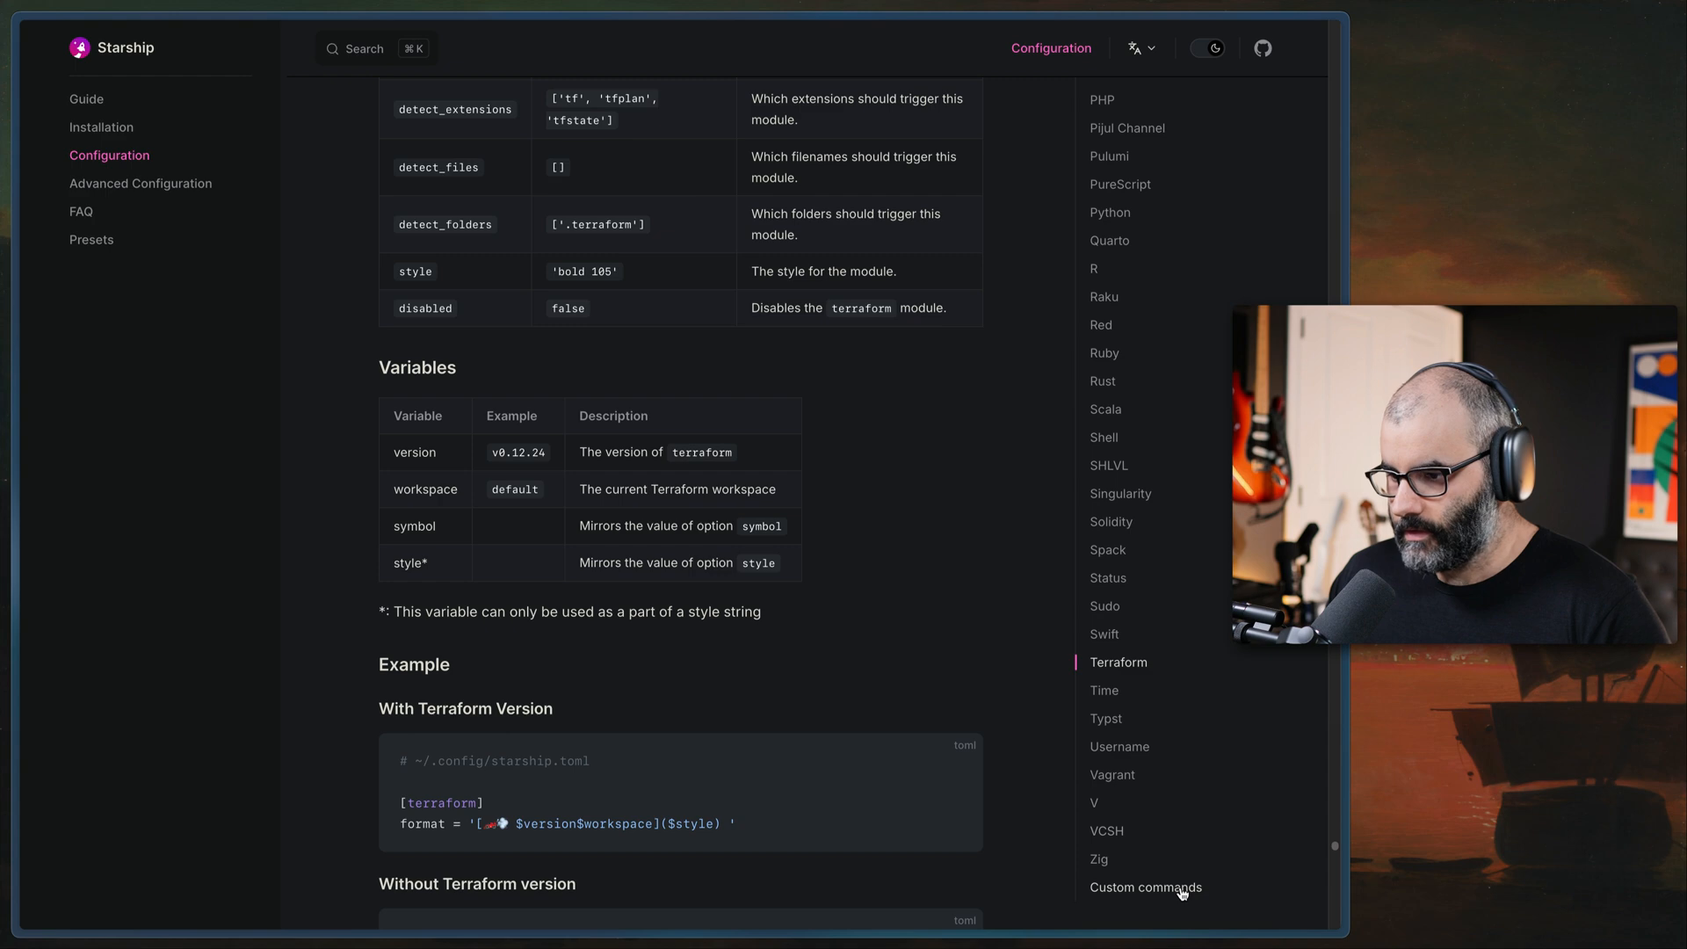
Read the Custom commands module options, then head to the Presets page
click(1145, 886)
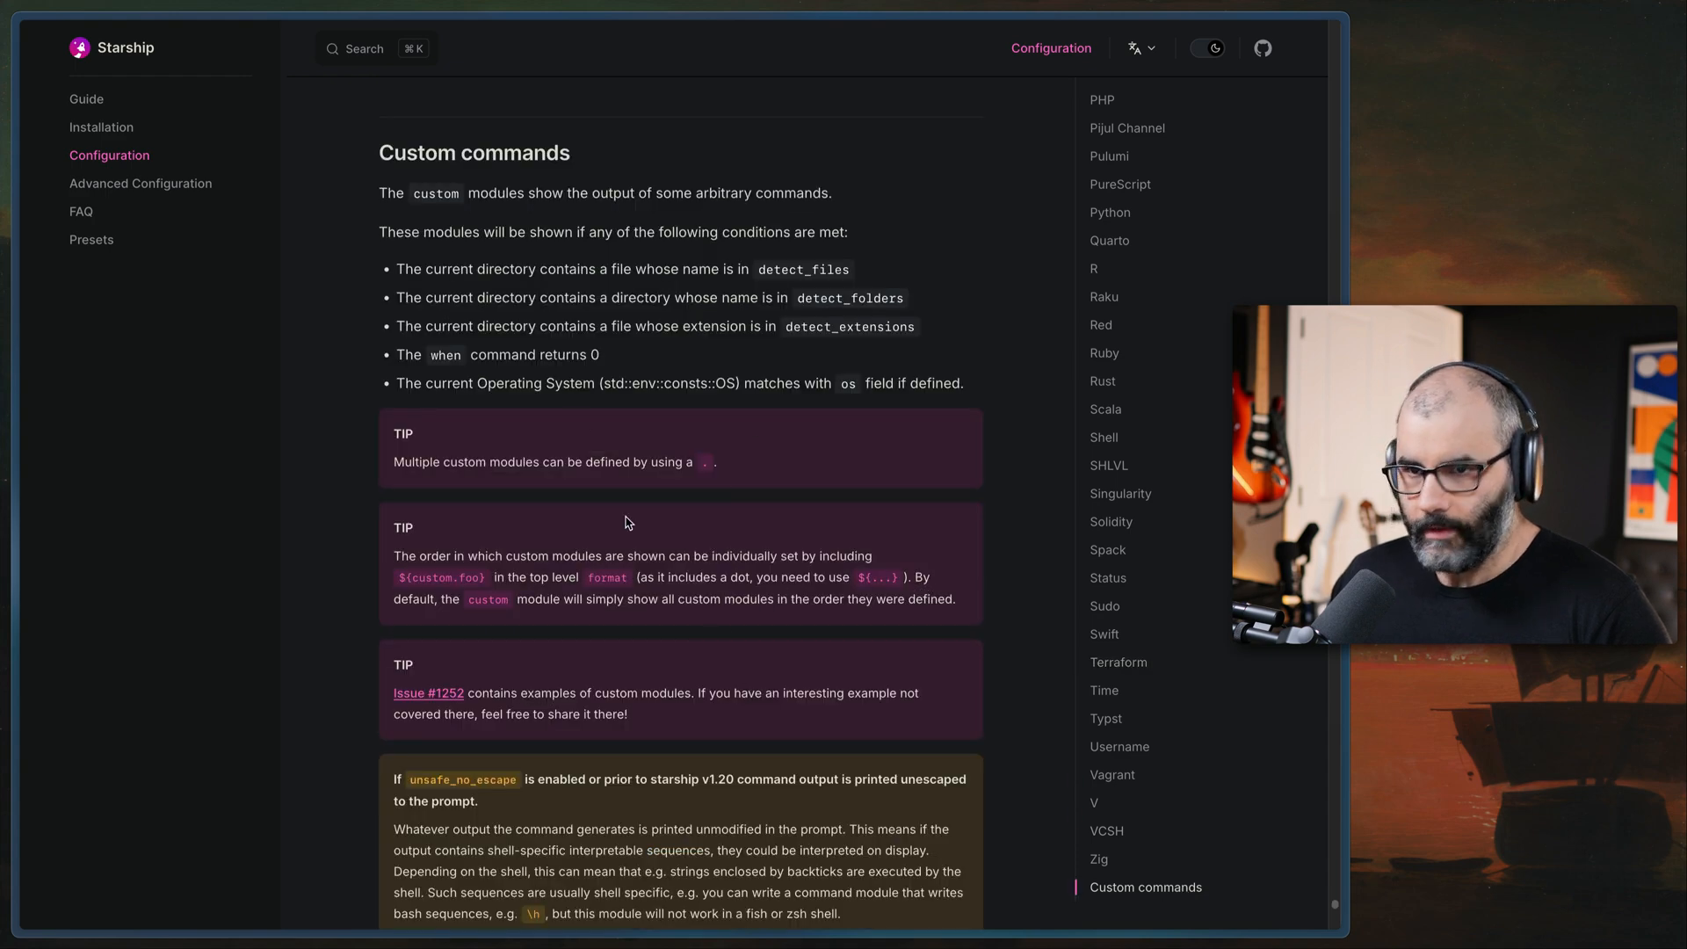
scroll(down, 3)
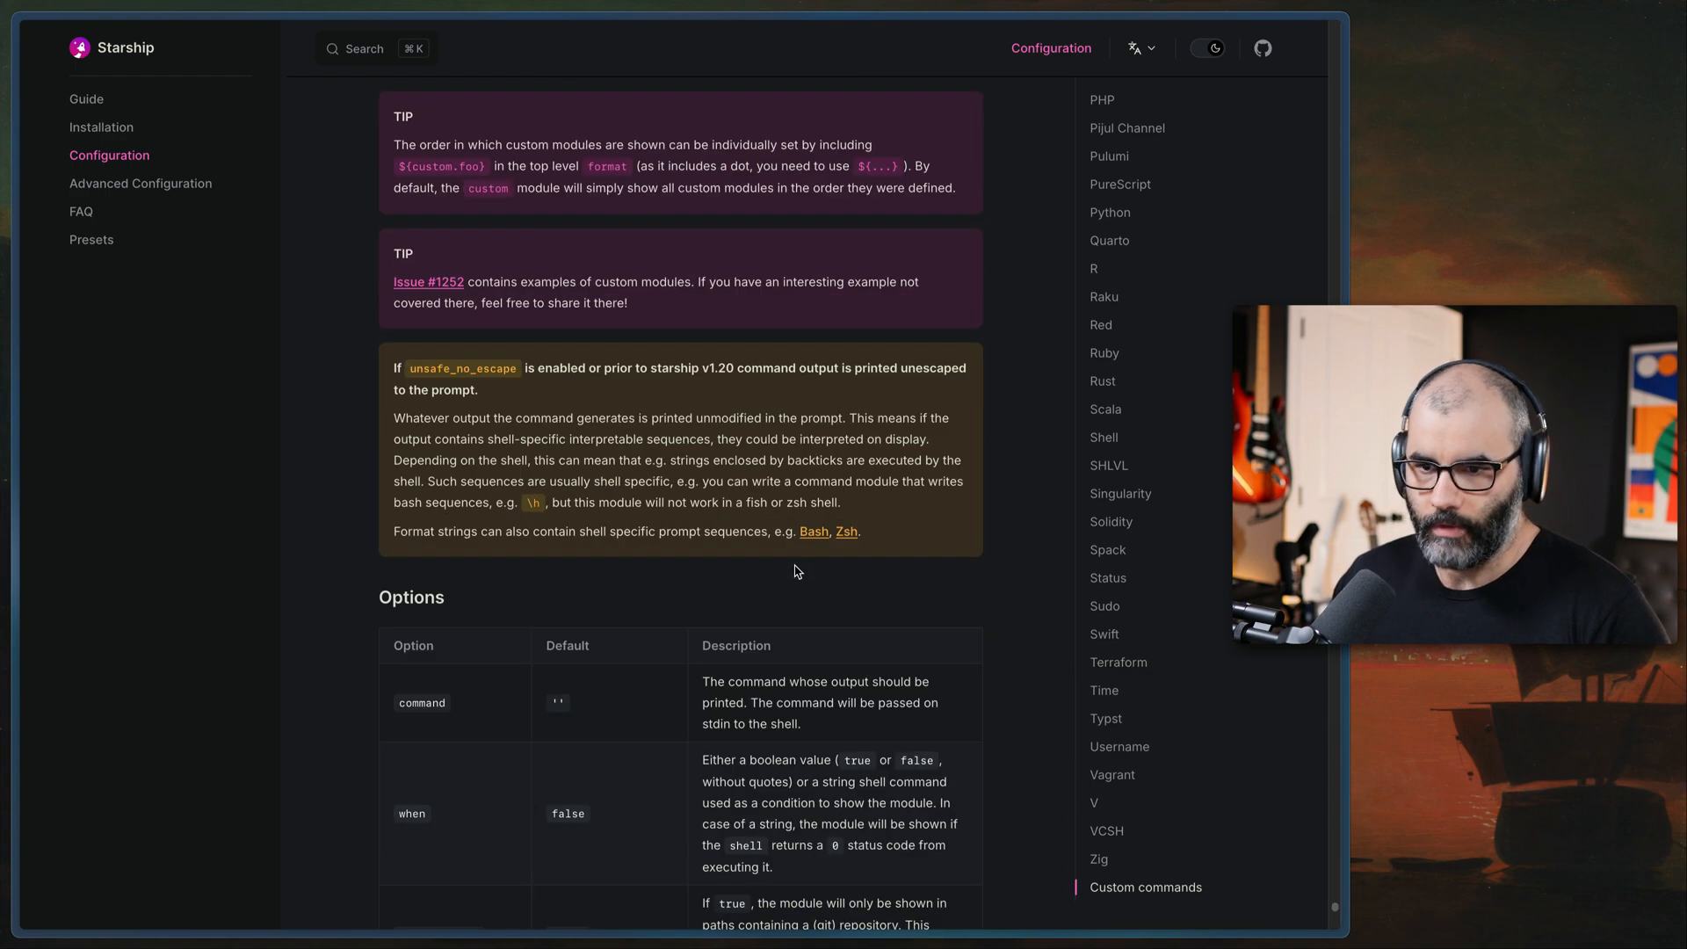
scroll(down, 3)
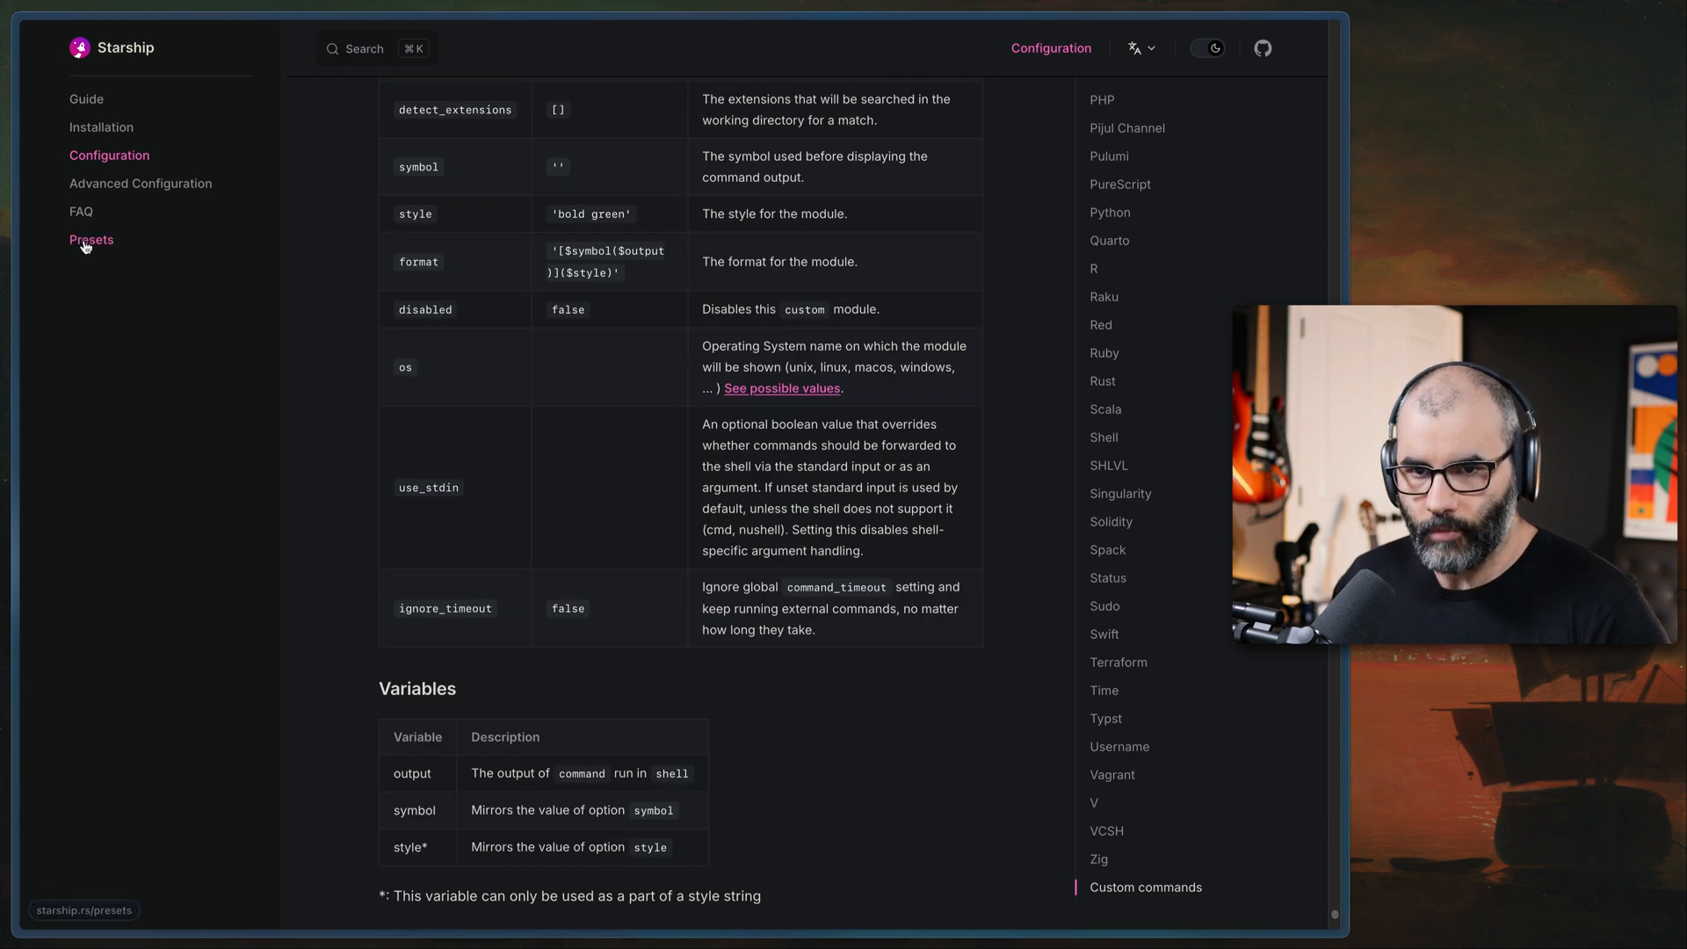
click(91, 239)
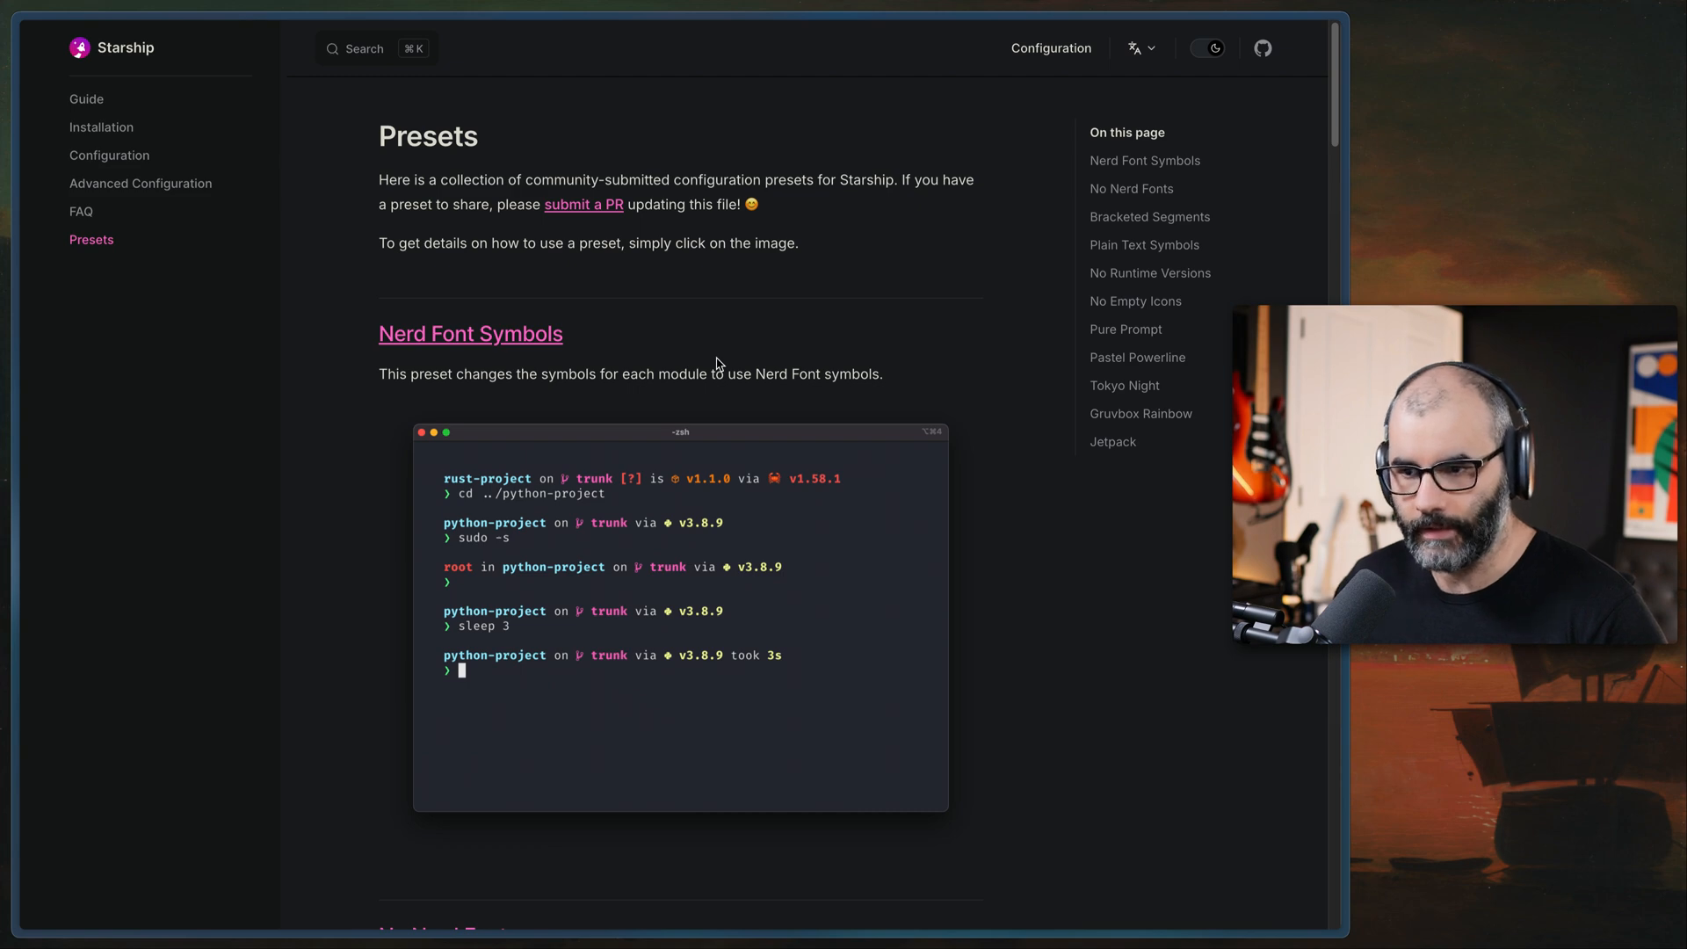
mouse_move(895, 382)
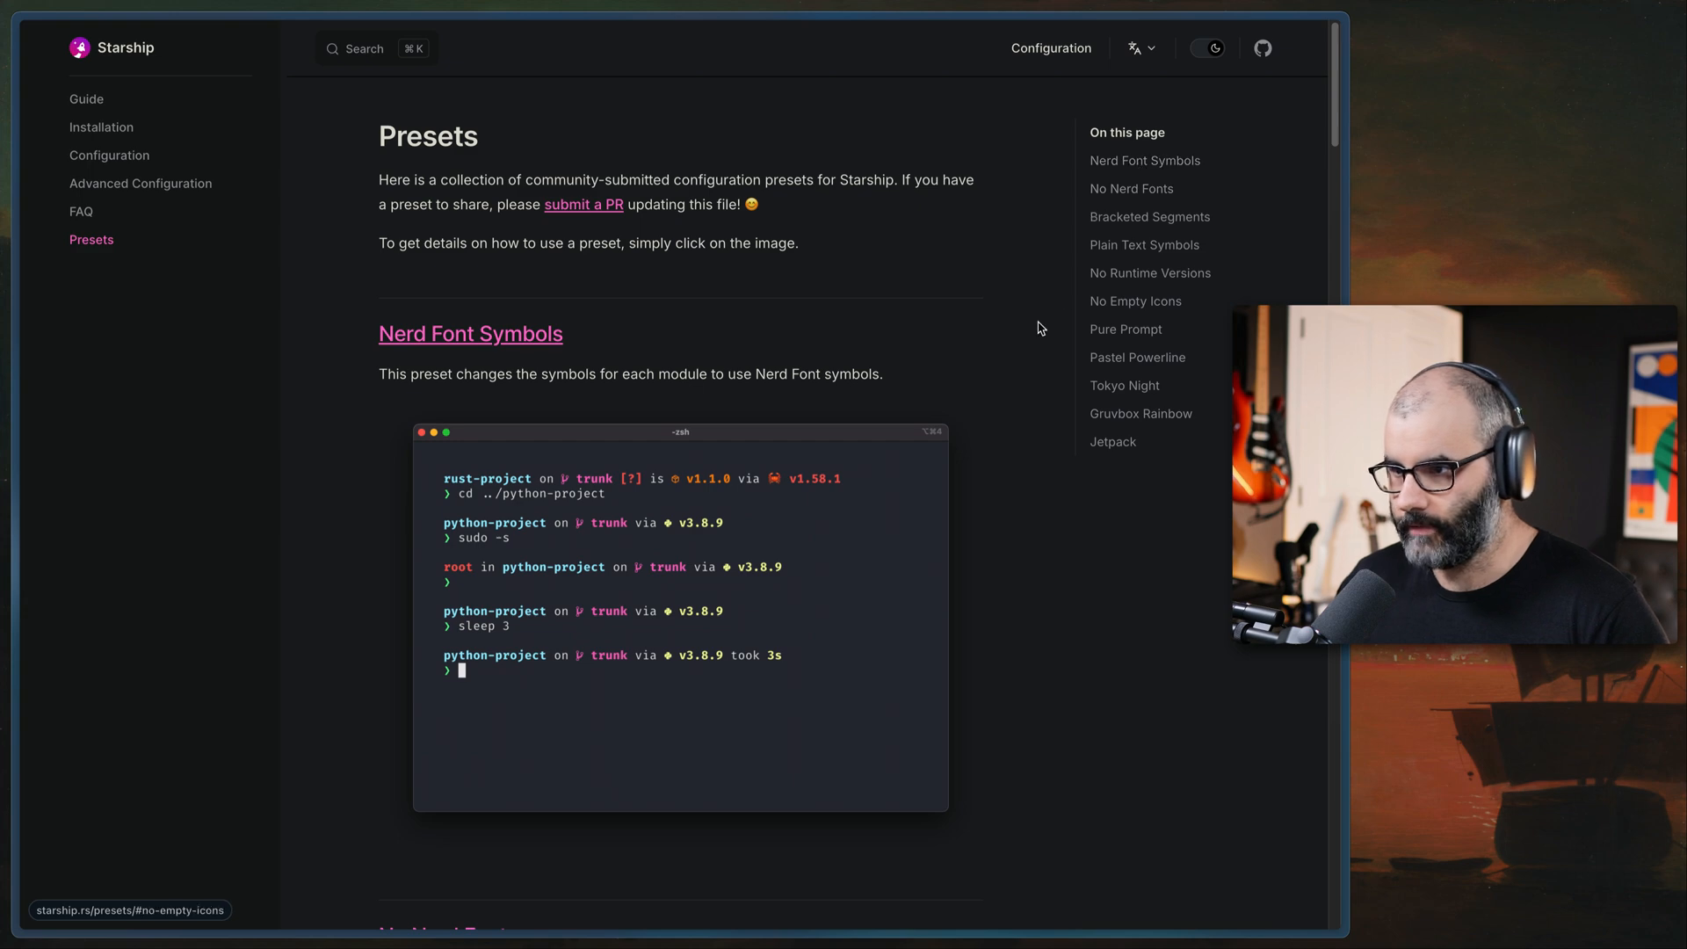
Scroll through the community presets list down to Gruvbox Rainbow
scroll(down, 3)
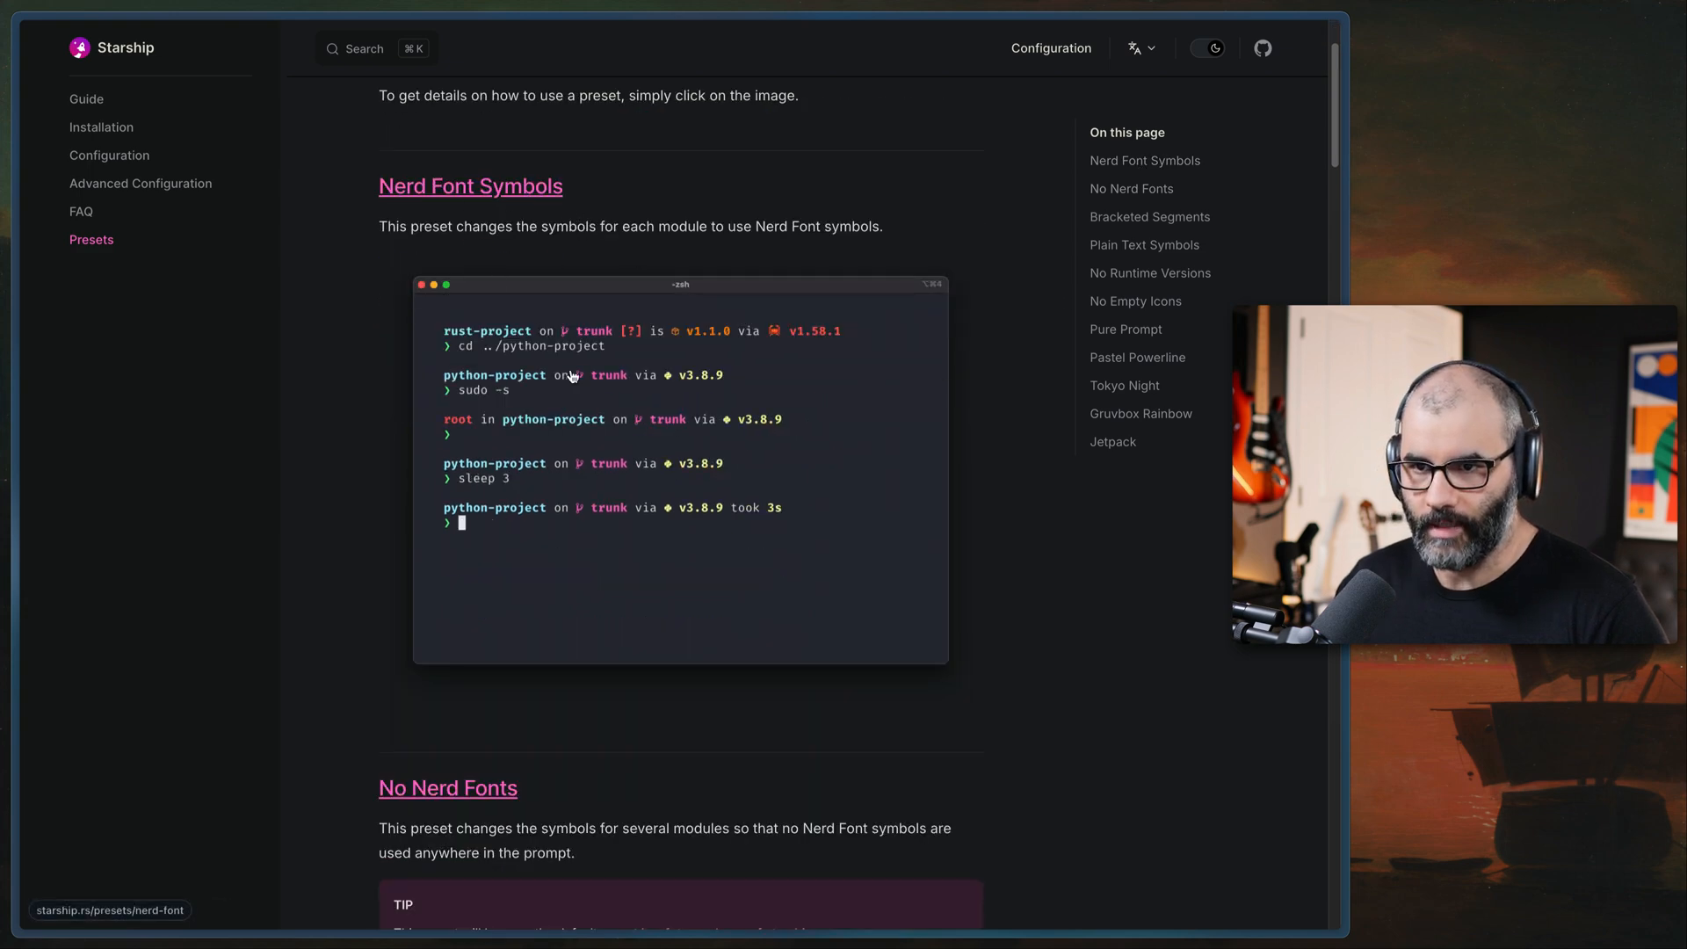
scroll(down, 3)
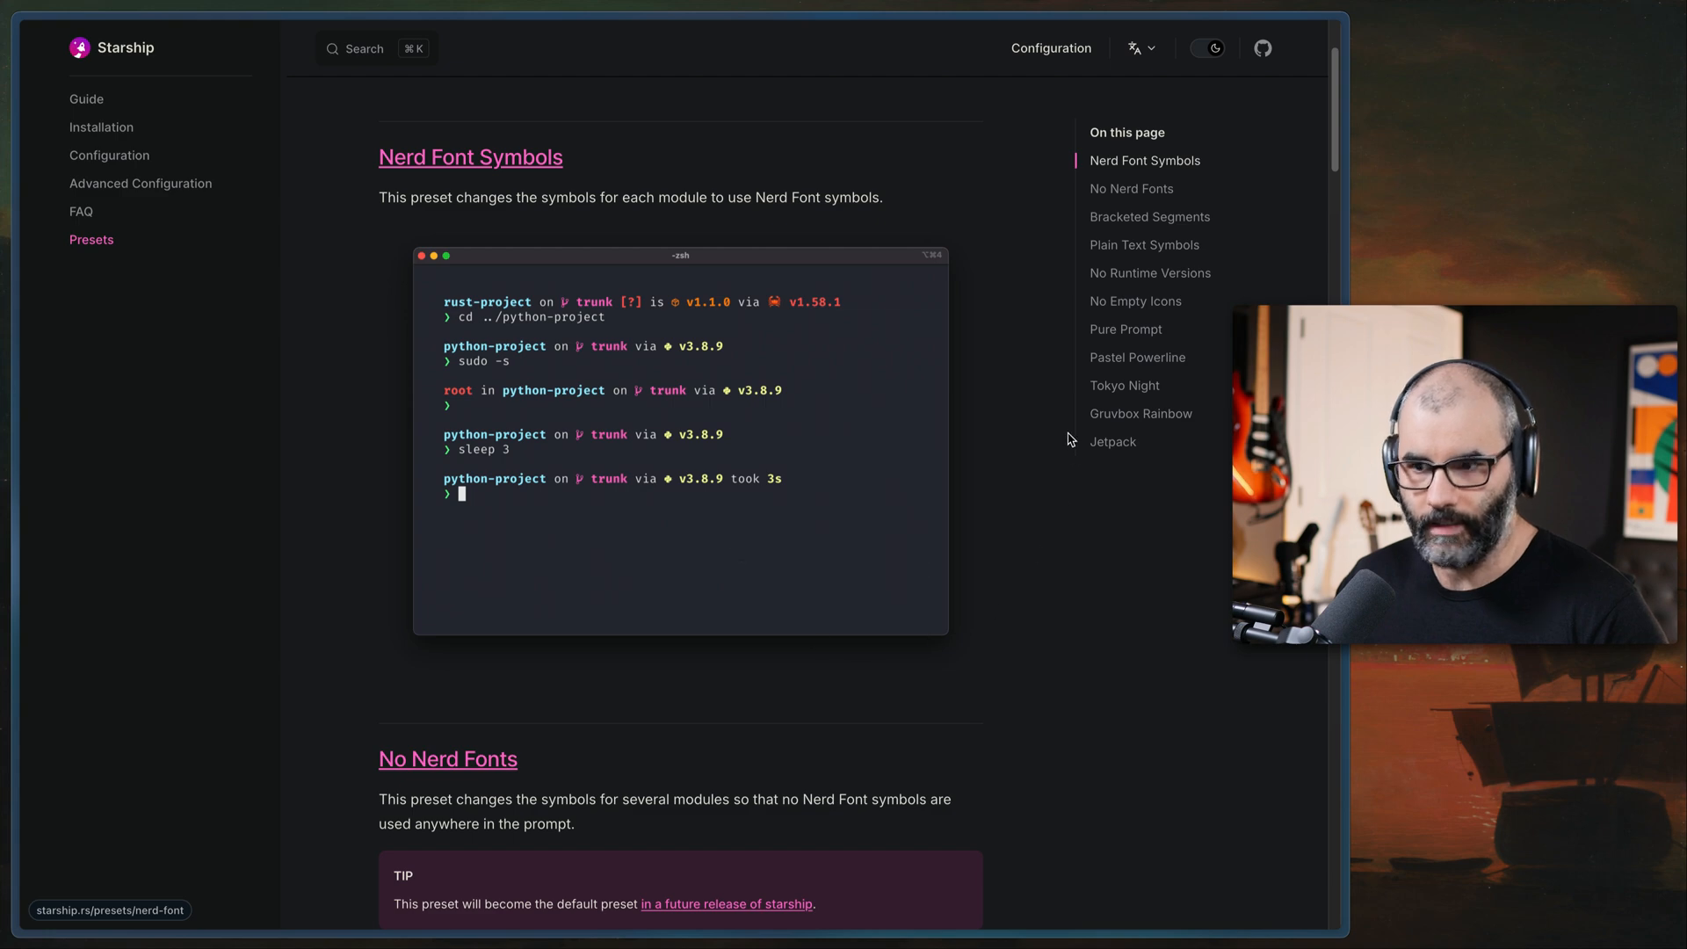
scroll(down, 3)
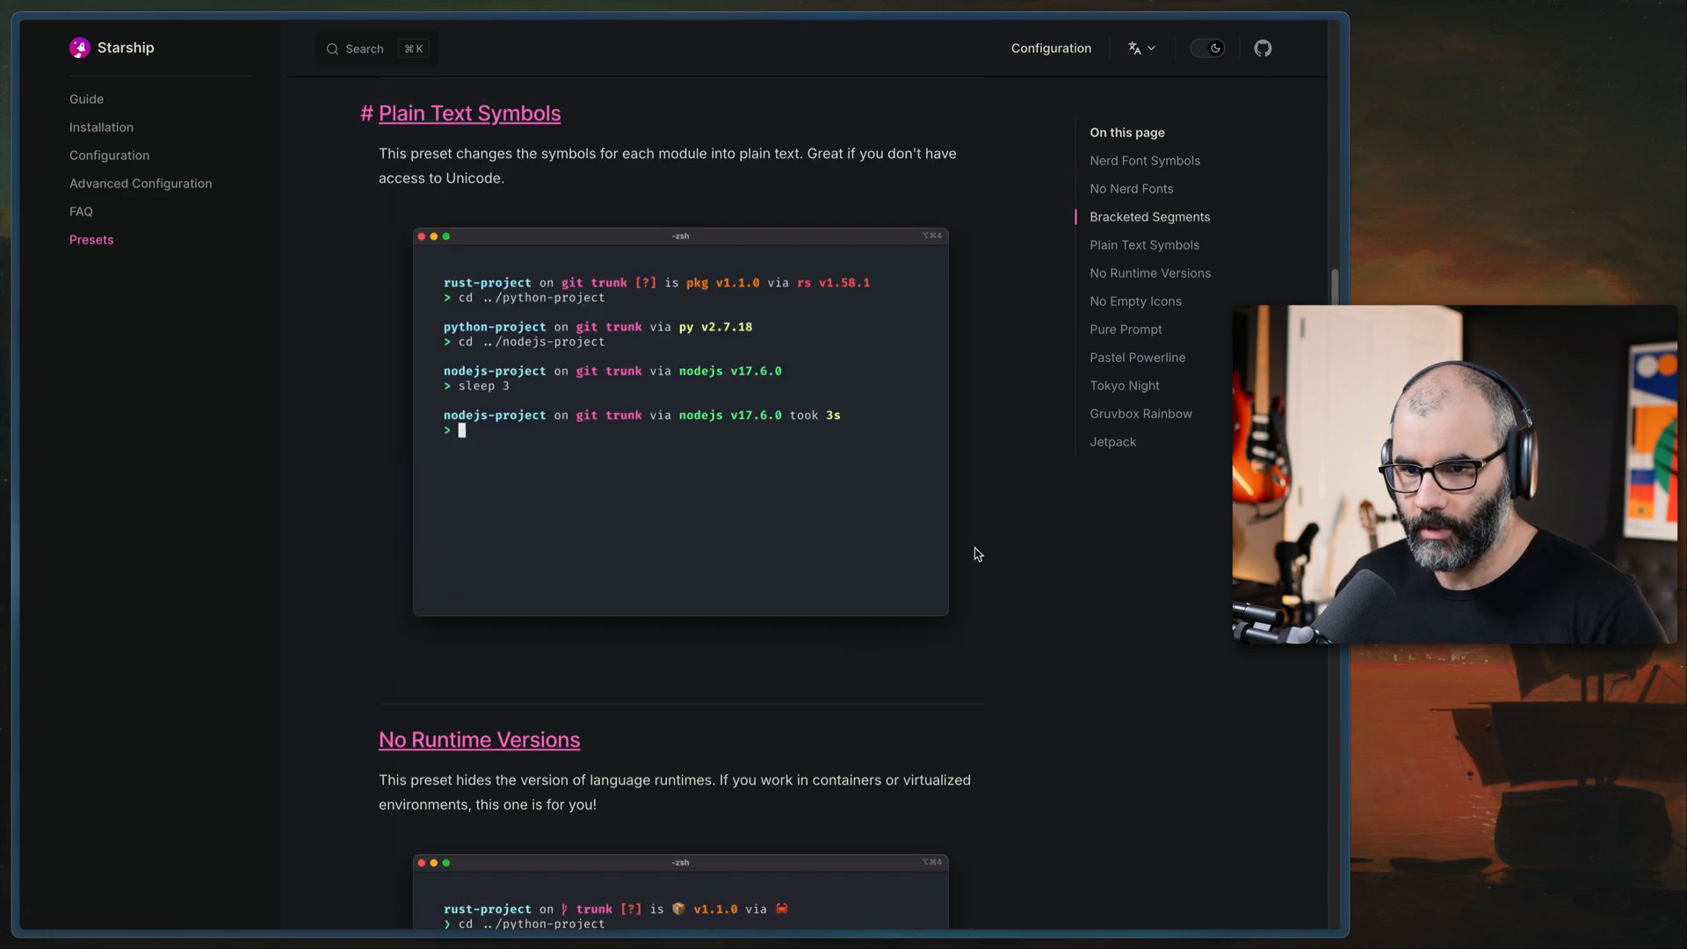
scroll(down, 3)
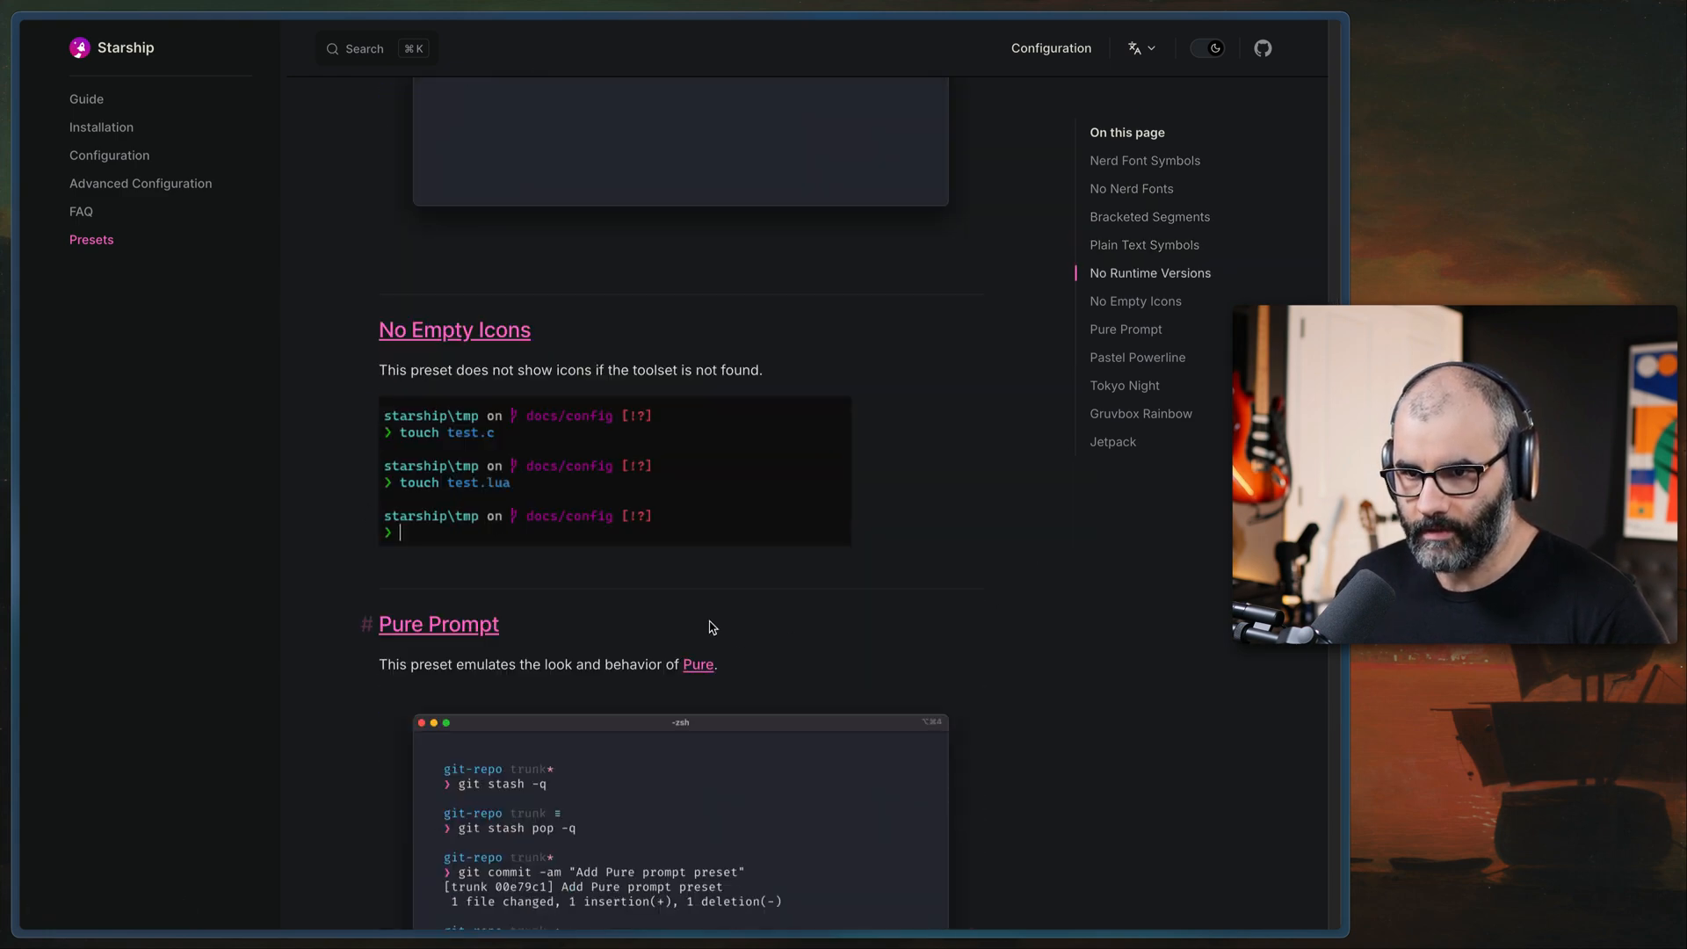
scroll(down, 3)
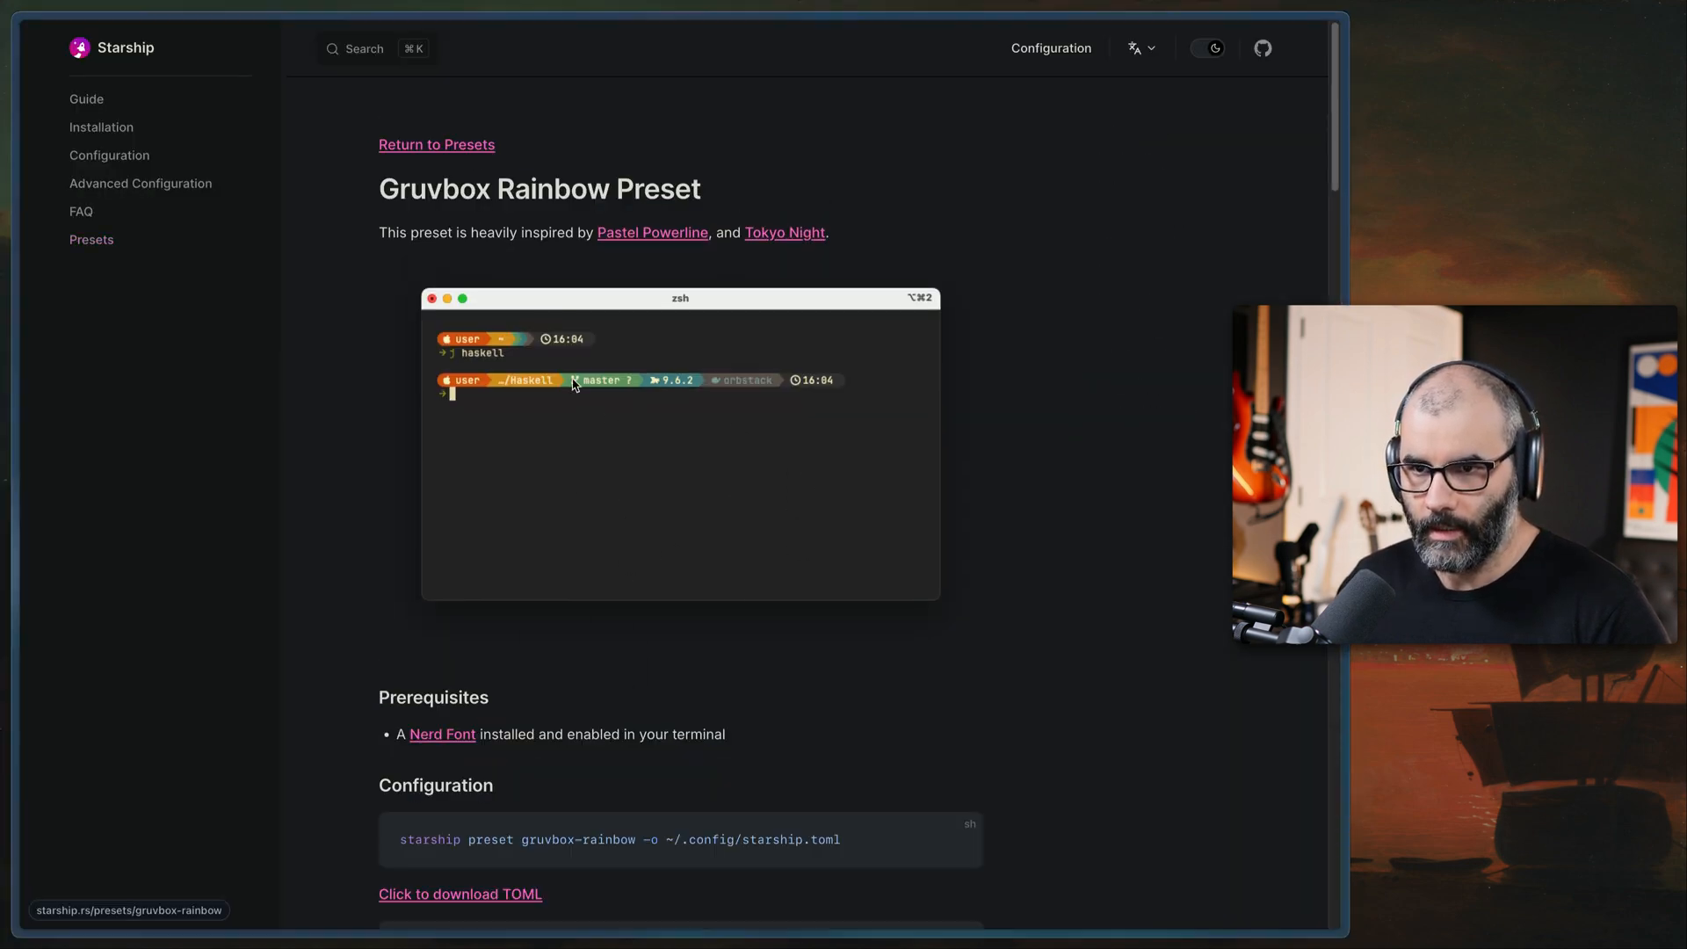
Scroll to the gruvbox-rainbow preset command that writes ~/.config/starship.toml
scroll(down, 3)
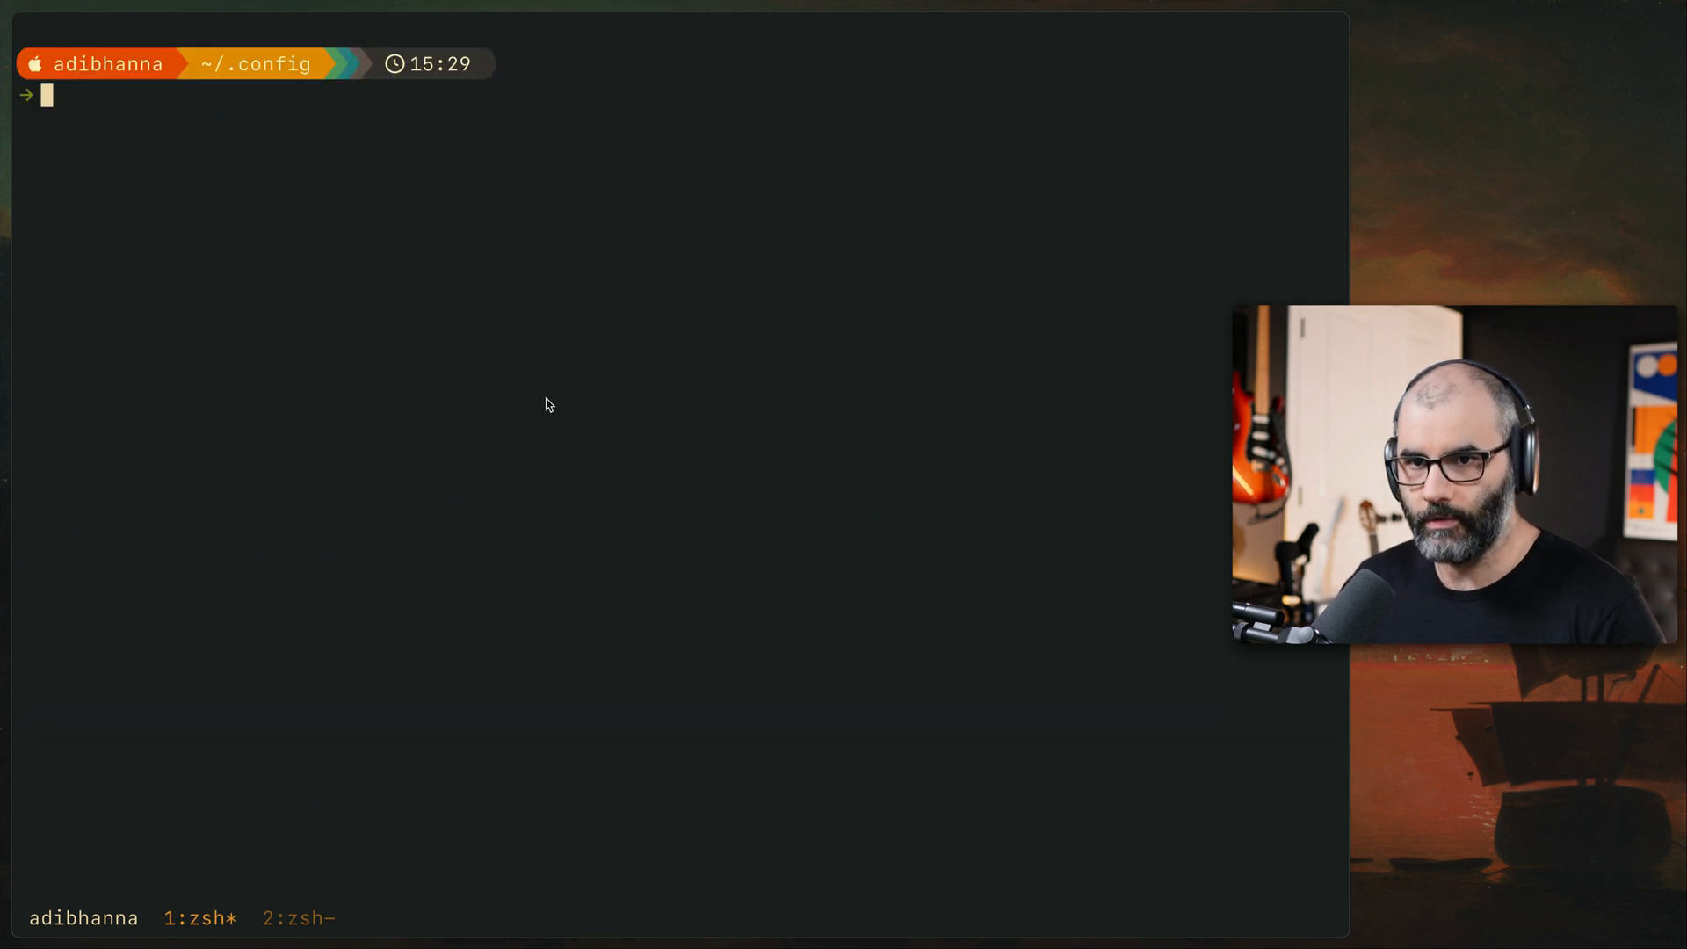
mouse_move(274, 70)
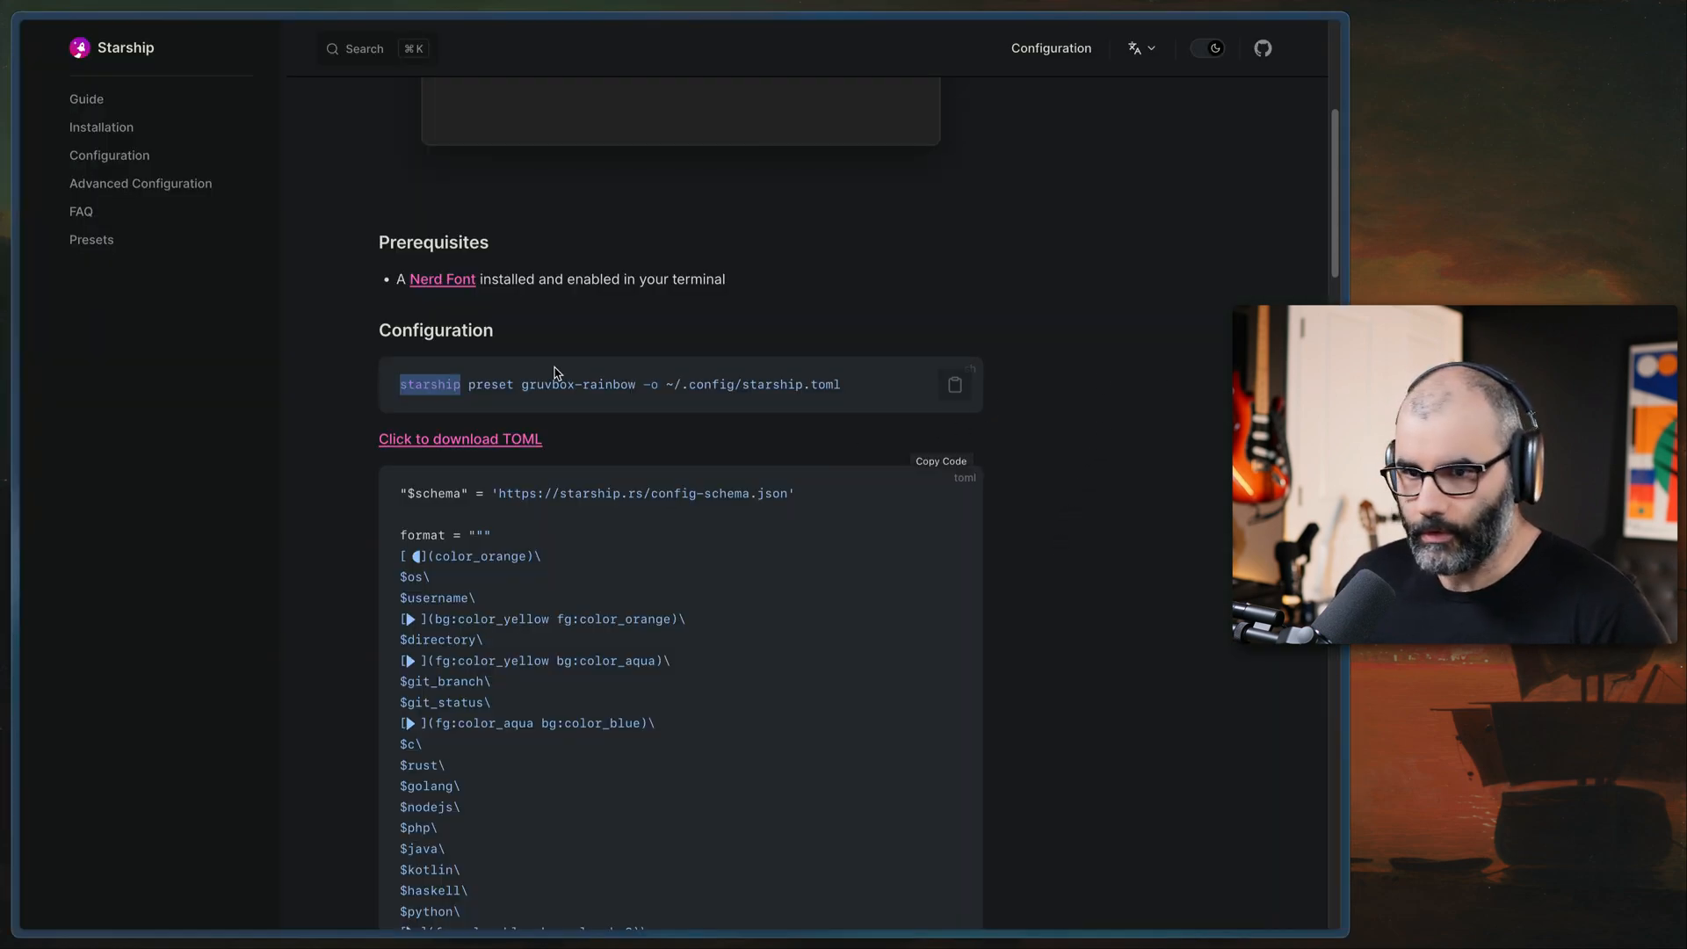
Read through the Gruvbox Rainbow preset's TOML, then go back to the Presets collection
scroll(down, 3)
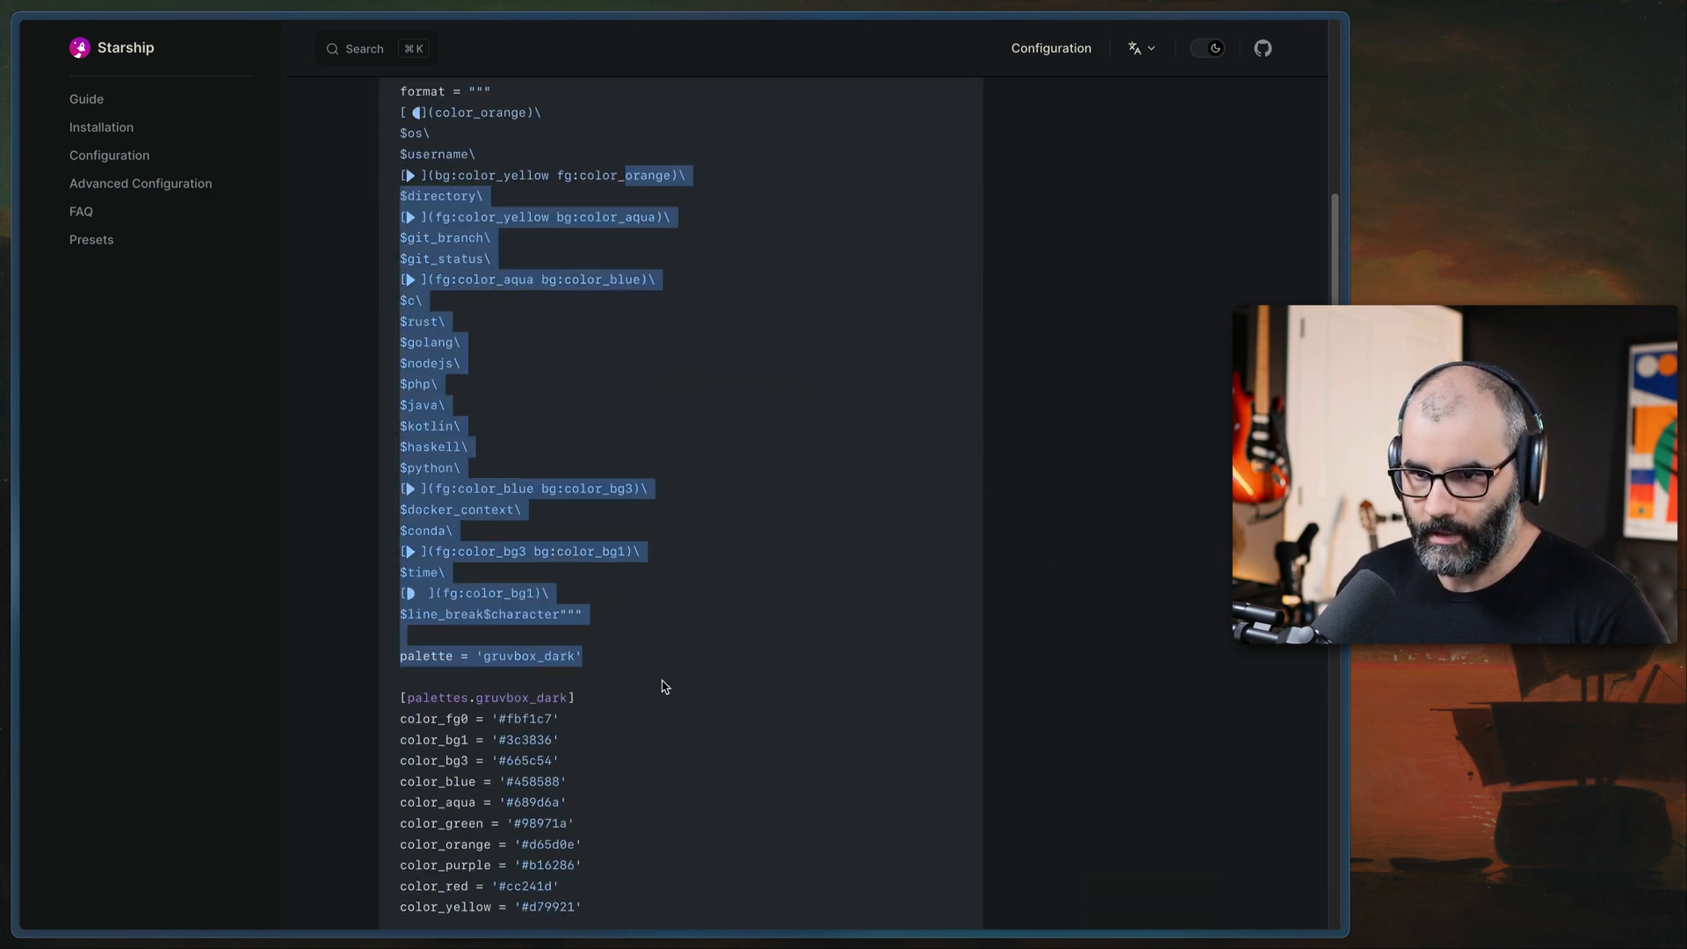
scroll(down, 3)
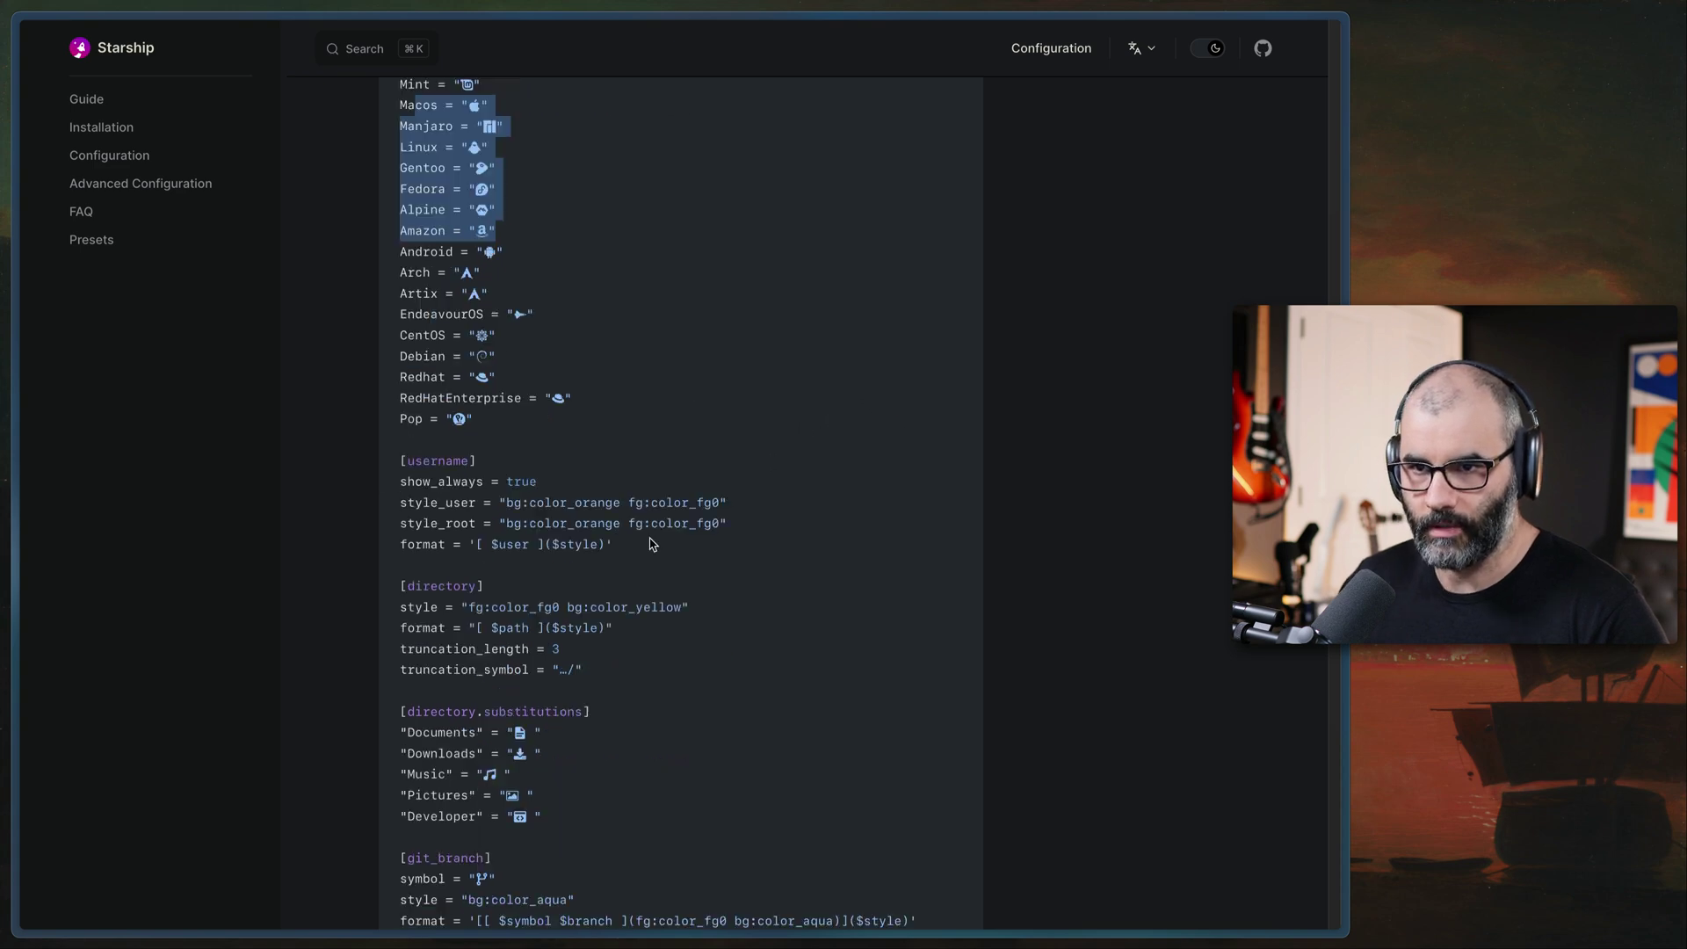
scroll(down, 3)
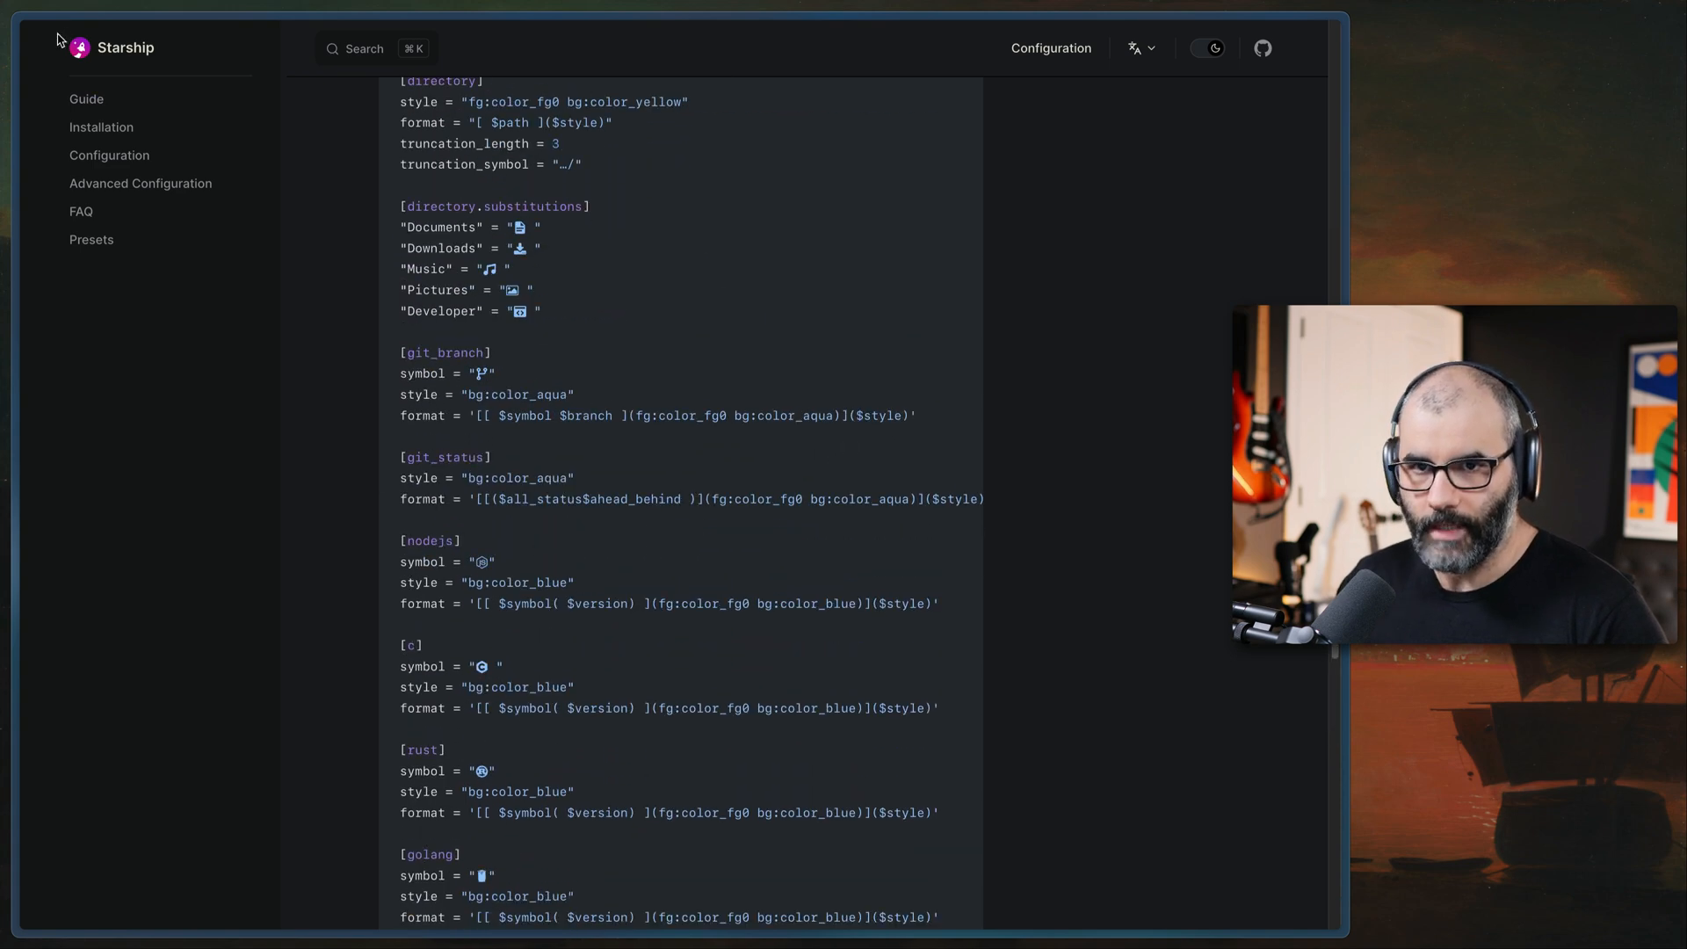
click(91, 239)
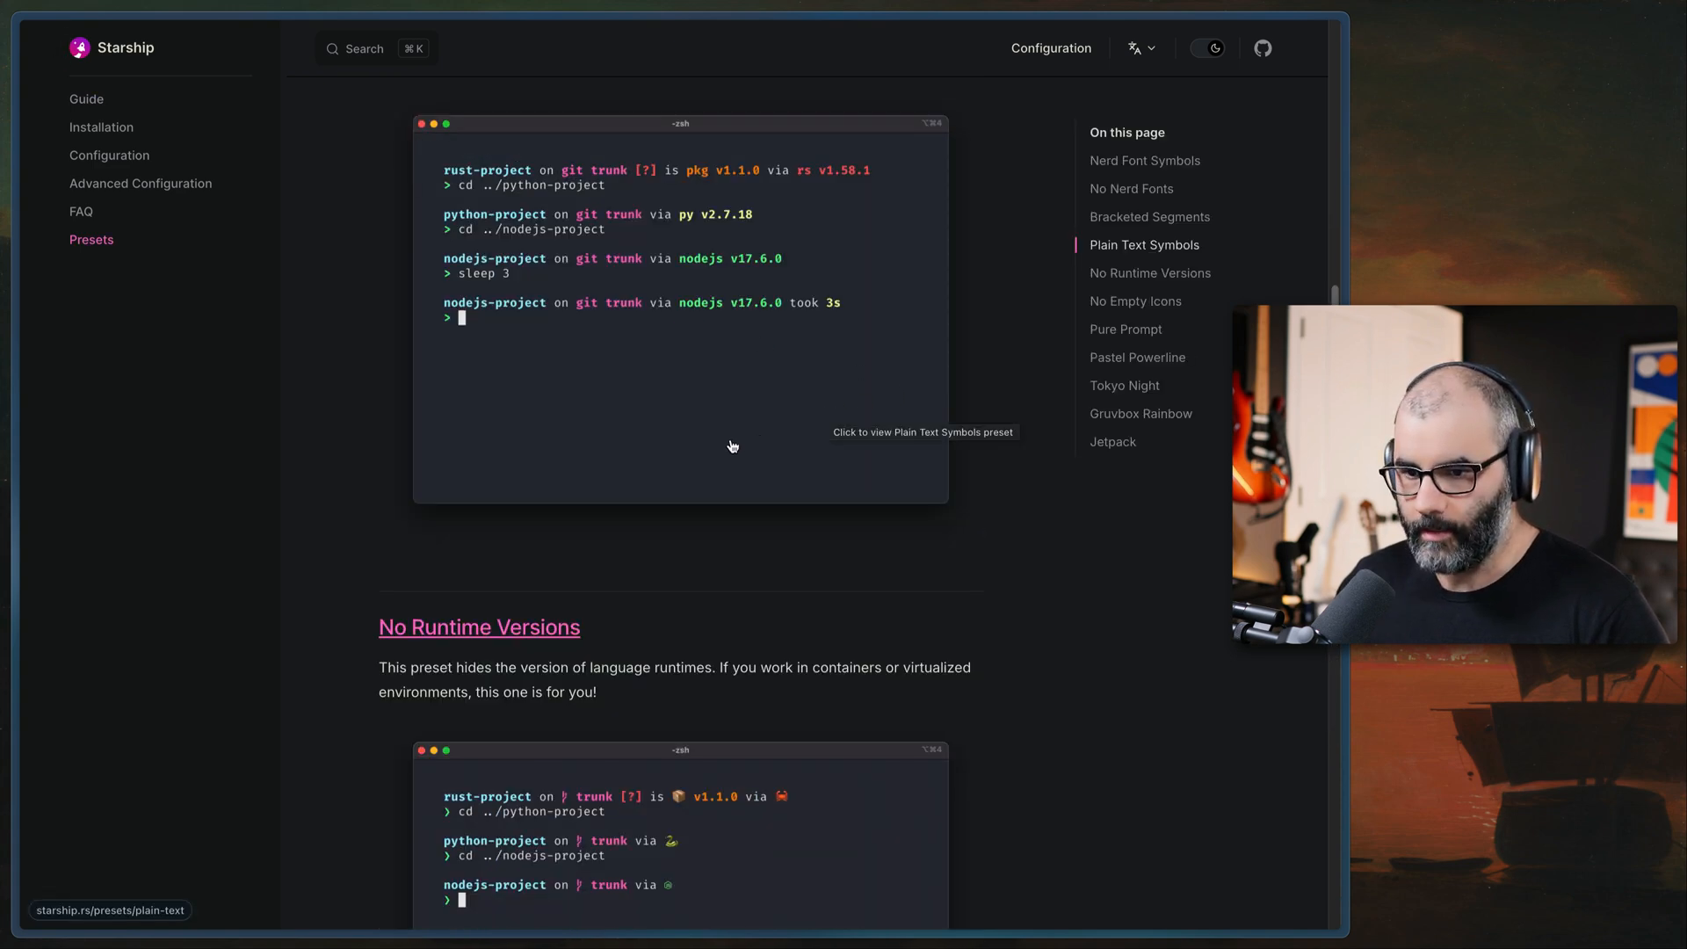